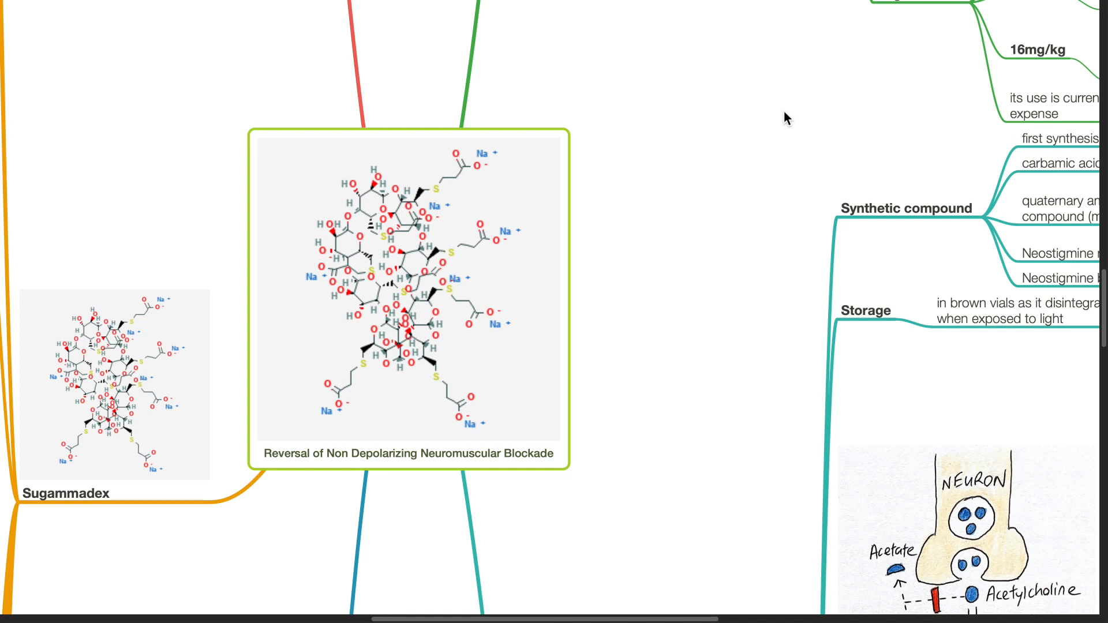
mouse_move(654, 303)
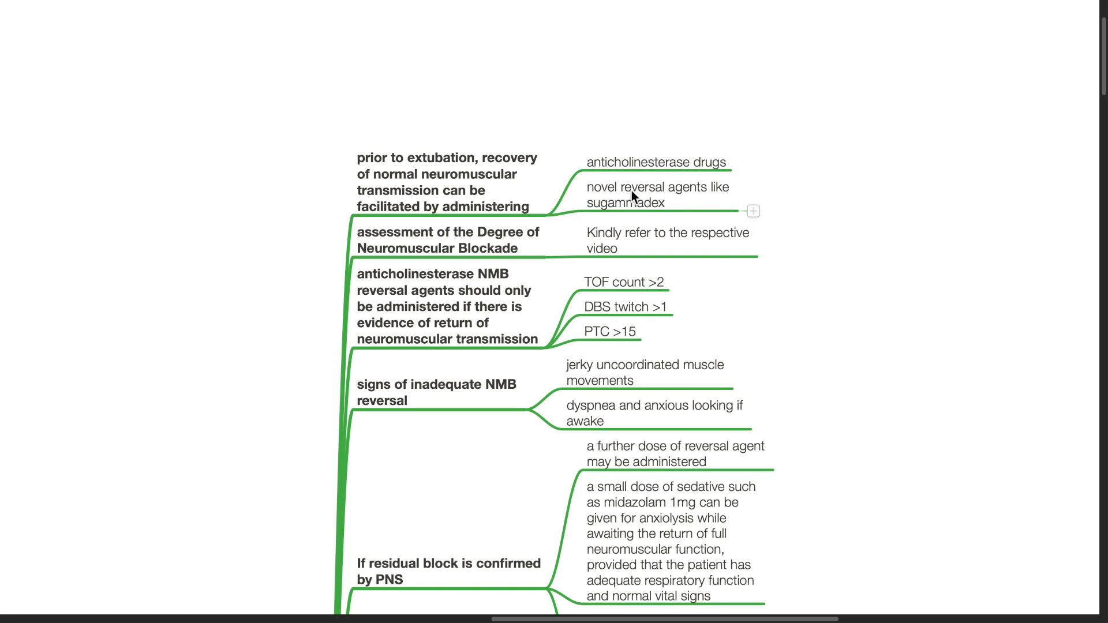
mouse_move(577, 227)
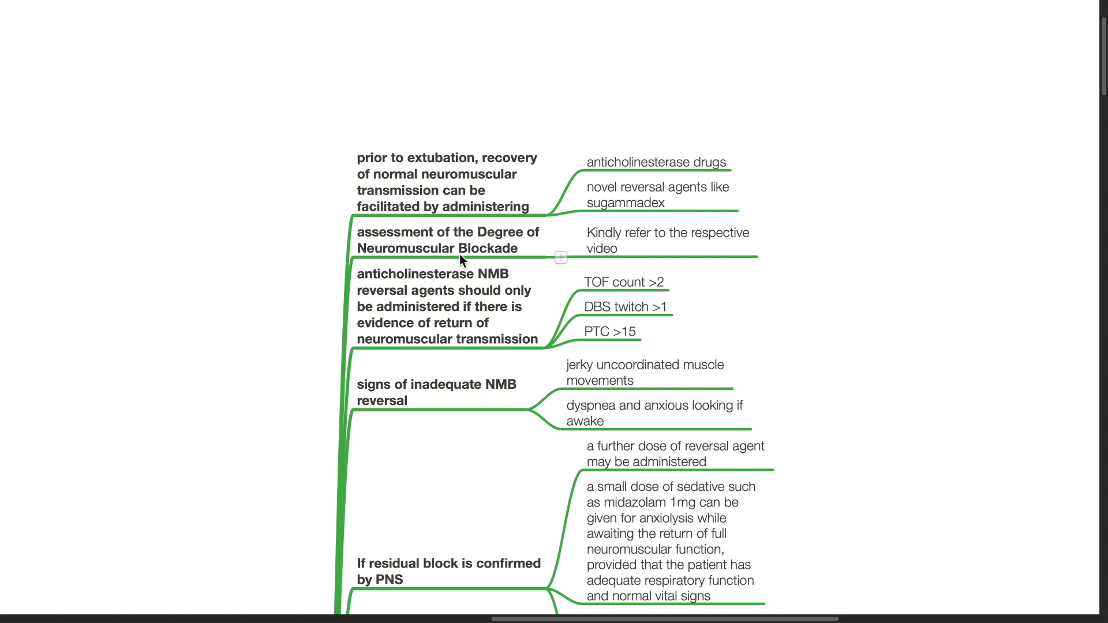
mouse_move(749, 298)
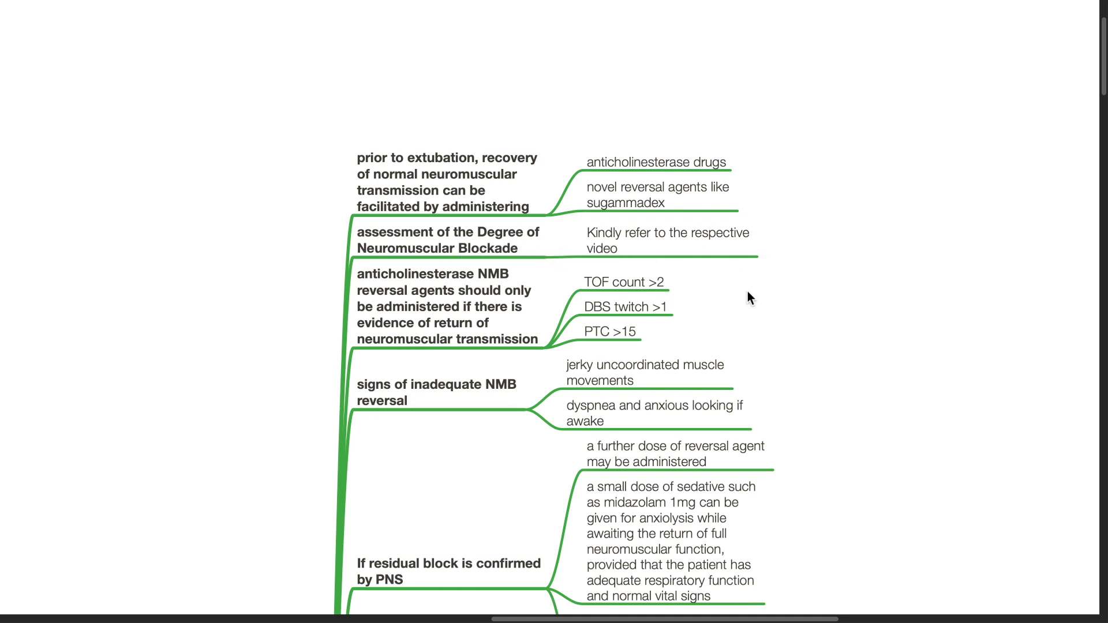
scroll("down", 3)
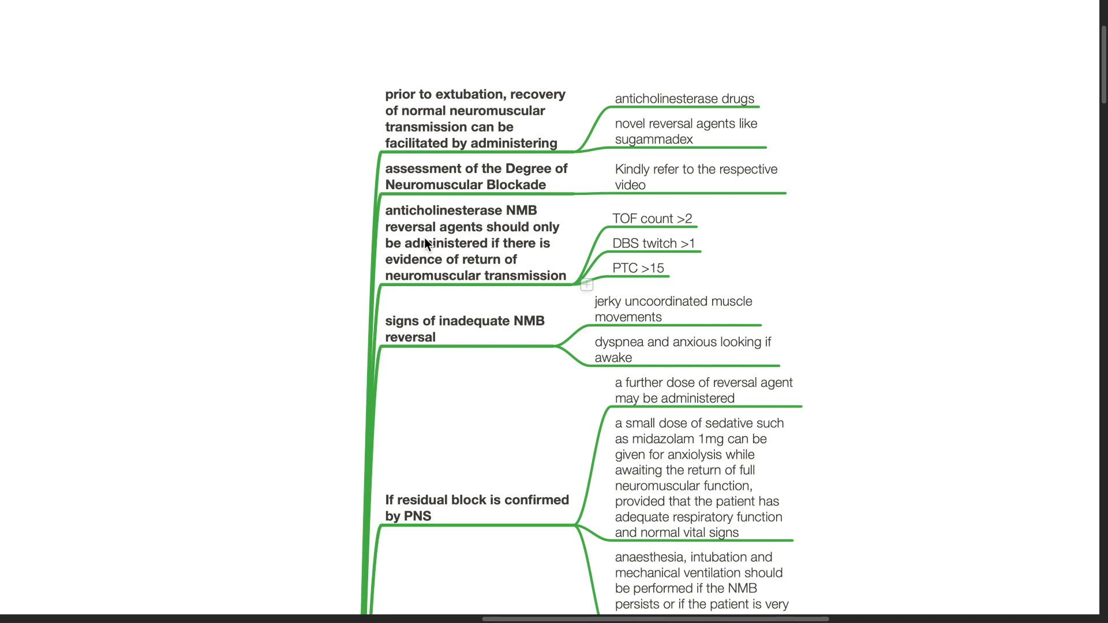
mouse_move(492, 291)
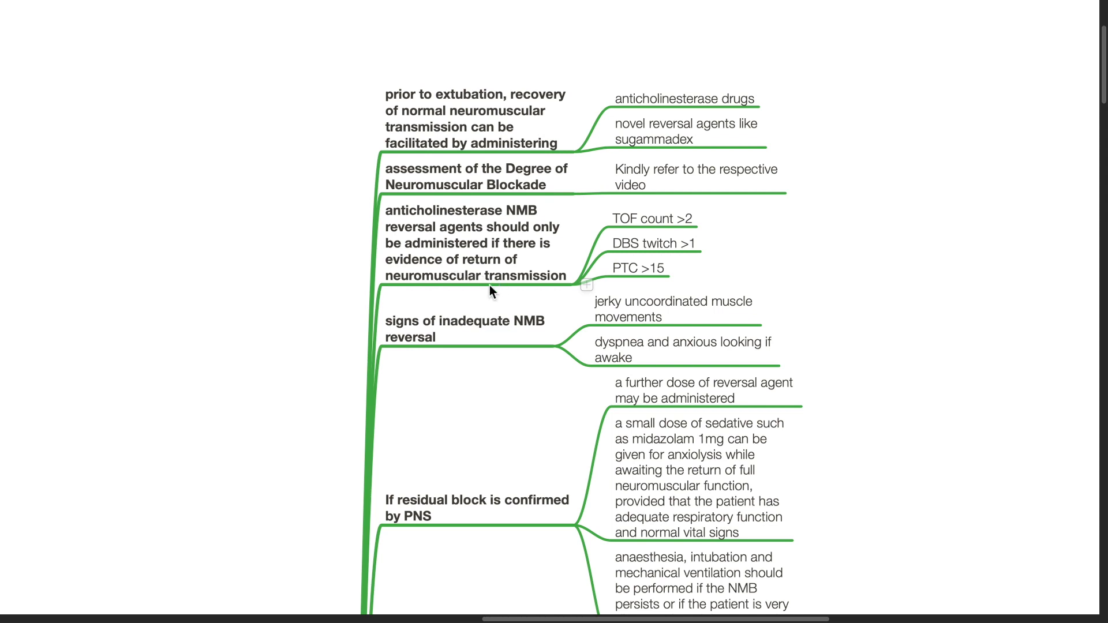
mouse_move(506, 301)
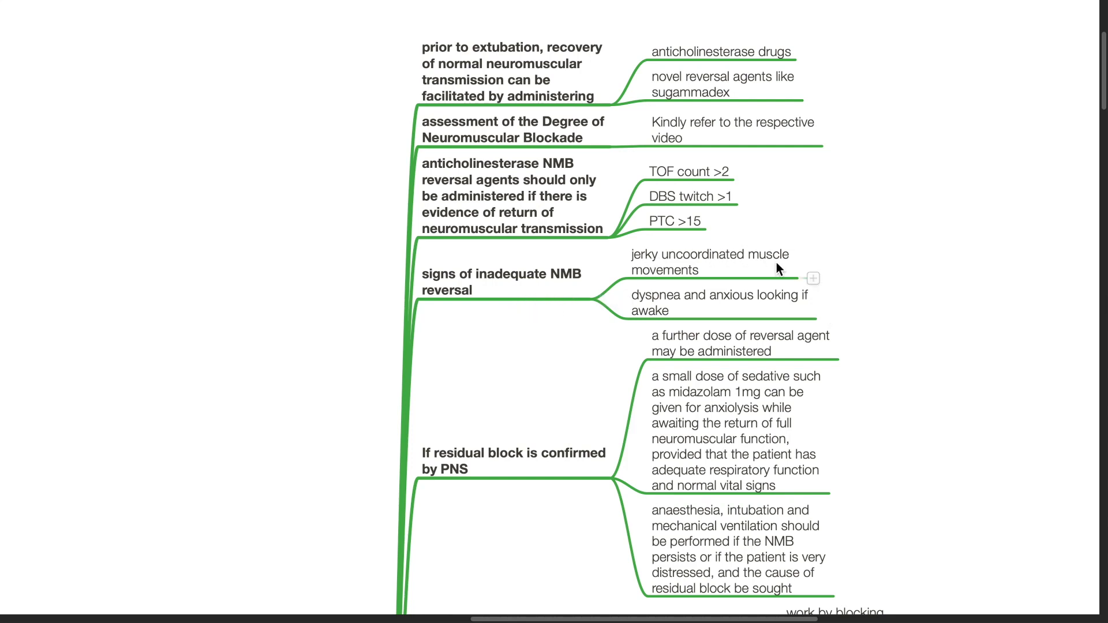
mouse_move(678, 309)
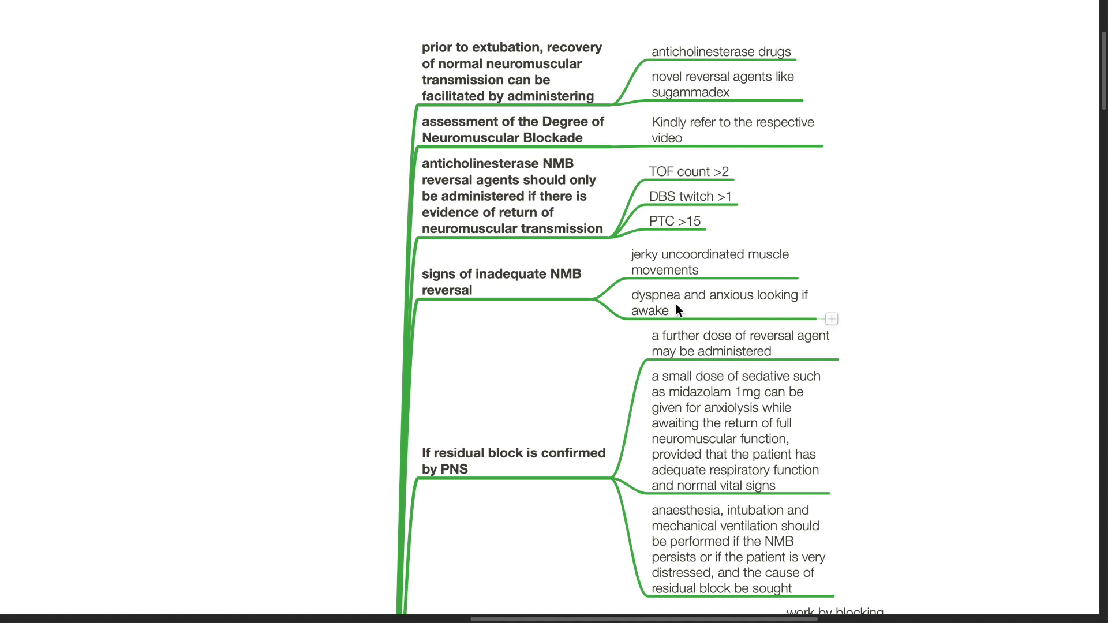
mouse_move(591, 354)
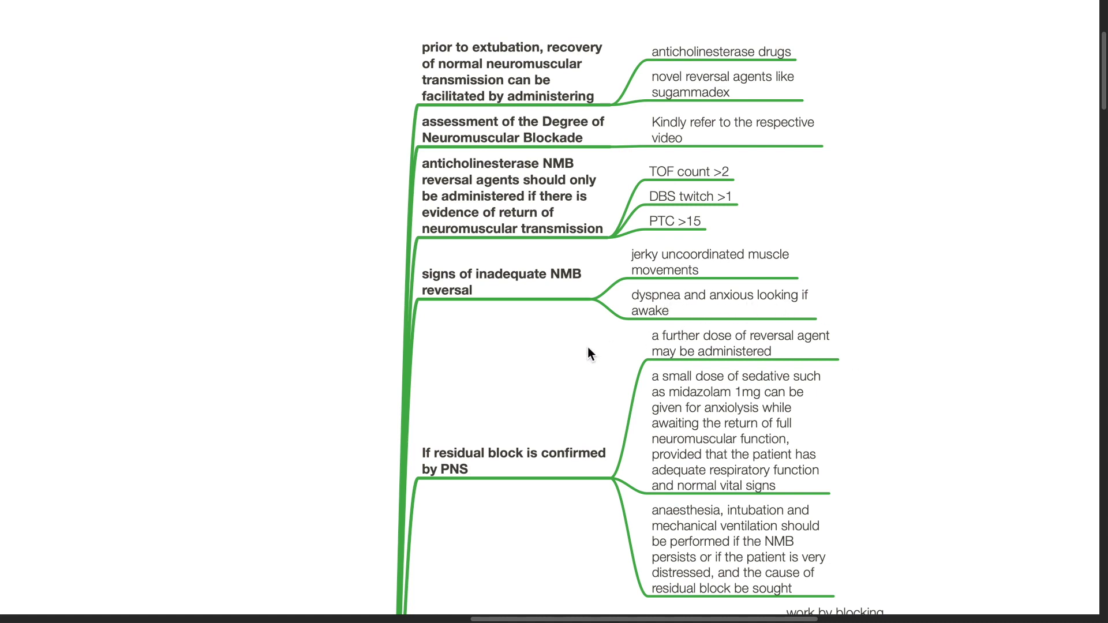
scroll("down", 3)
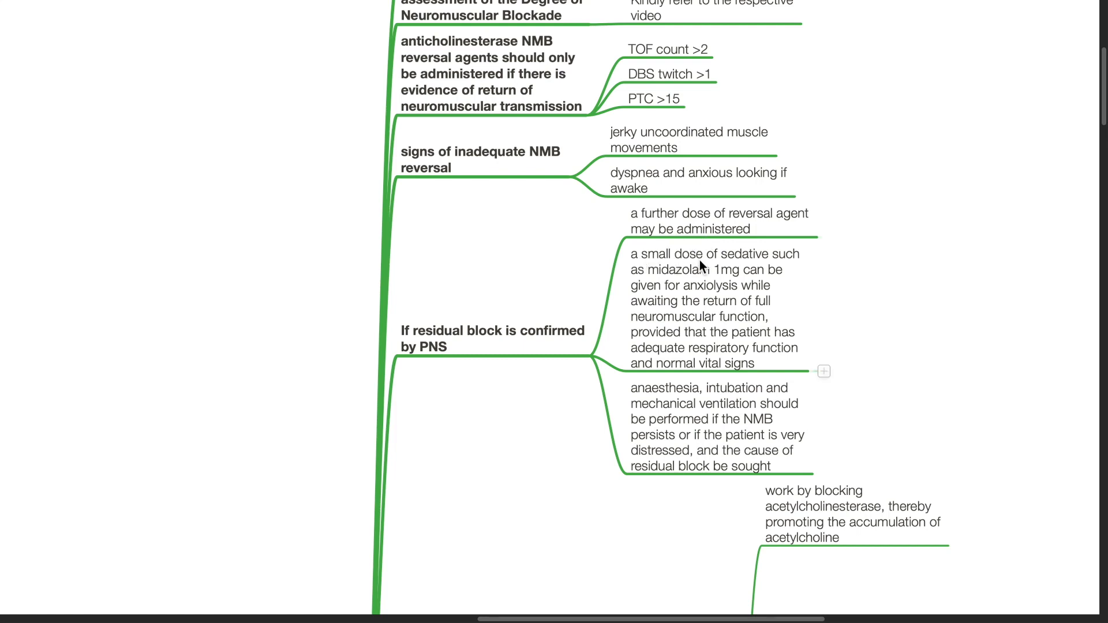
mouse_move(661, 290)
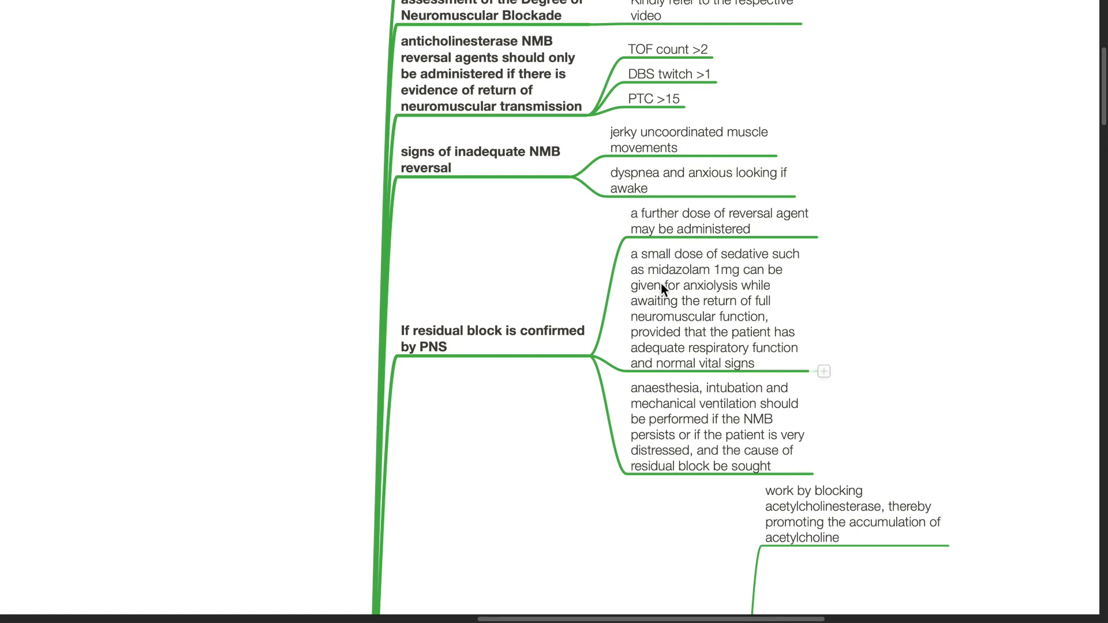
mouse_move(759, 300)
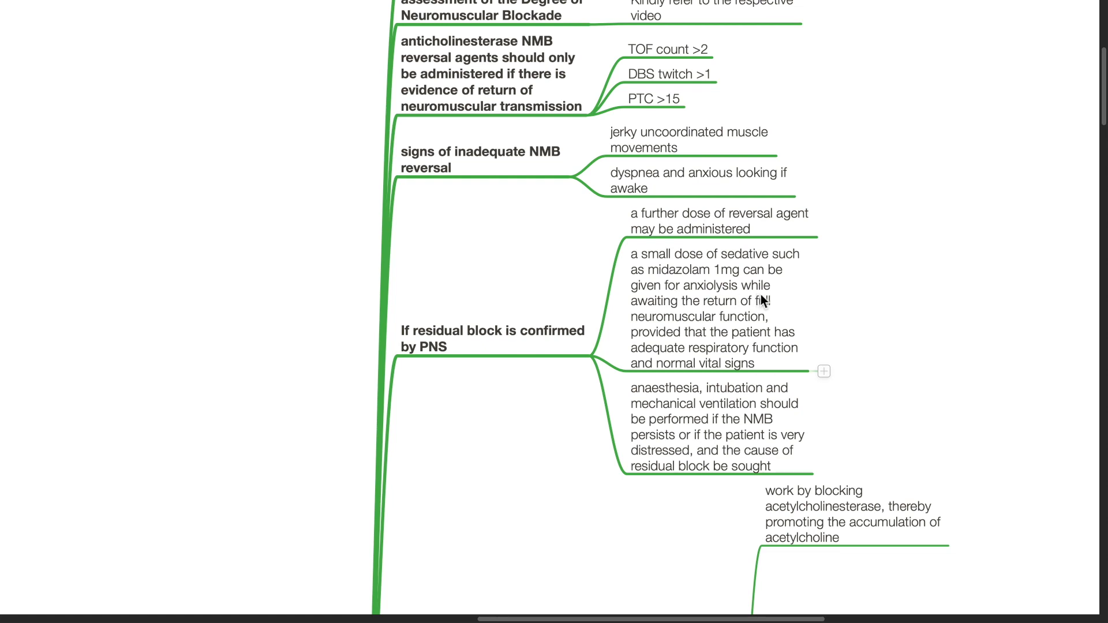
mouse_move(725, 314)
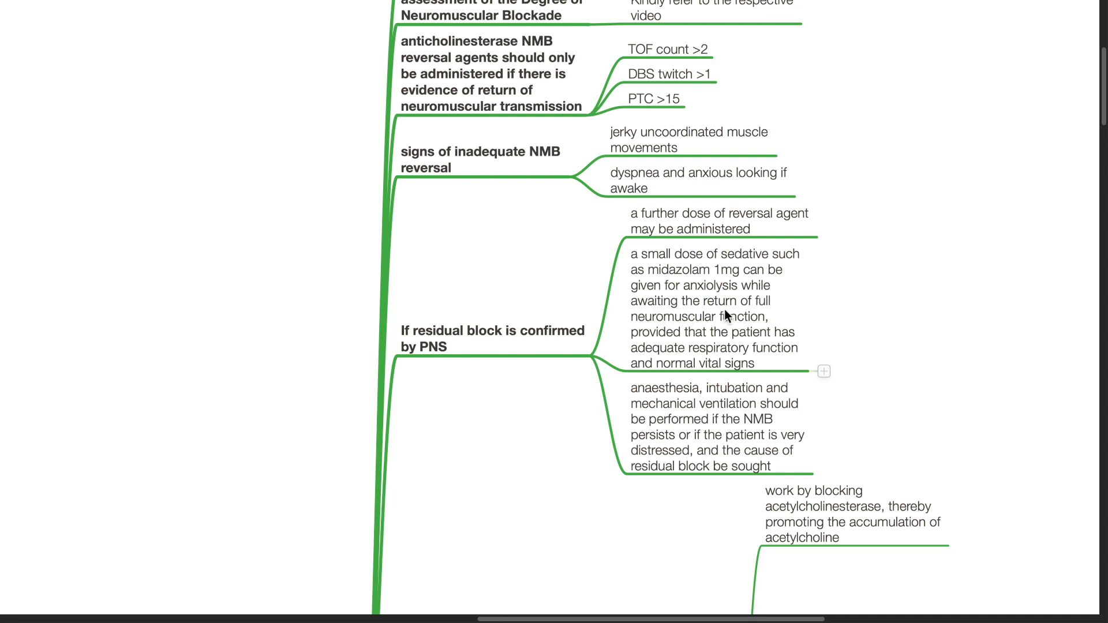
mouse_move(663, 344)
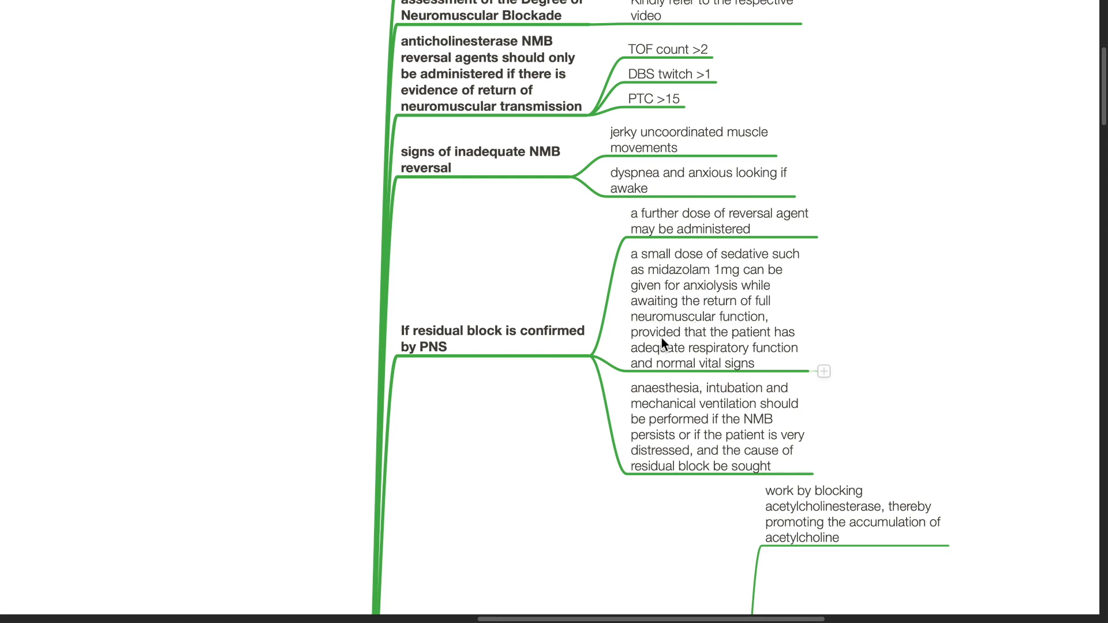
mouse_move(677, 357)
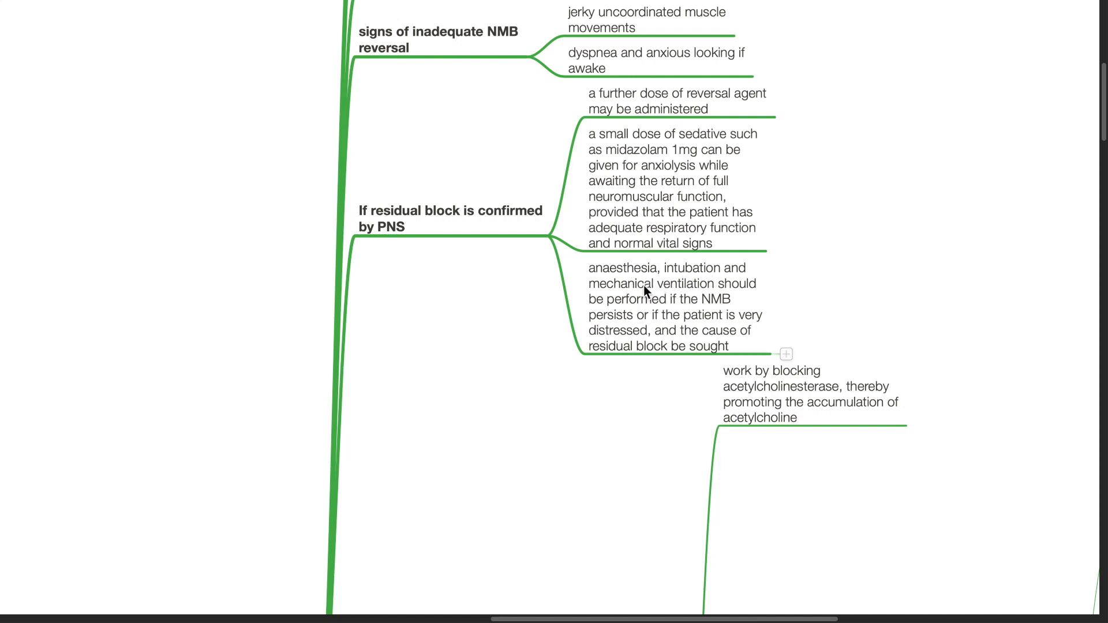
mouse_move(669, 314)
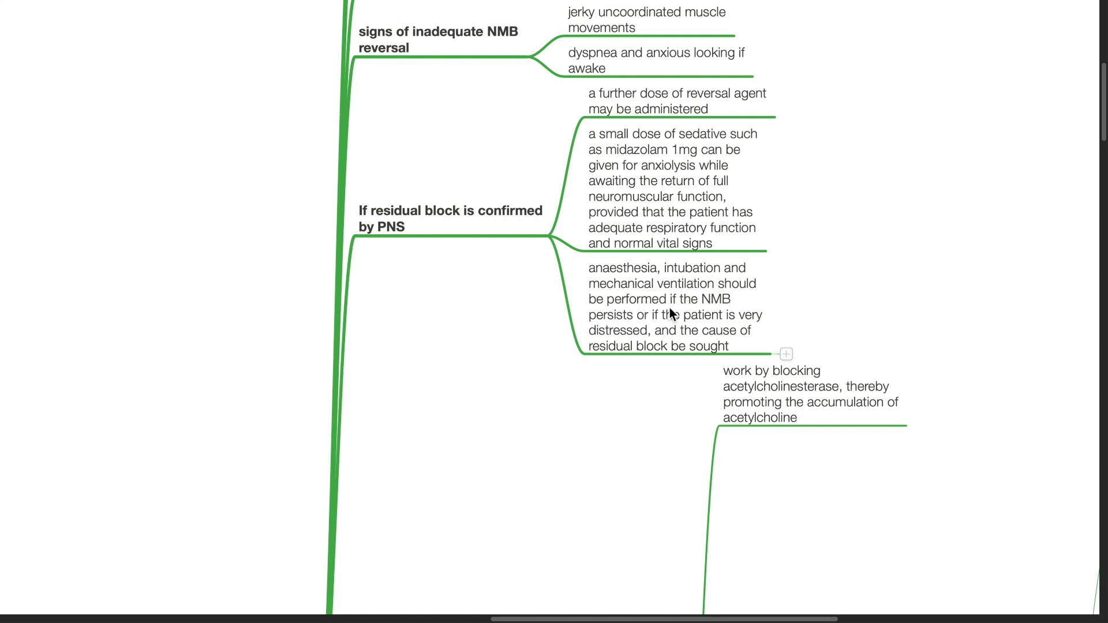
mouse_move(630, 332)
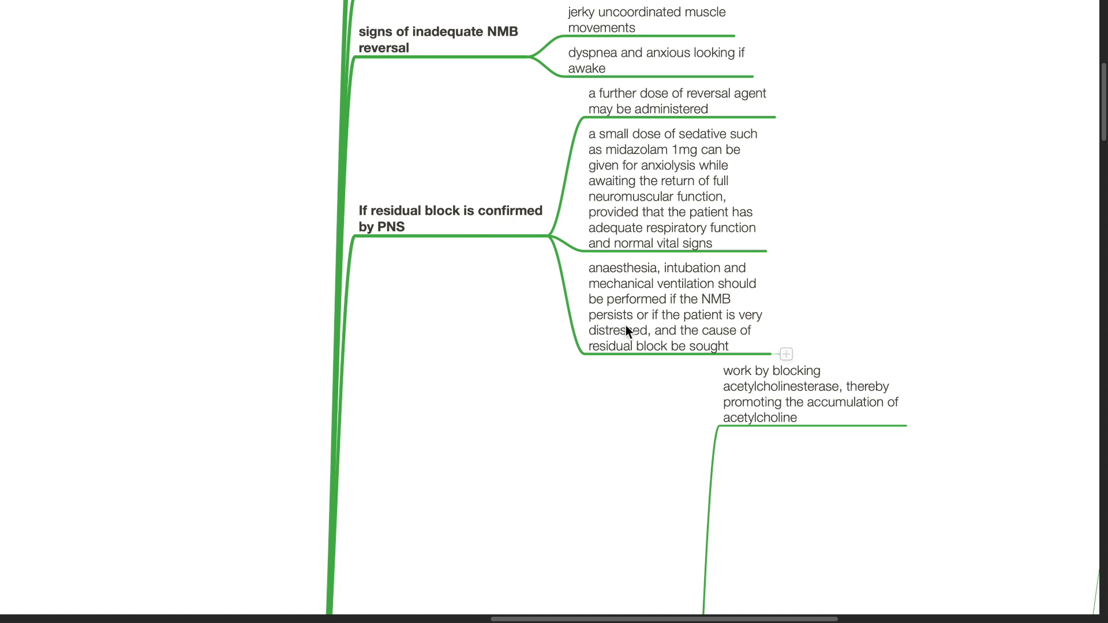
mouse_move(691, 335)
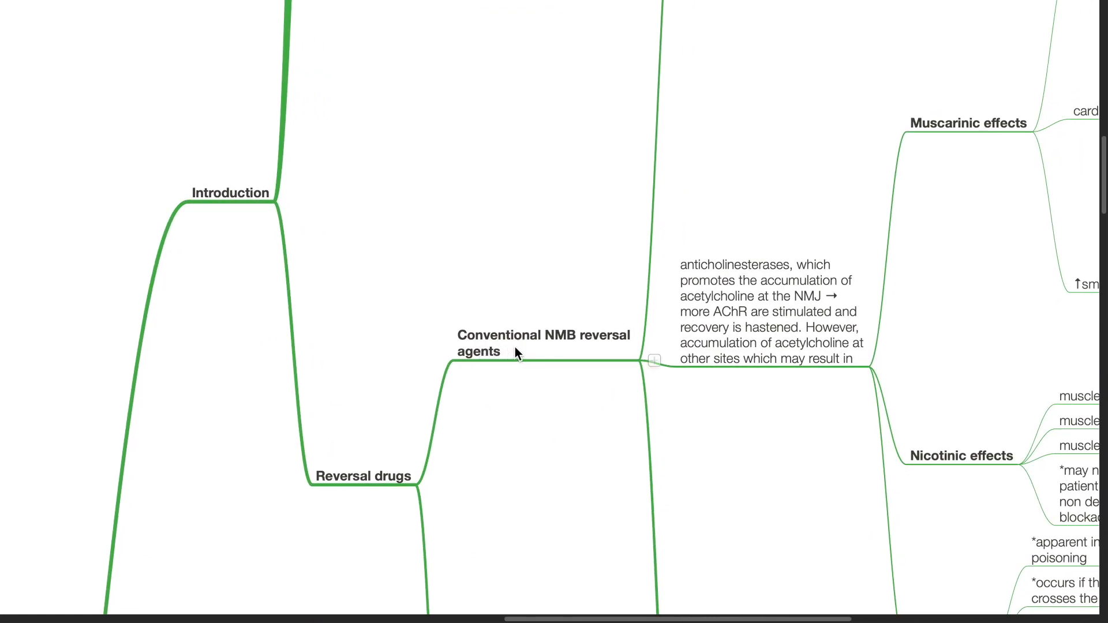
mouse_move(546, 413)
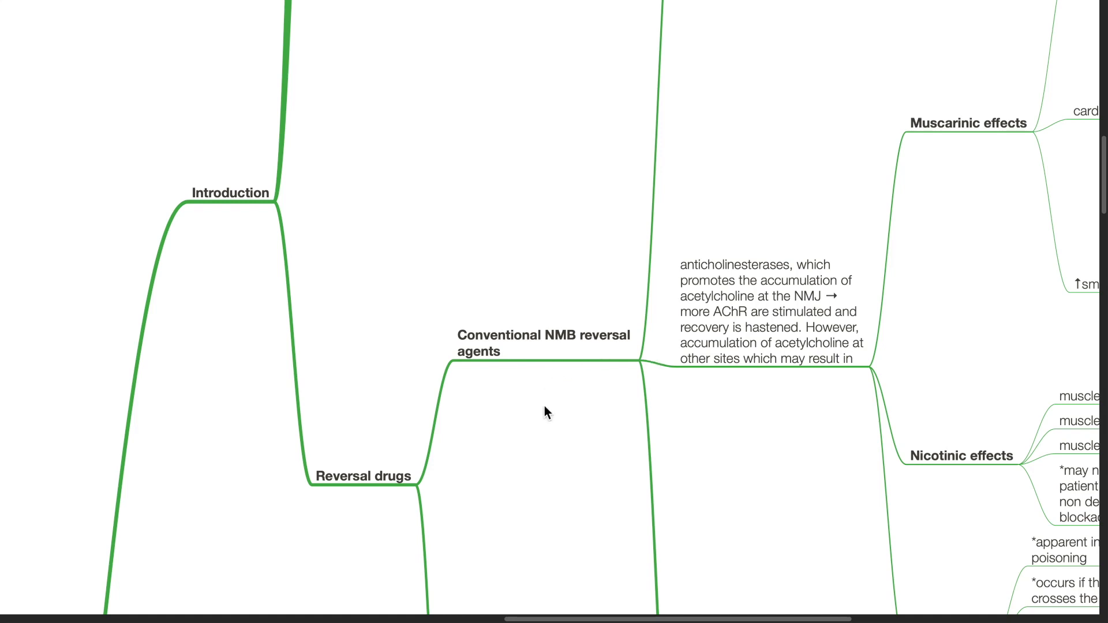
scroll("down", 3)
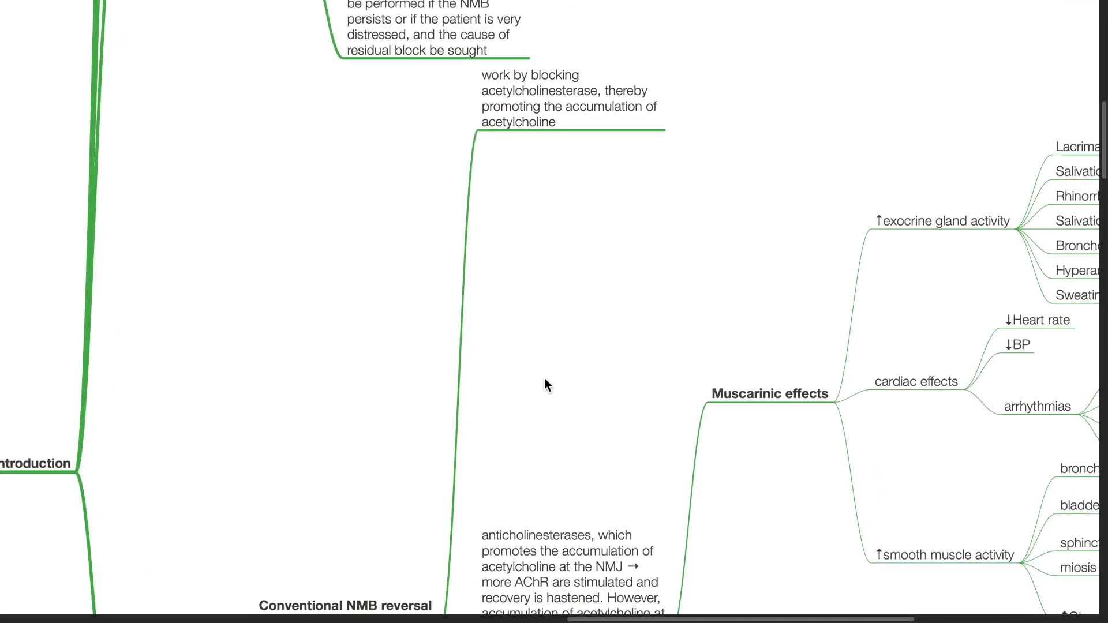
scroll("down", 3)
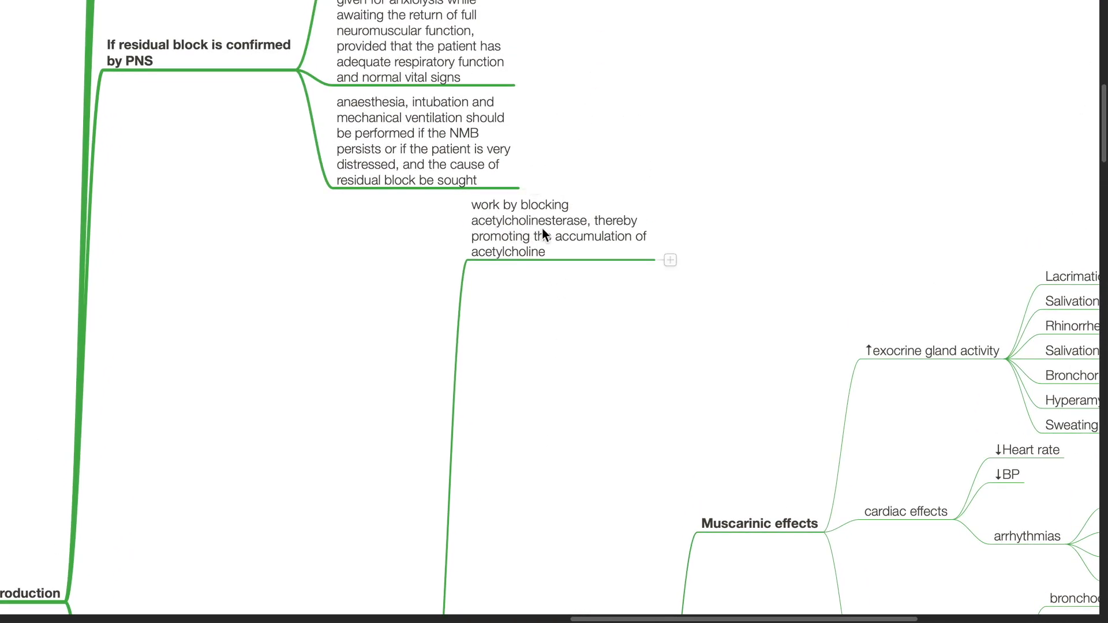
mouse_move(571, 252)
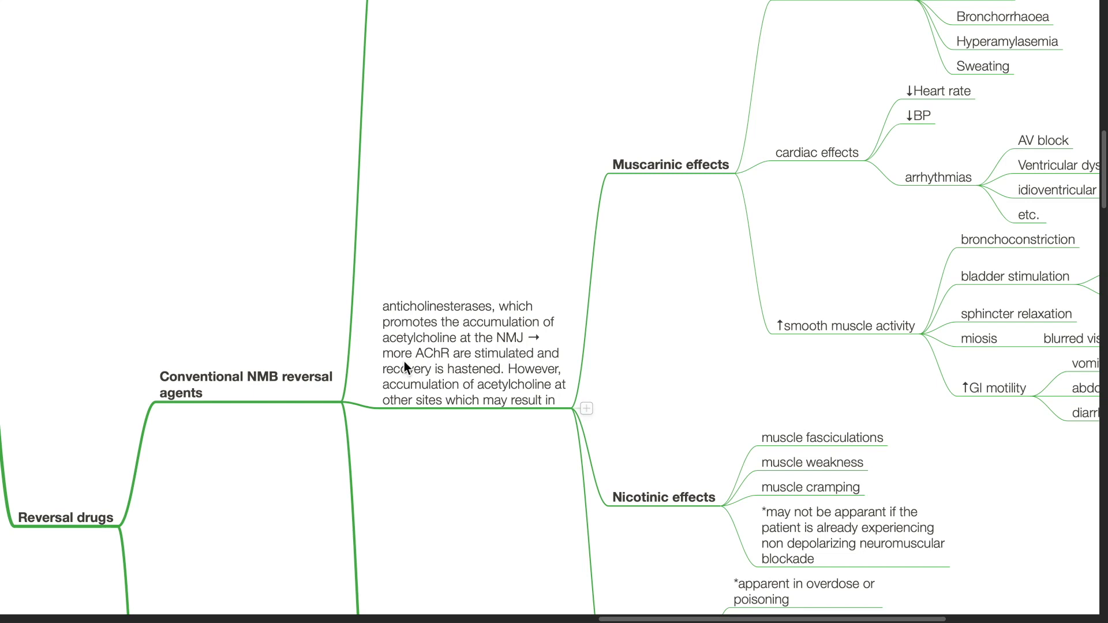
mouse_move(445, 367)
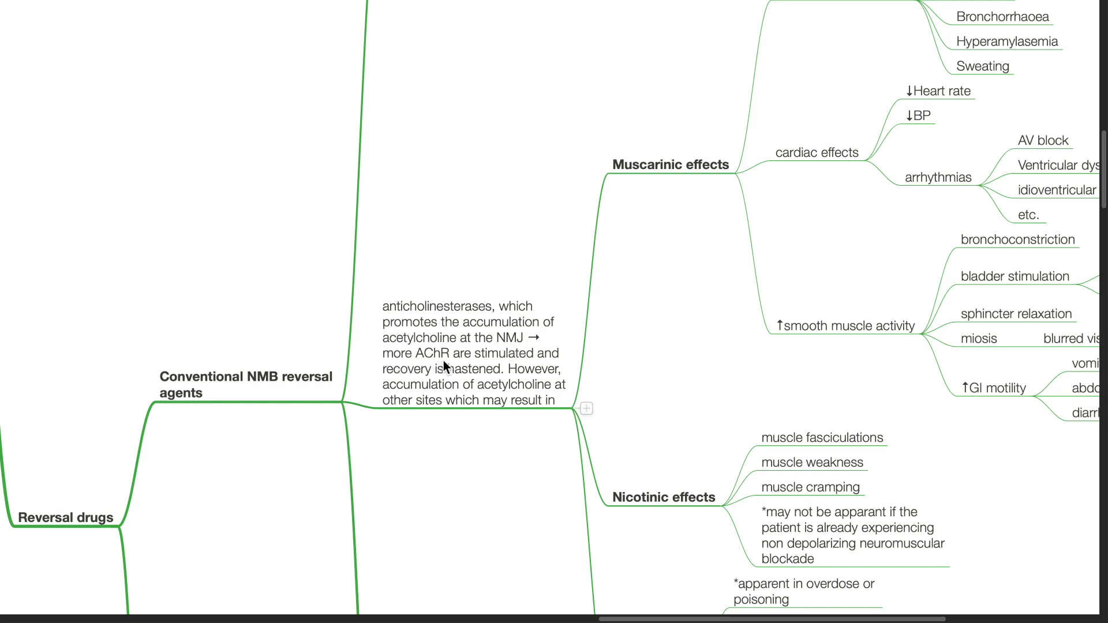
mouse_move(470, 380)
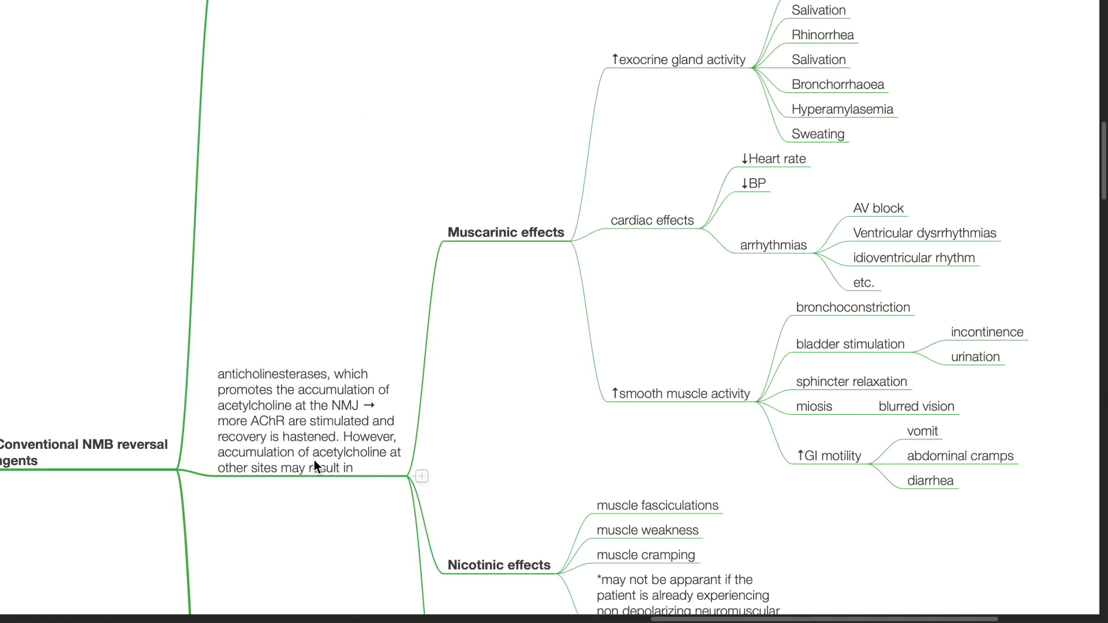
mouse_move(242, 486)
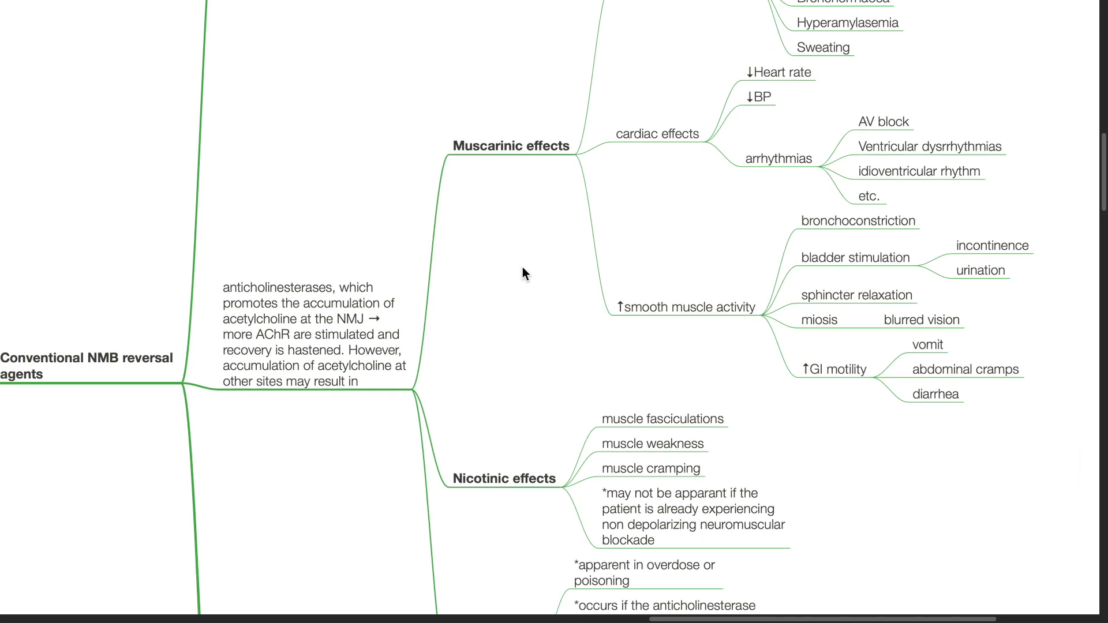
scroll("down", 3)
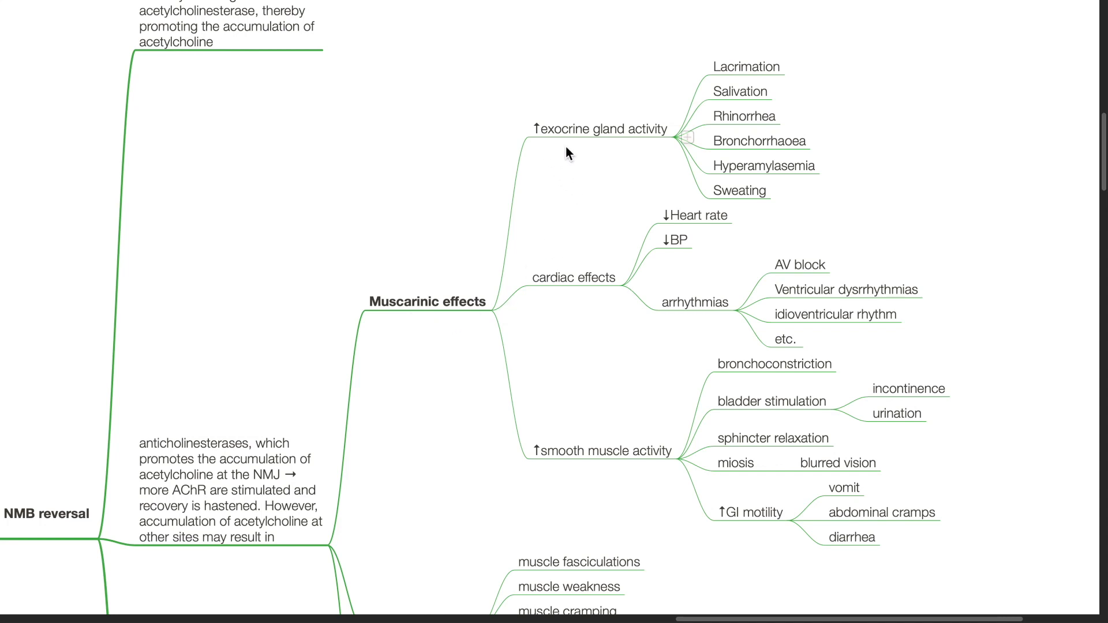
mouse_move(770, 90)
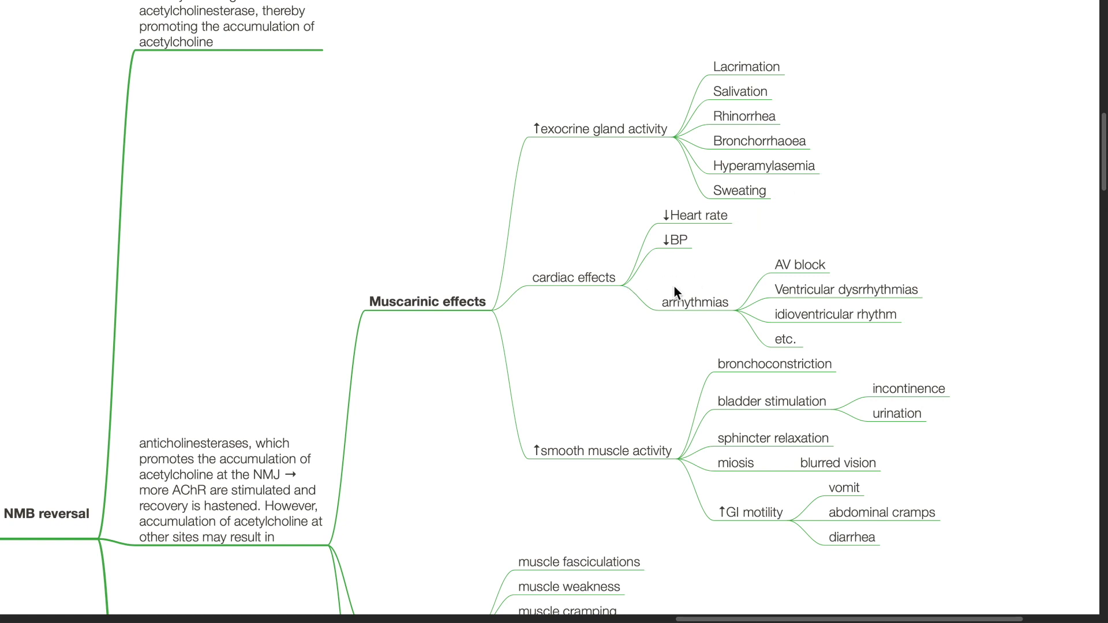
mouse_move(716, 239)
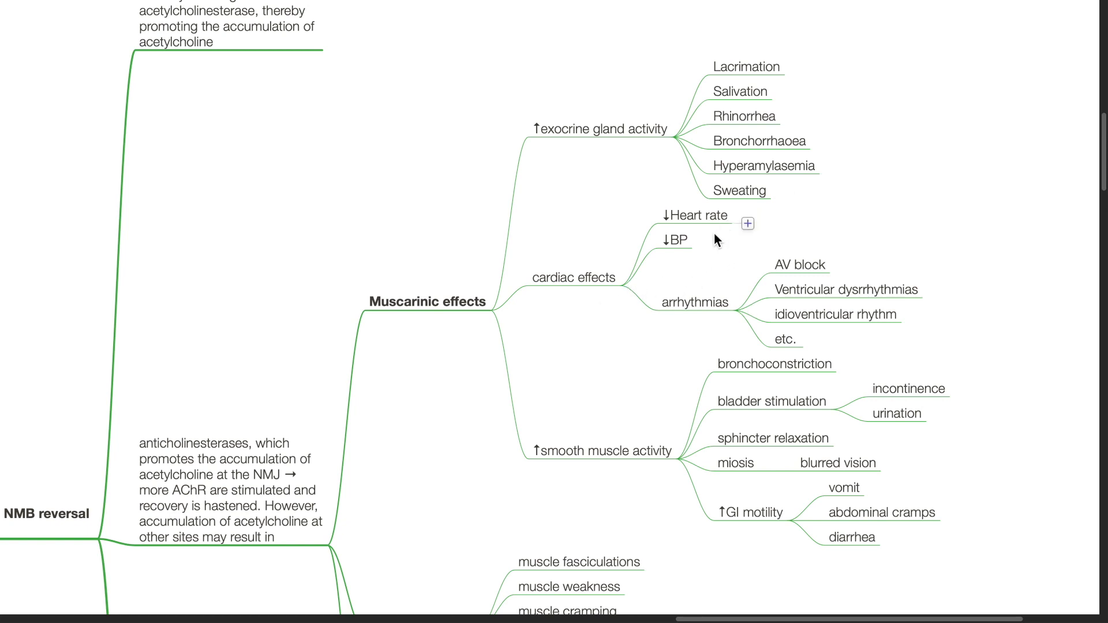
mouse_move(684, 313)
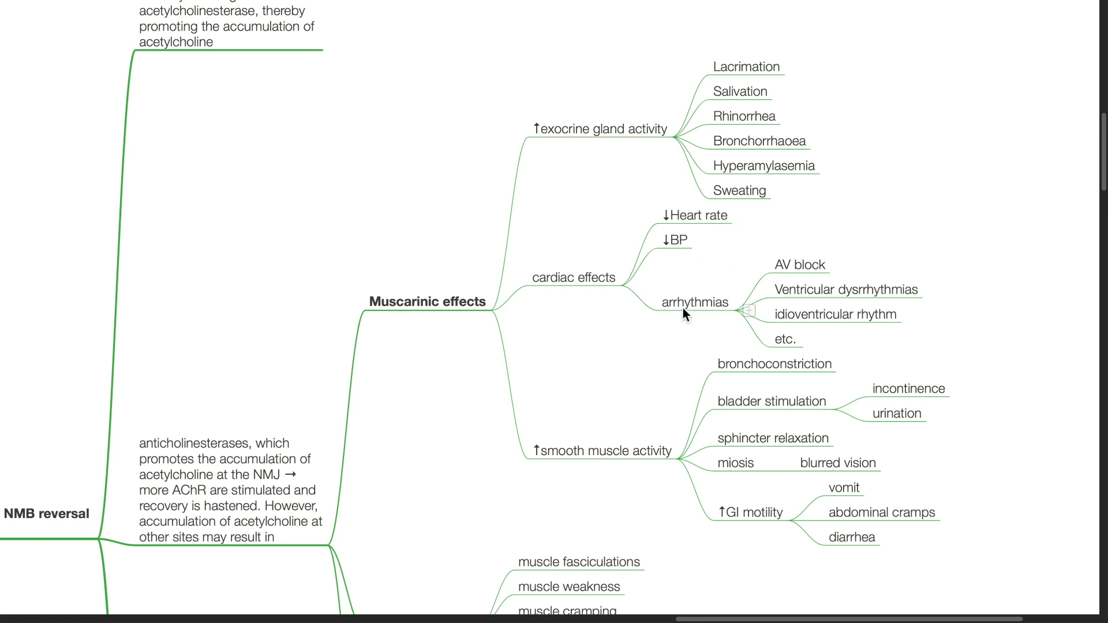
mouse_move(813, 303)
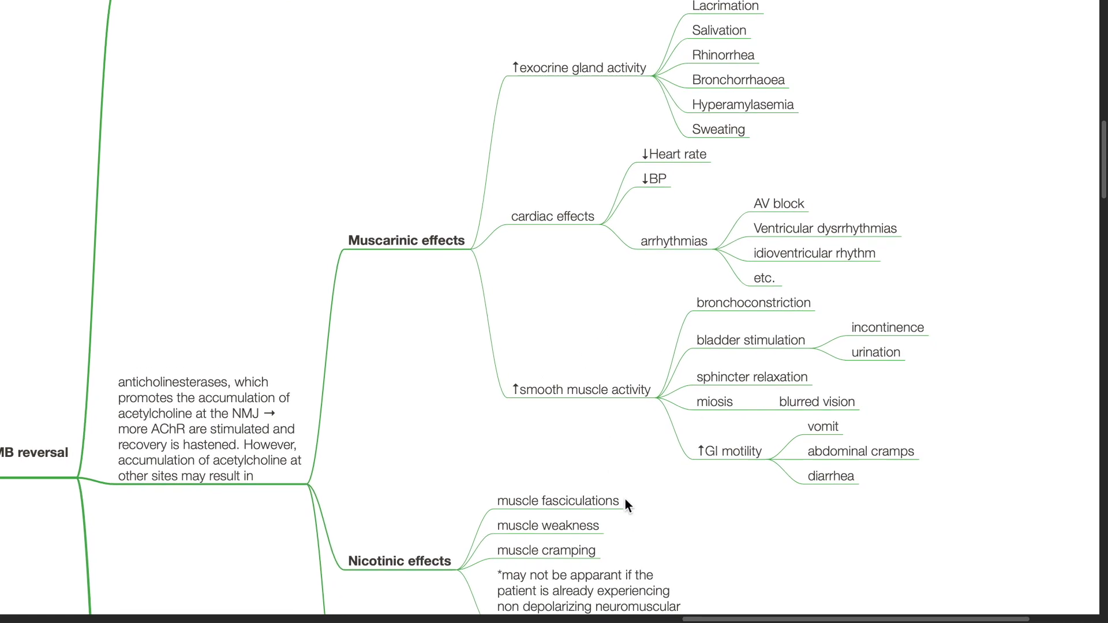
scroll("down", 3)
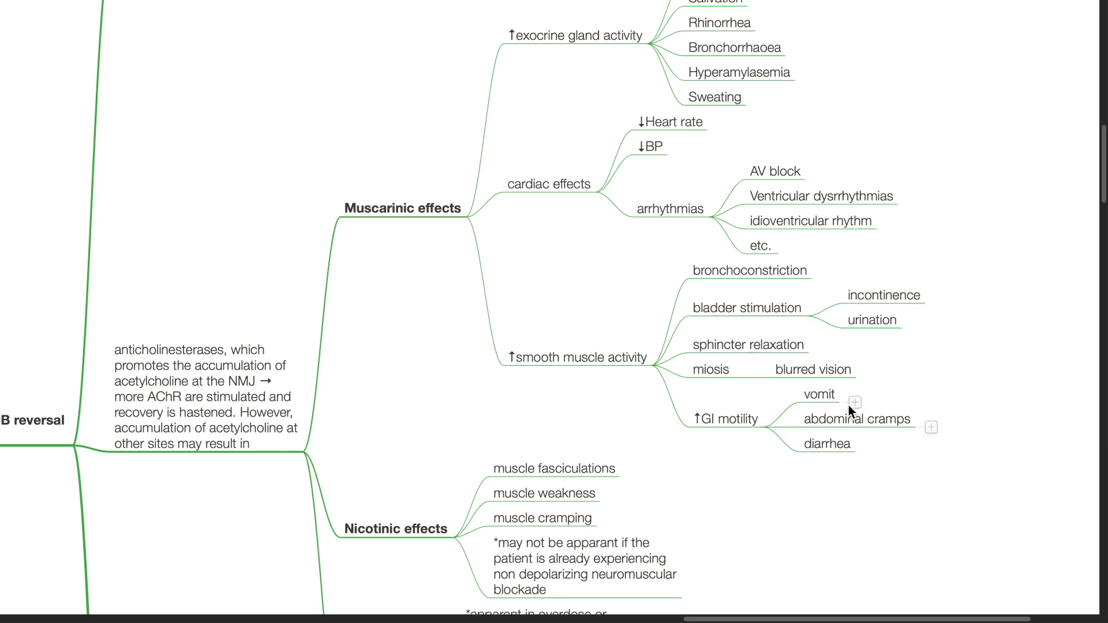
mouse_move(732, 453)
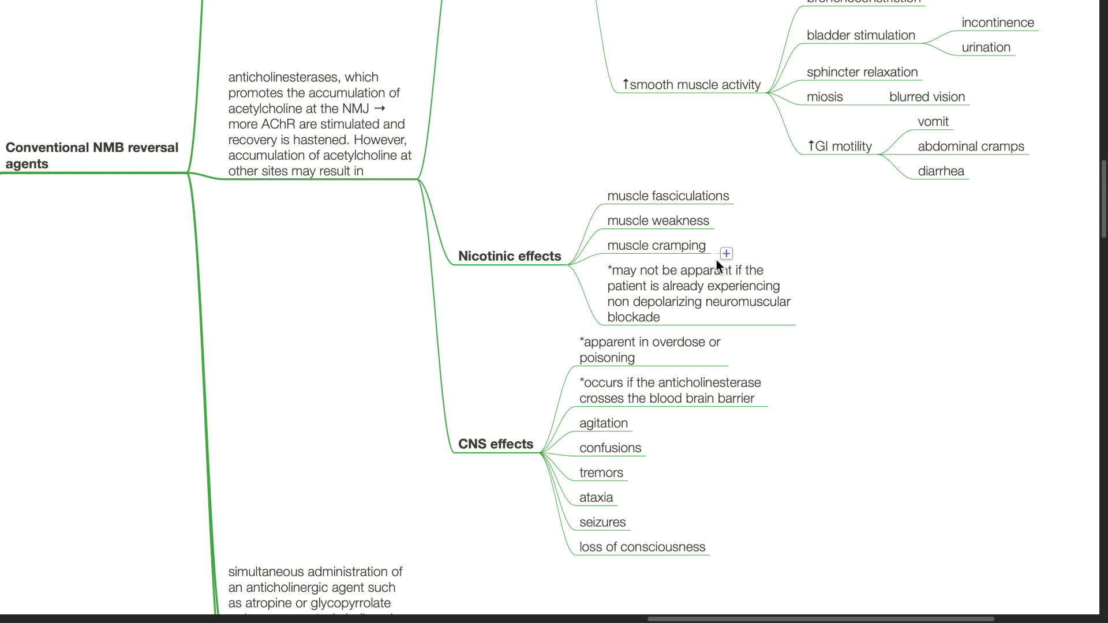
mouse_move(670, 303)
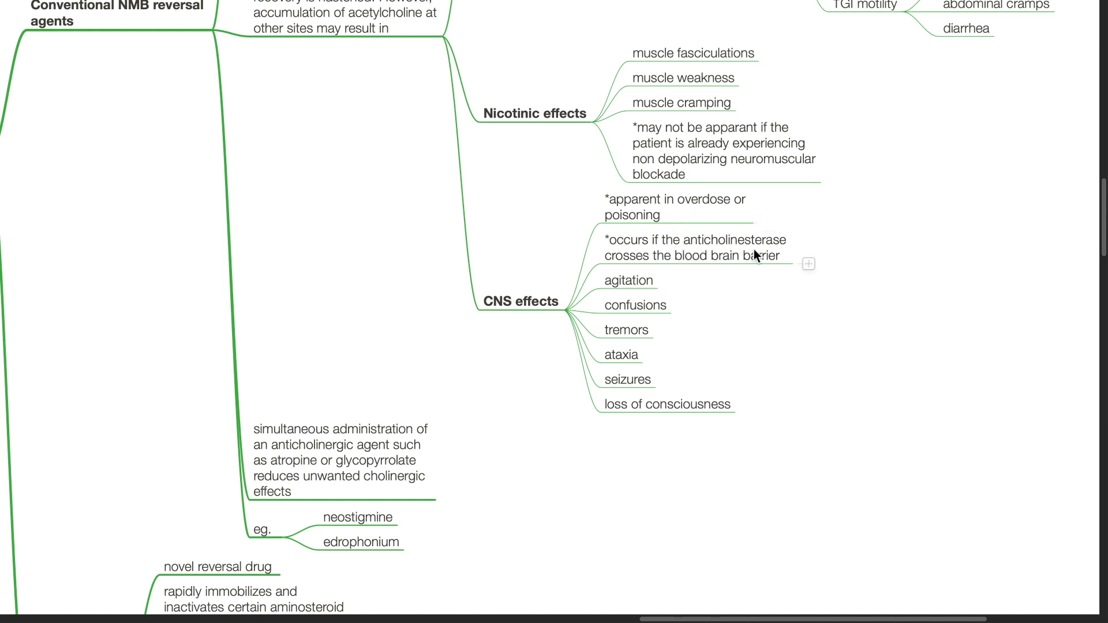
mouse_move(729, 288)
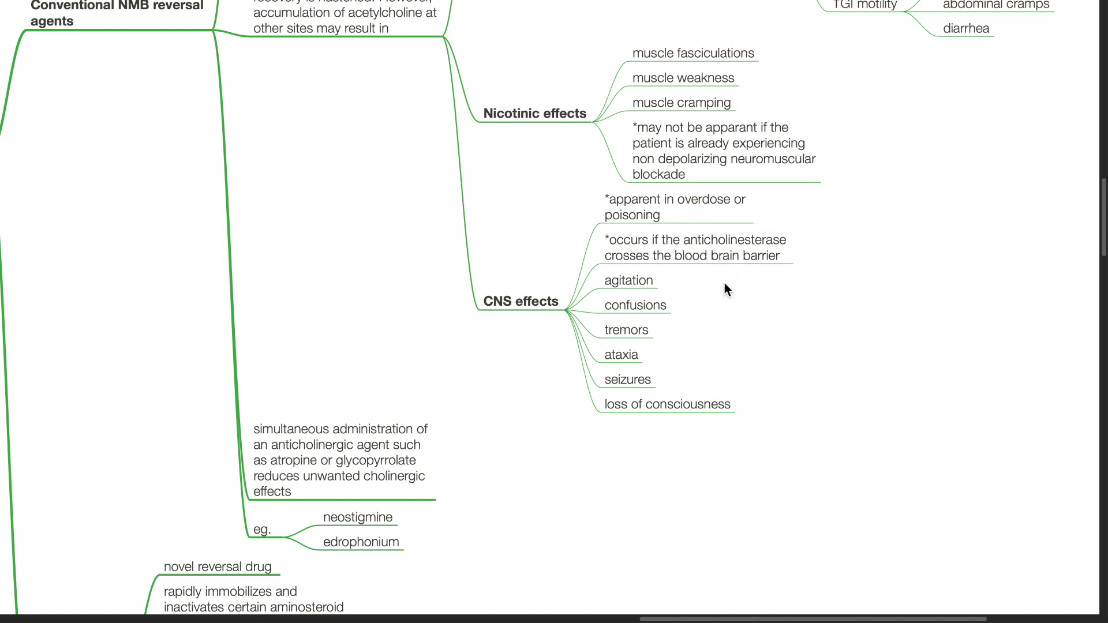
mouse_move(730, 290)
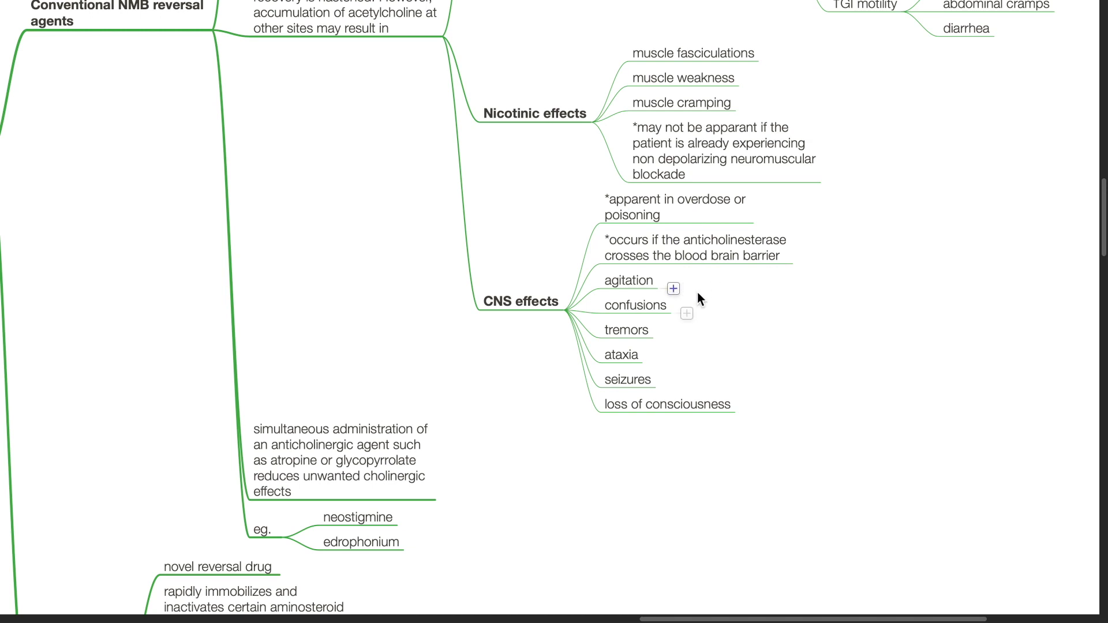
mouse_move(721, 354)
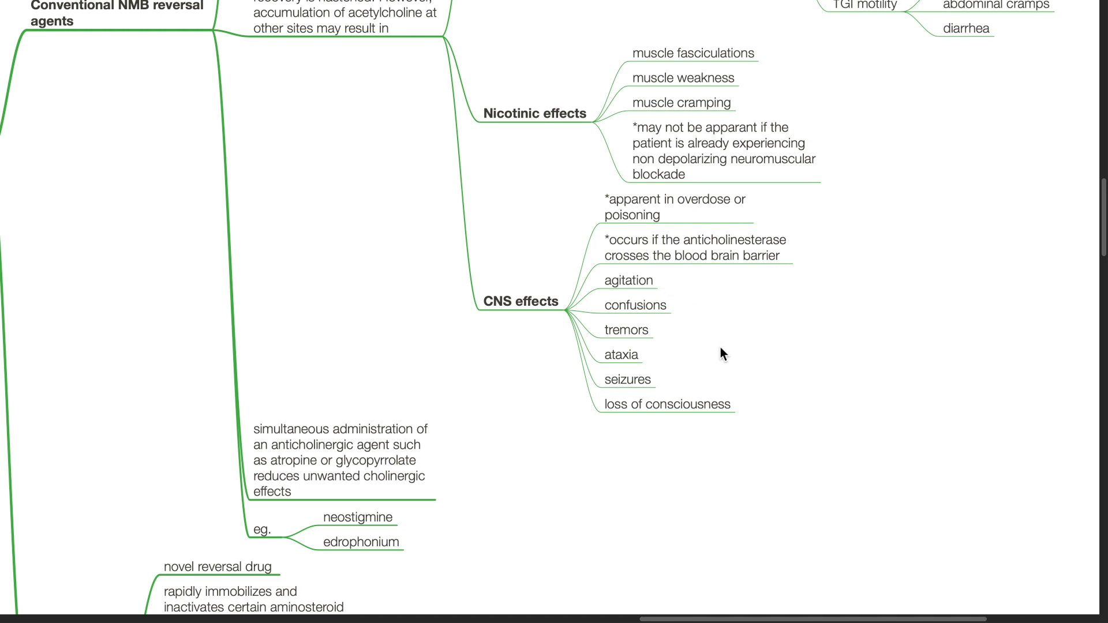
mouse_move(773, 453)
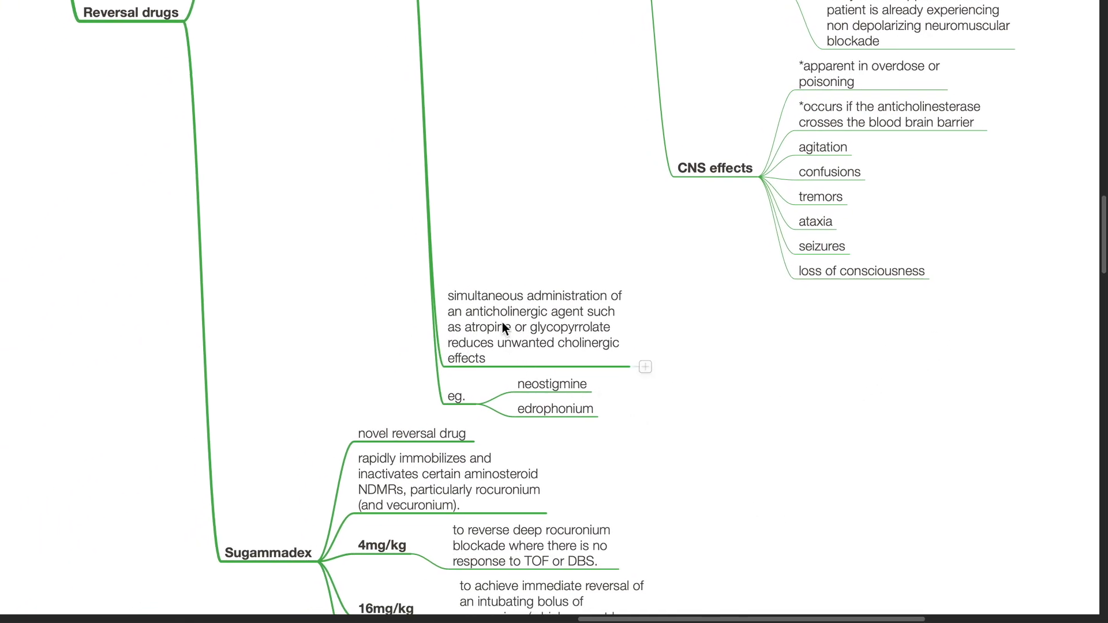
mouse_move(535, 339)
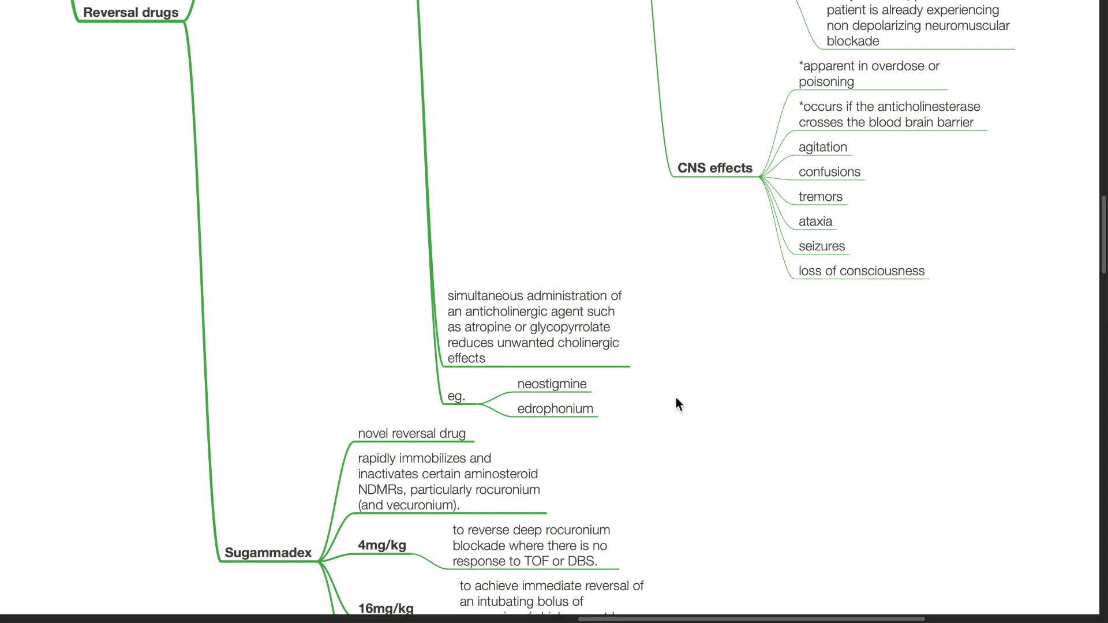
mouse_move(636, 423)
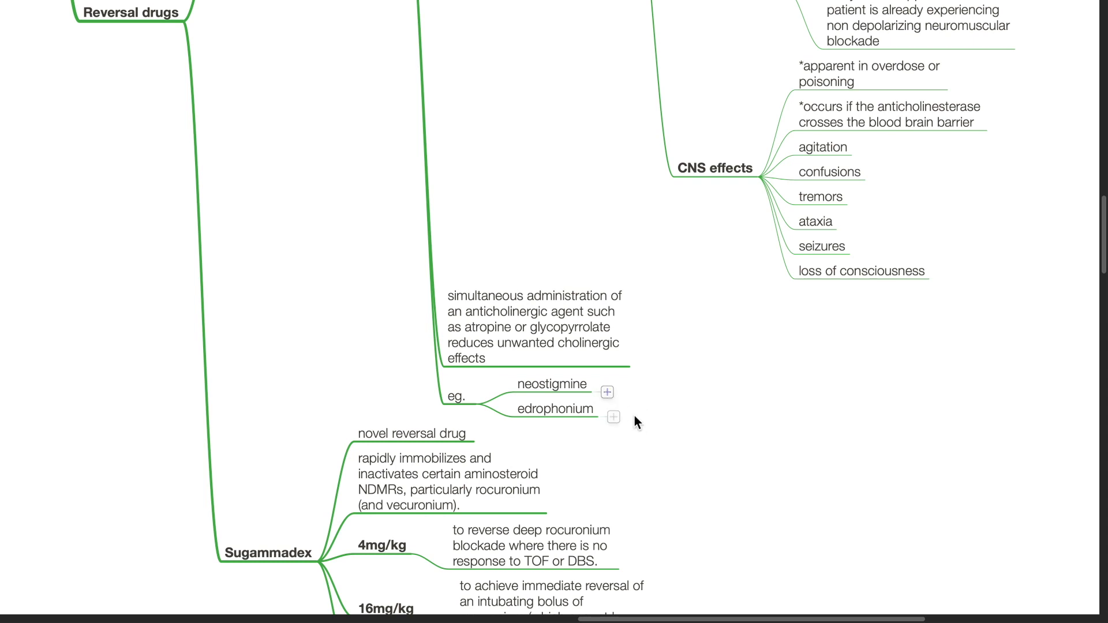
scroll("down", 3)
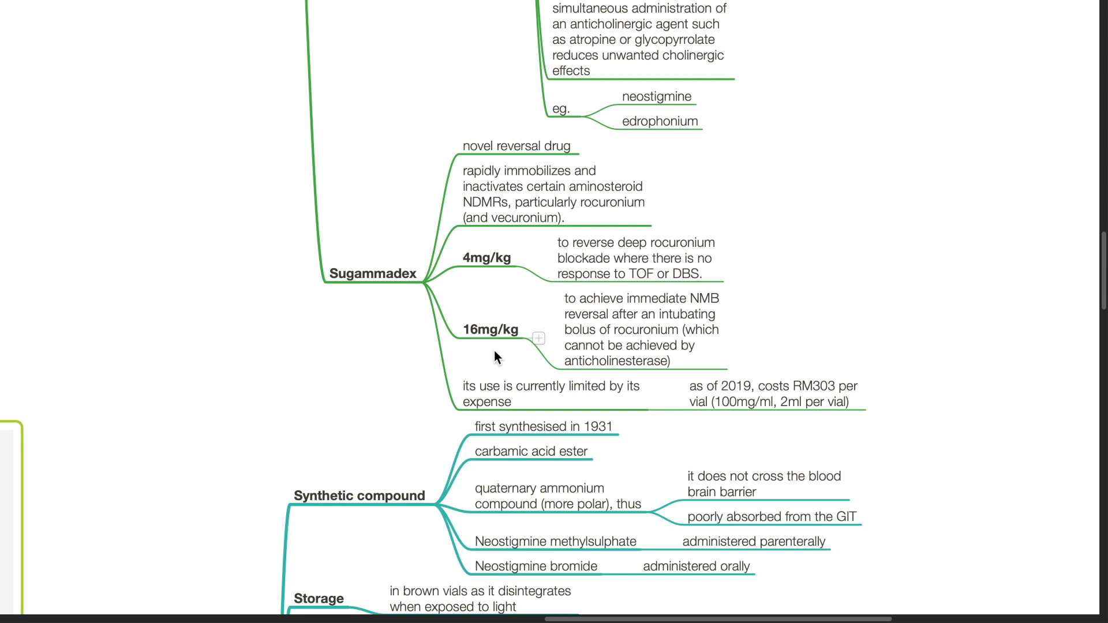
mouse_move(697, 317)
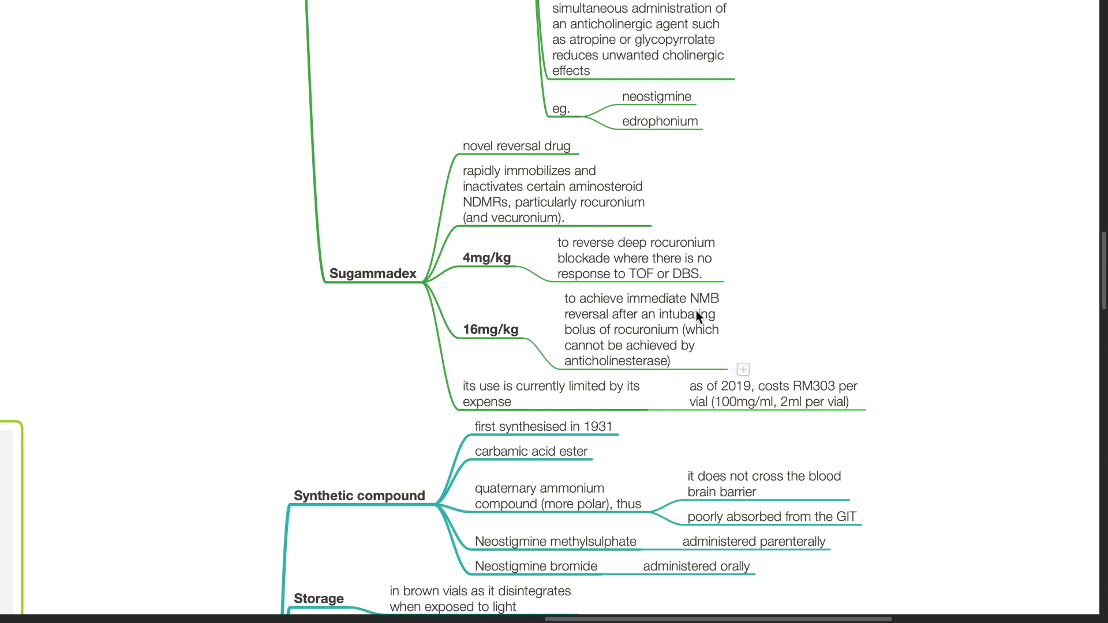
mouse_move(619, 330)
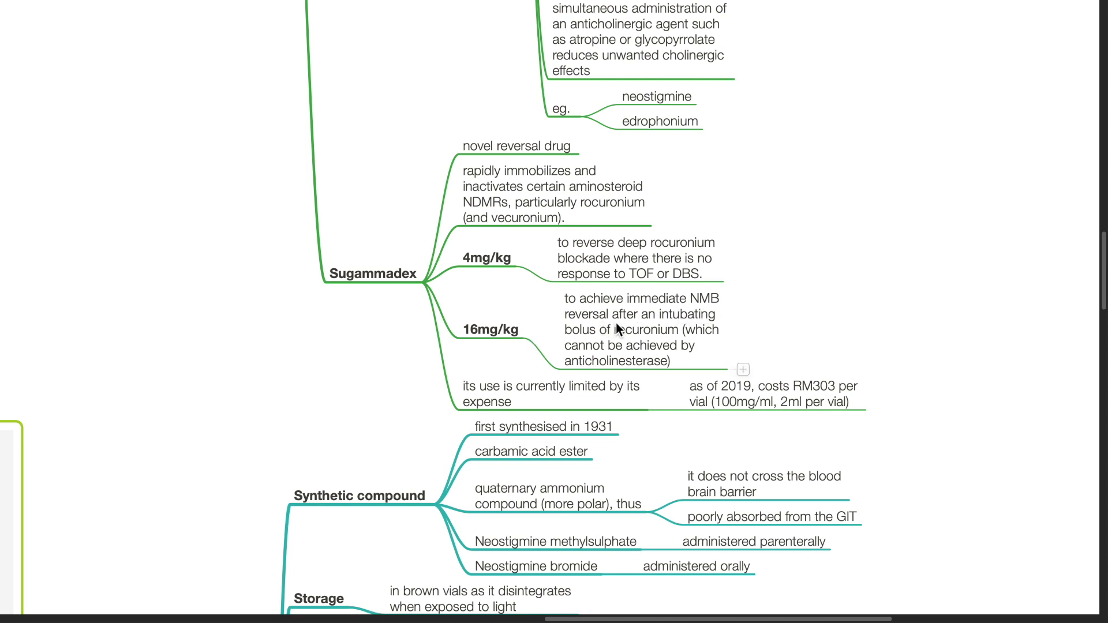
mouse_move(645, 346)
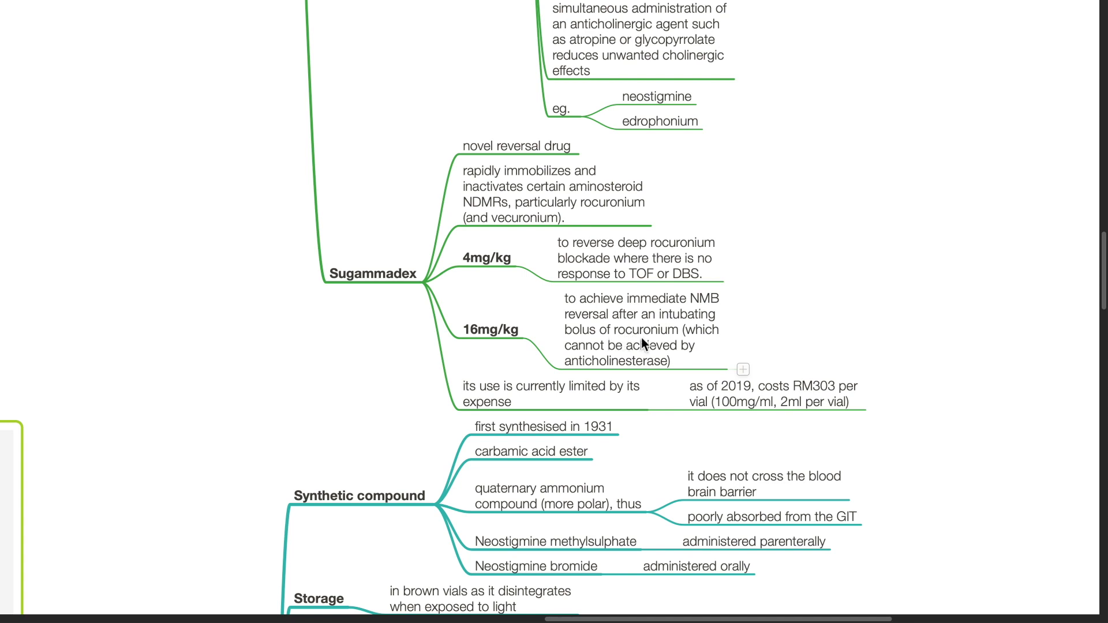
mouse_move(650, 360)
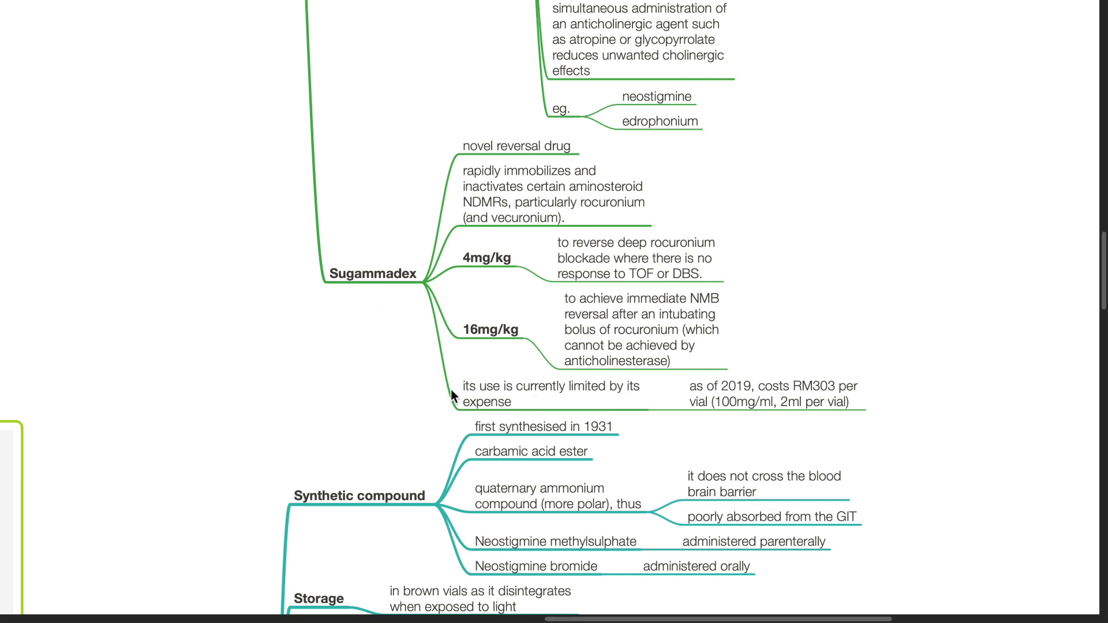
mouse_move(663, 429)
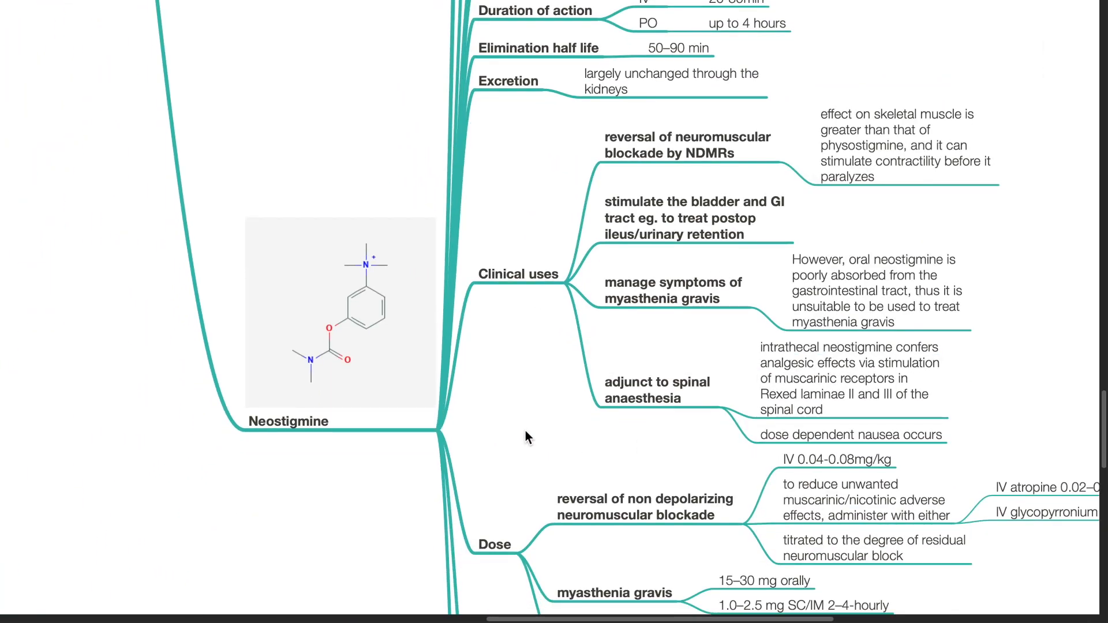
scroll("down", 3)
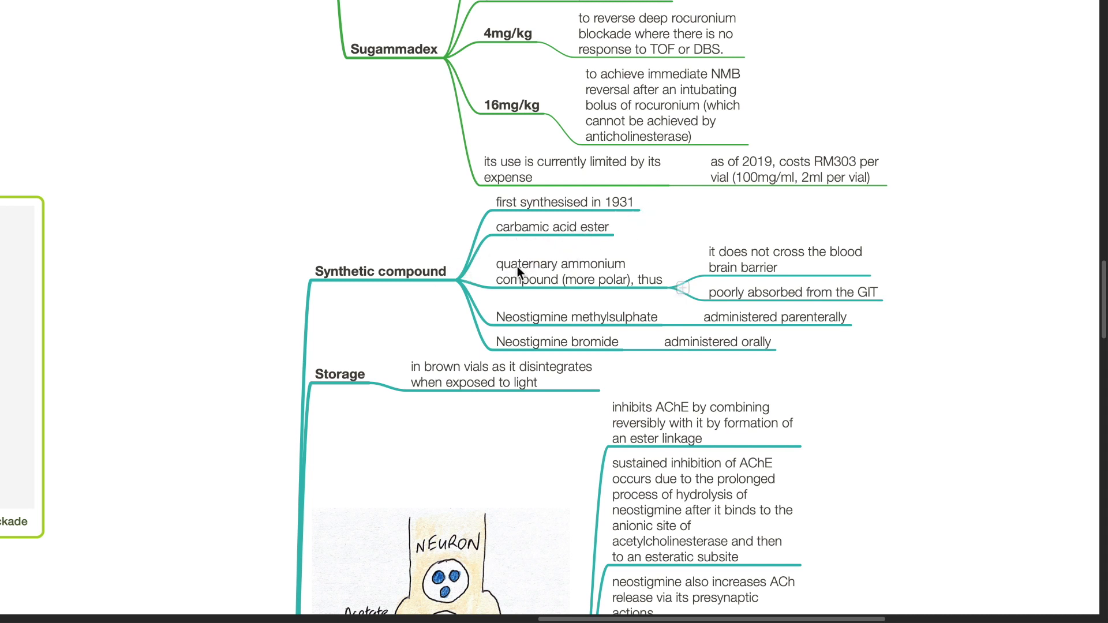
mouse_move(583, 296)
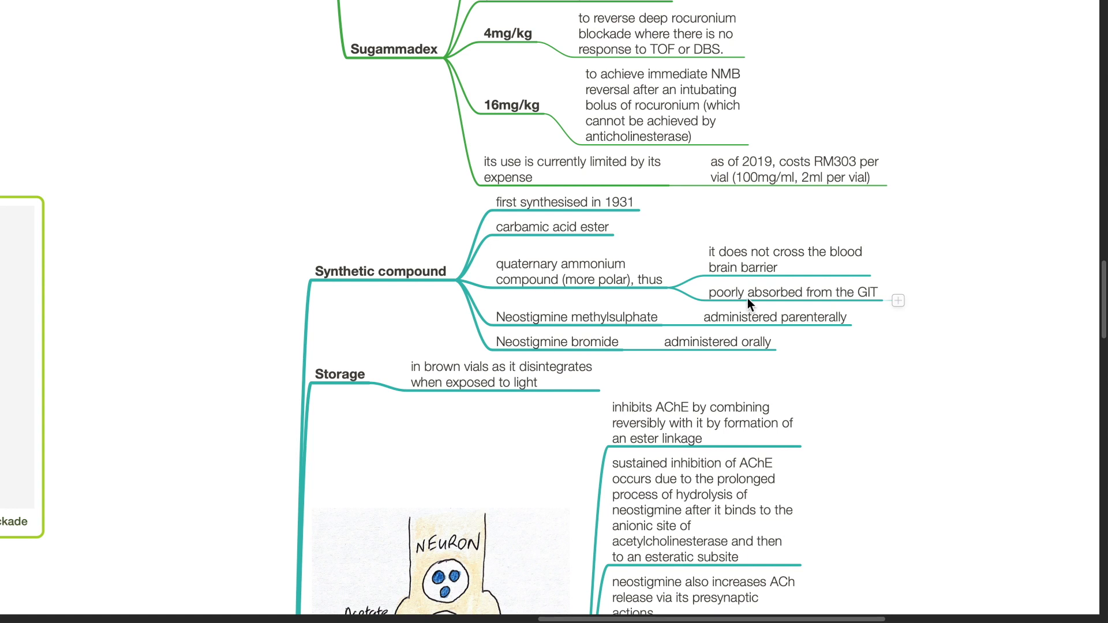
mouse_move(569, 304)
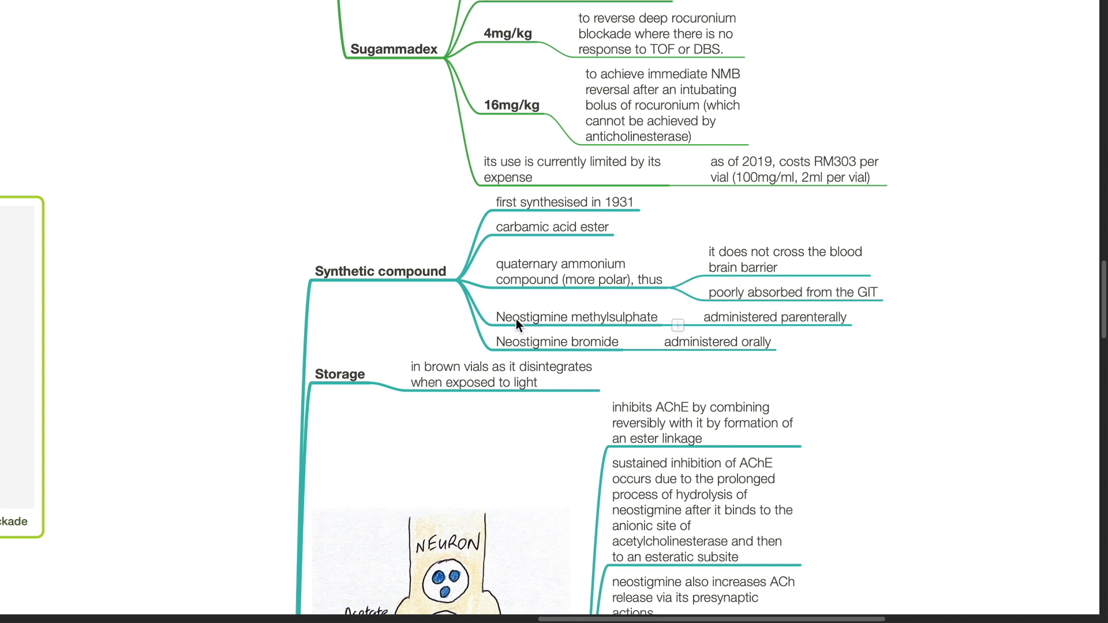
mouse_move(616, 372)
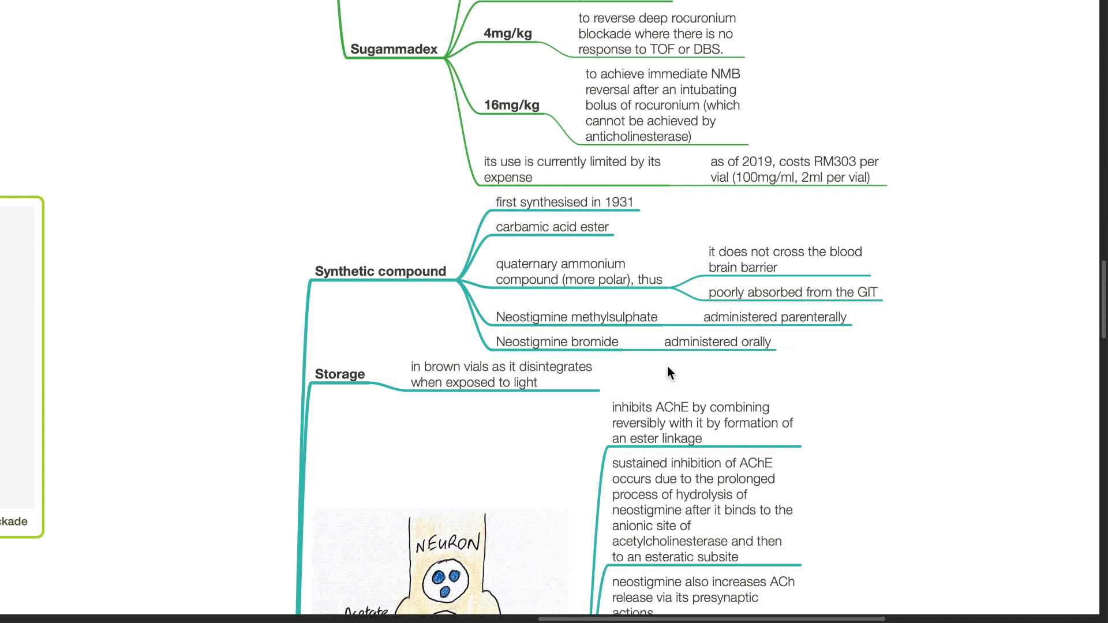
scroll("down", 3)
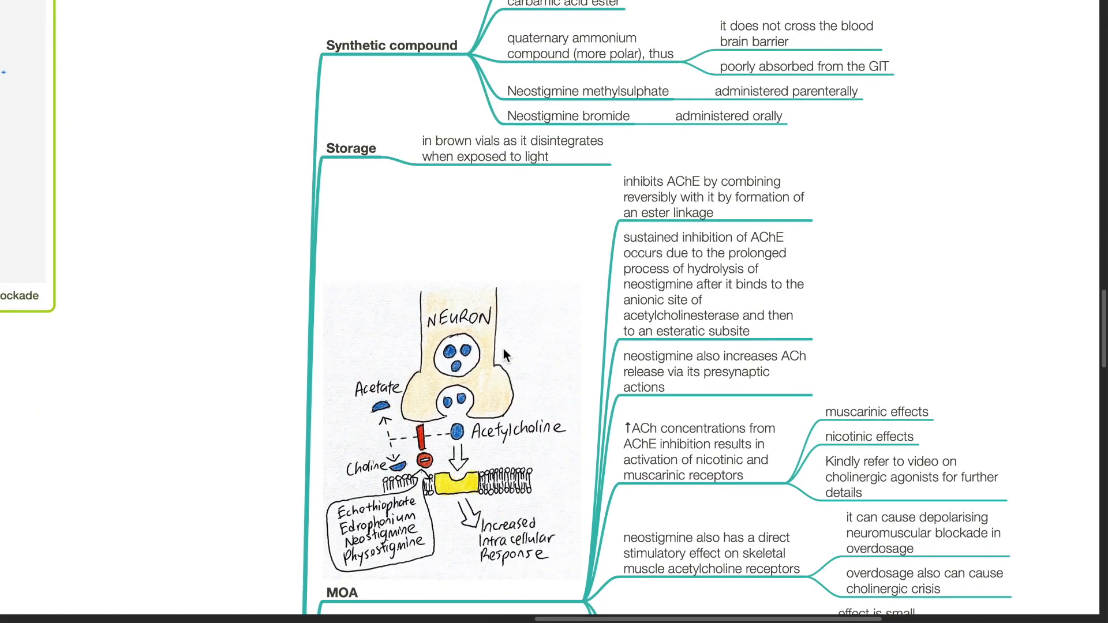
scroll("down", 3)
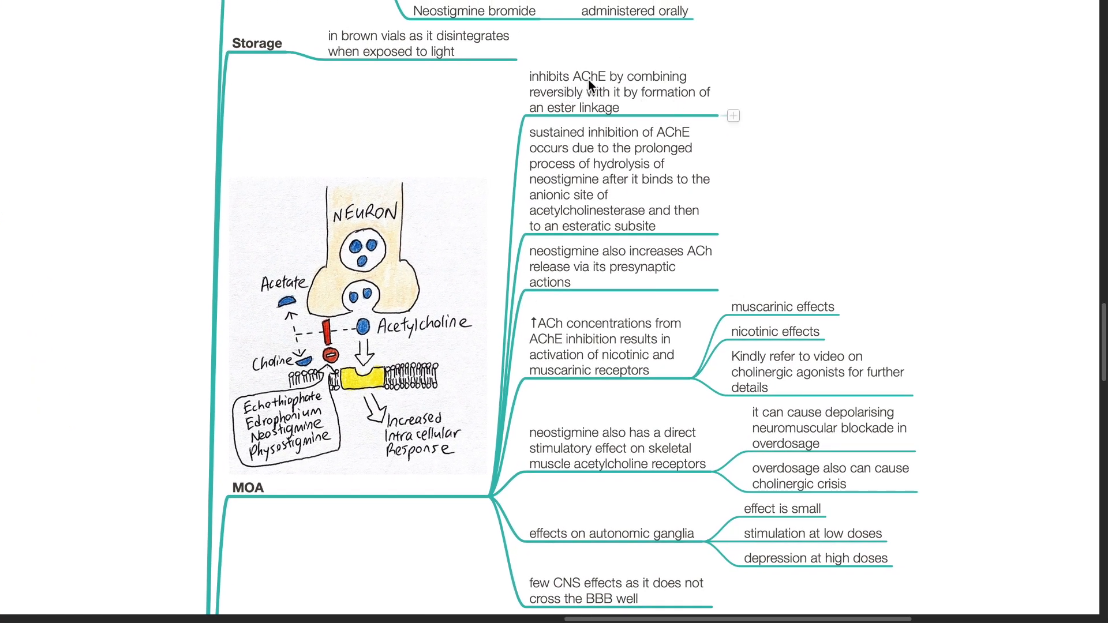
scroll("down", 3)
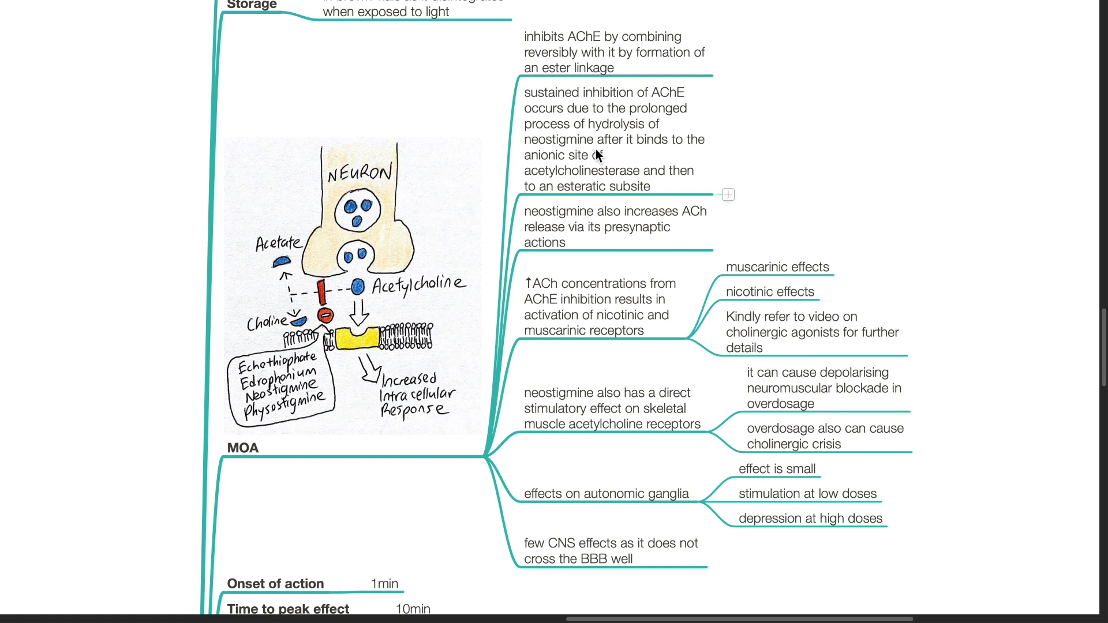
mouse_move(583, 164)
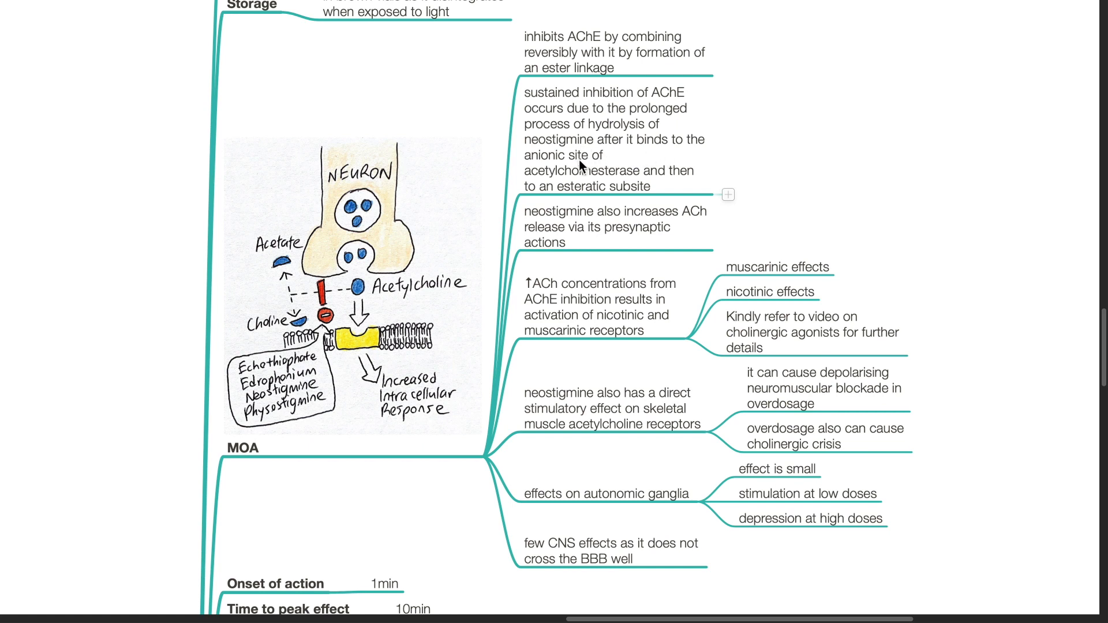
mouse_move(543, 201)
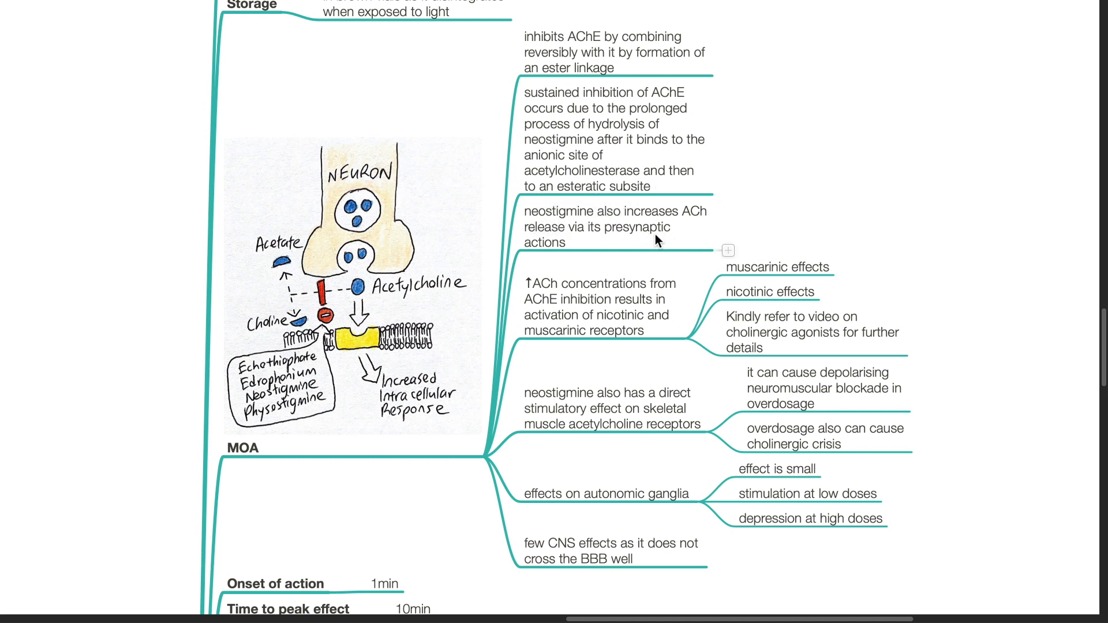
mouse_move(616, 319)
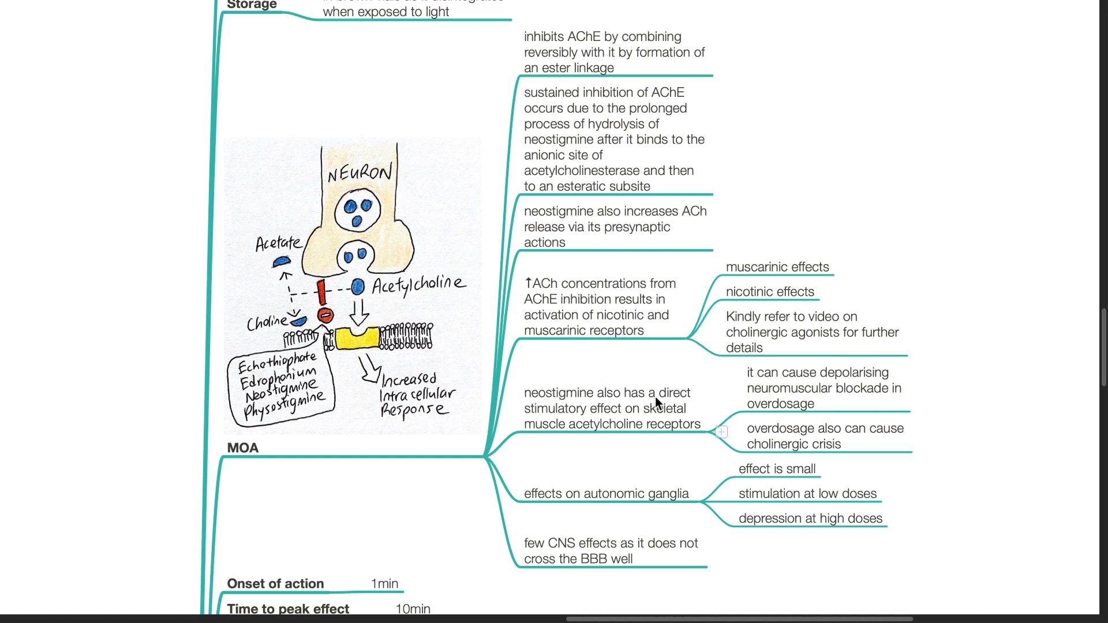
mouse_move(876, 407)
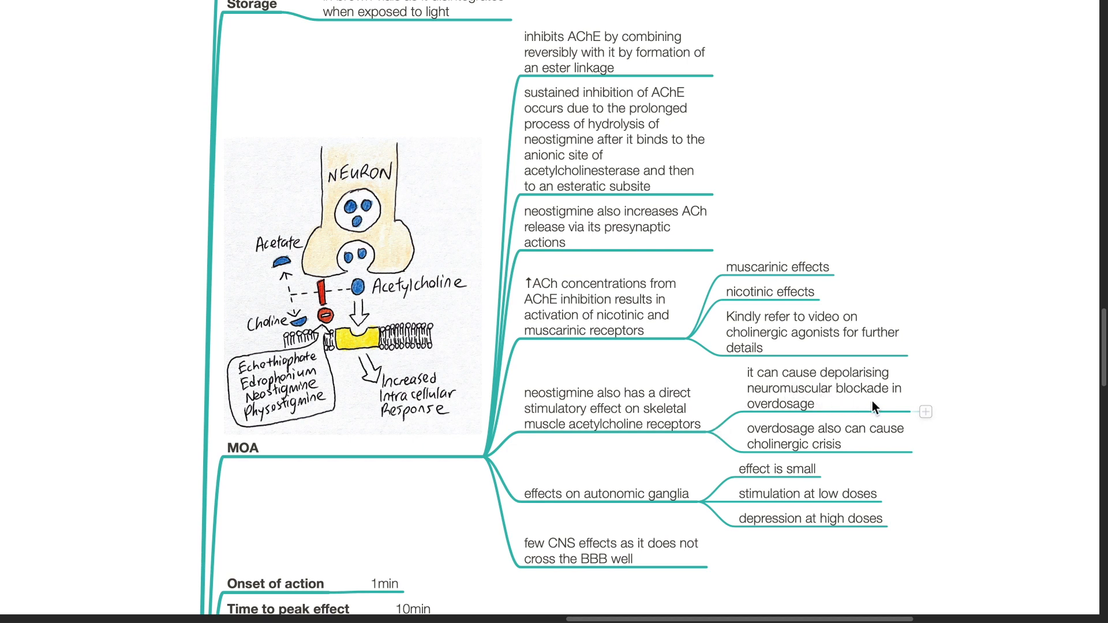
mouse_move(792, 440)
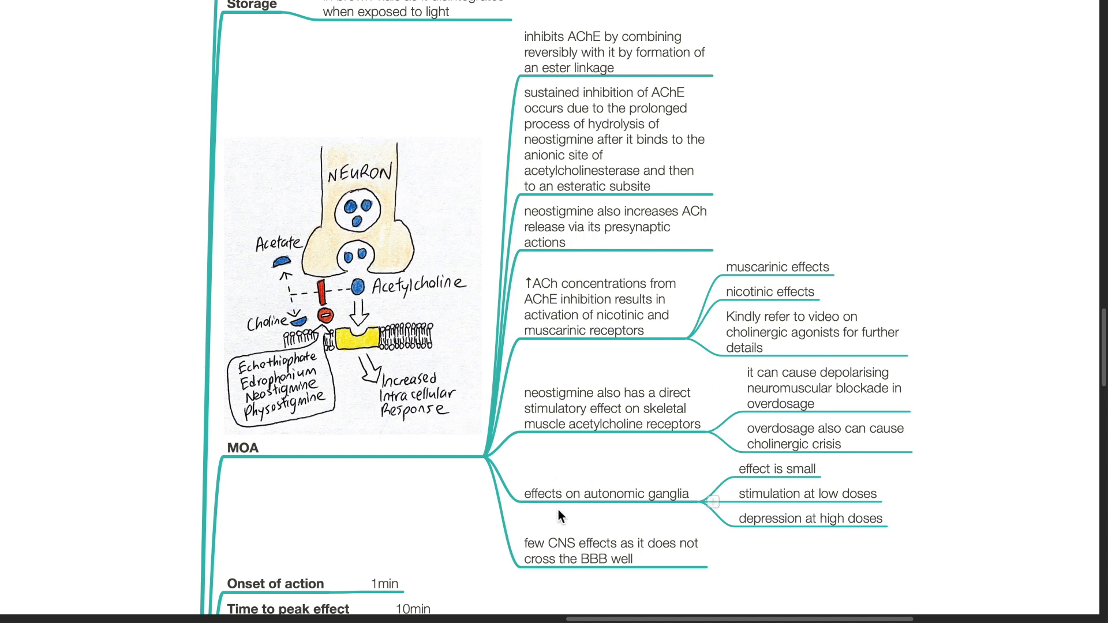
mouse_move(767, 512)
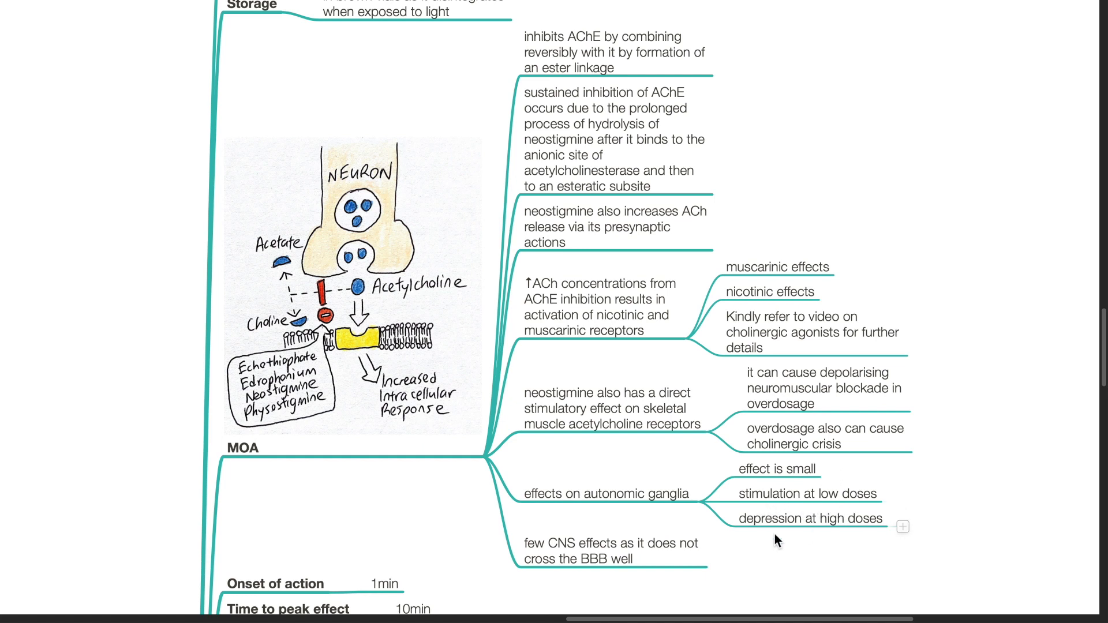
mouse_move(696, 576)
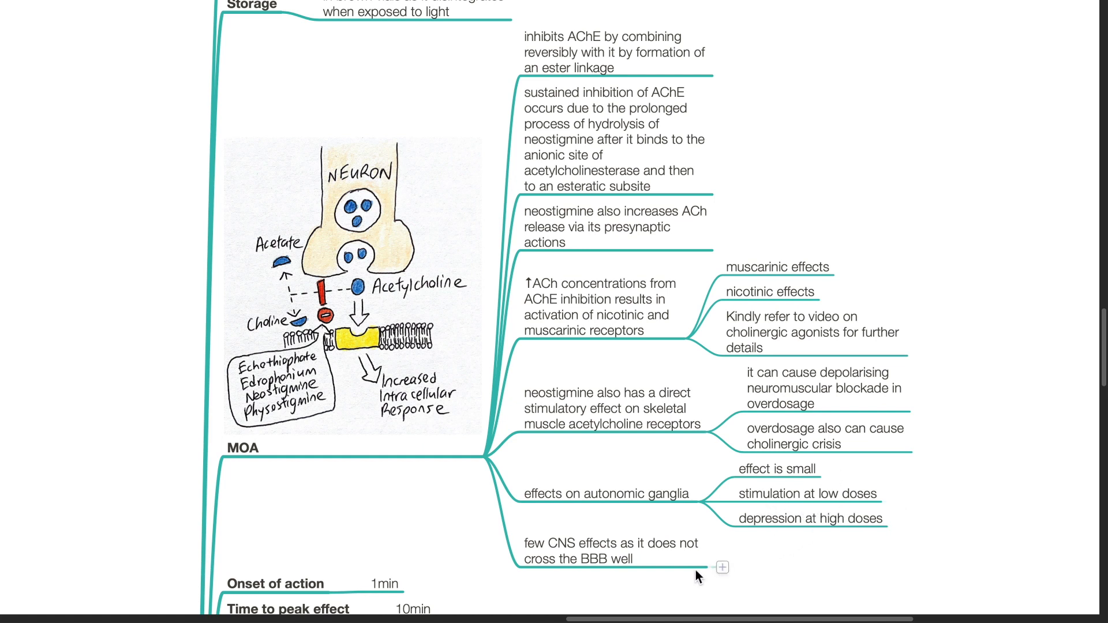
mouse_move(631, 584)
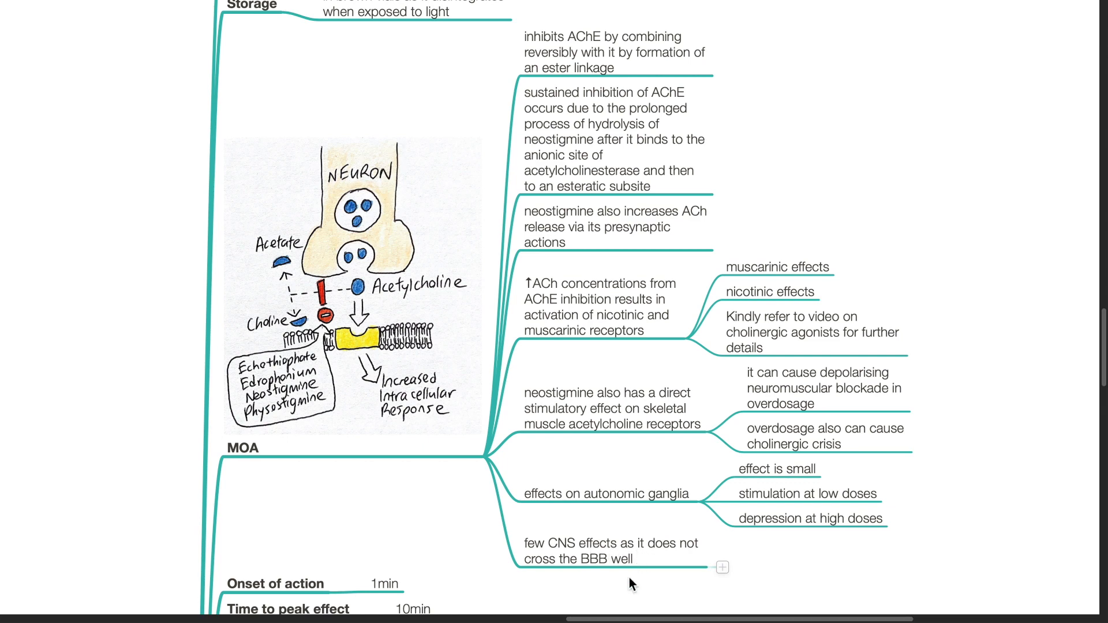
scroll("down", 3)
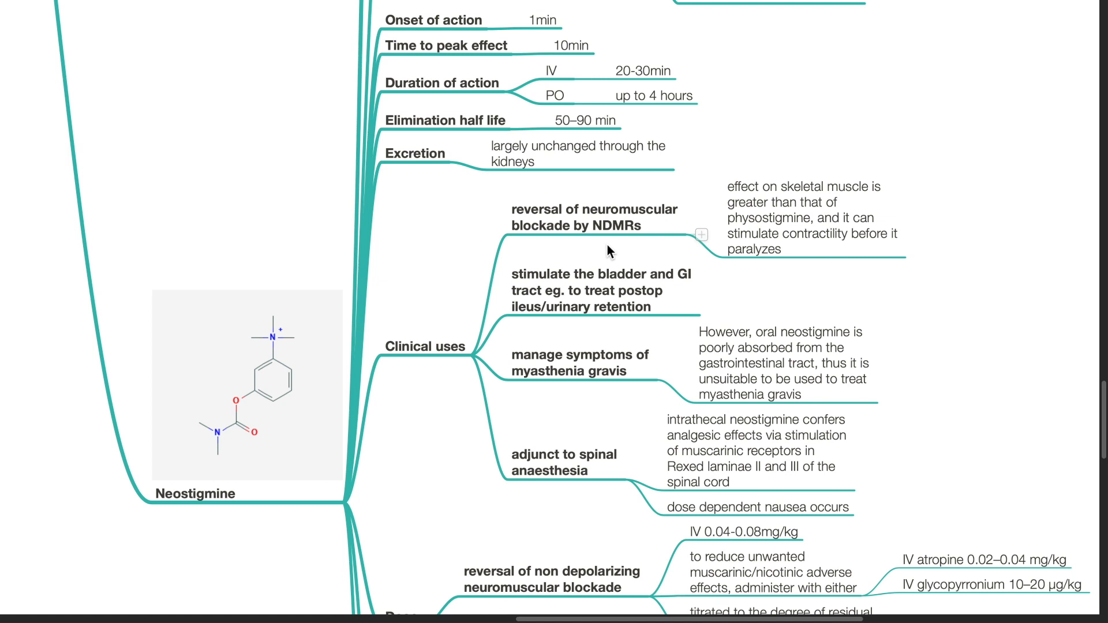
scroll("down", 3)
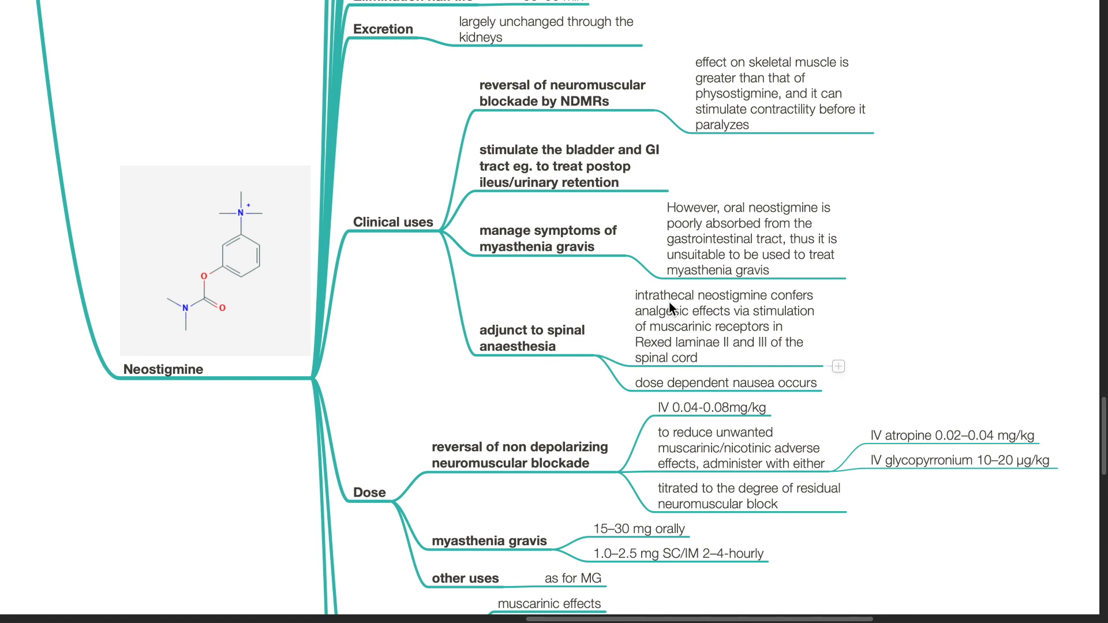
mouse_move(714, 327)
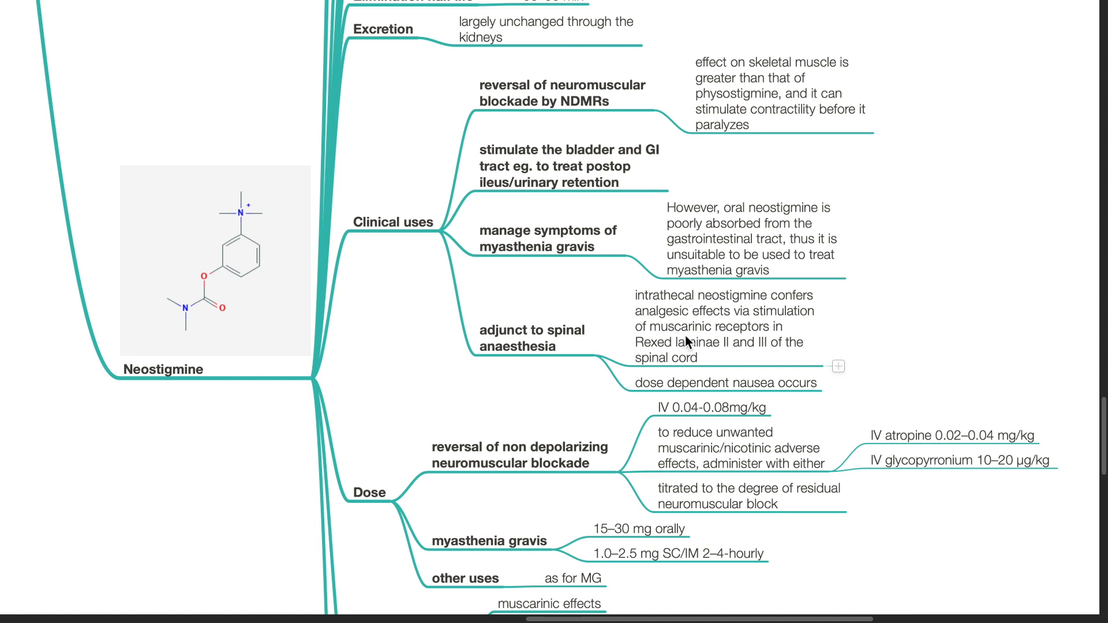
mouse_move(713, 358)
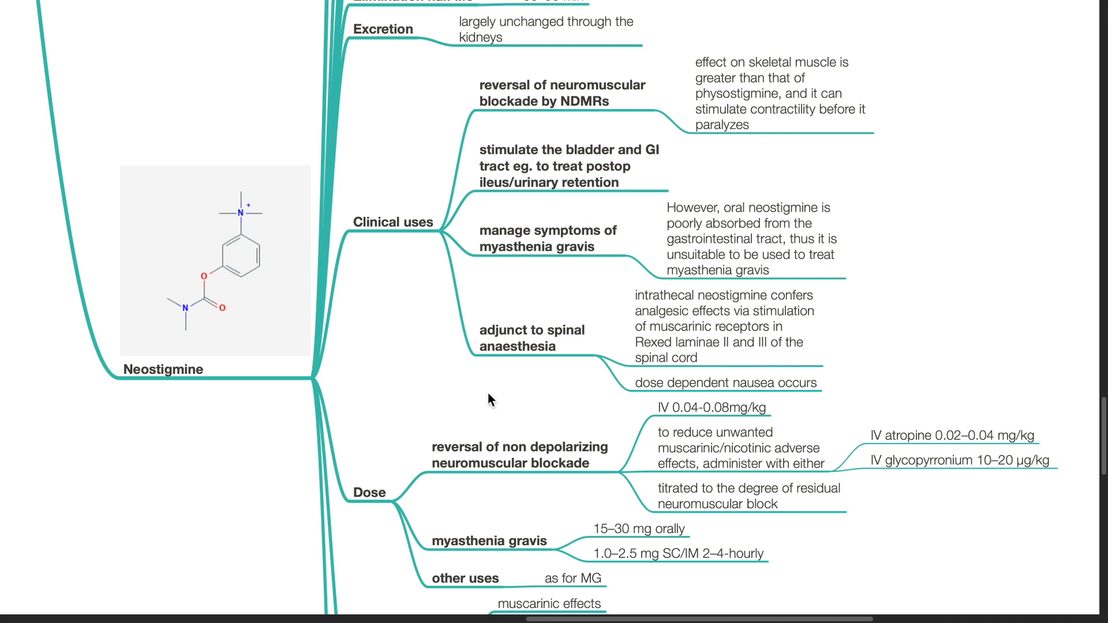
scroll("down", 3)
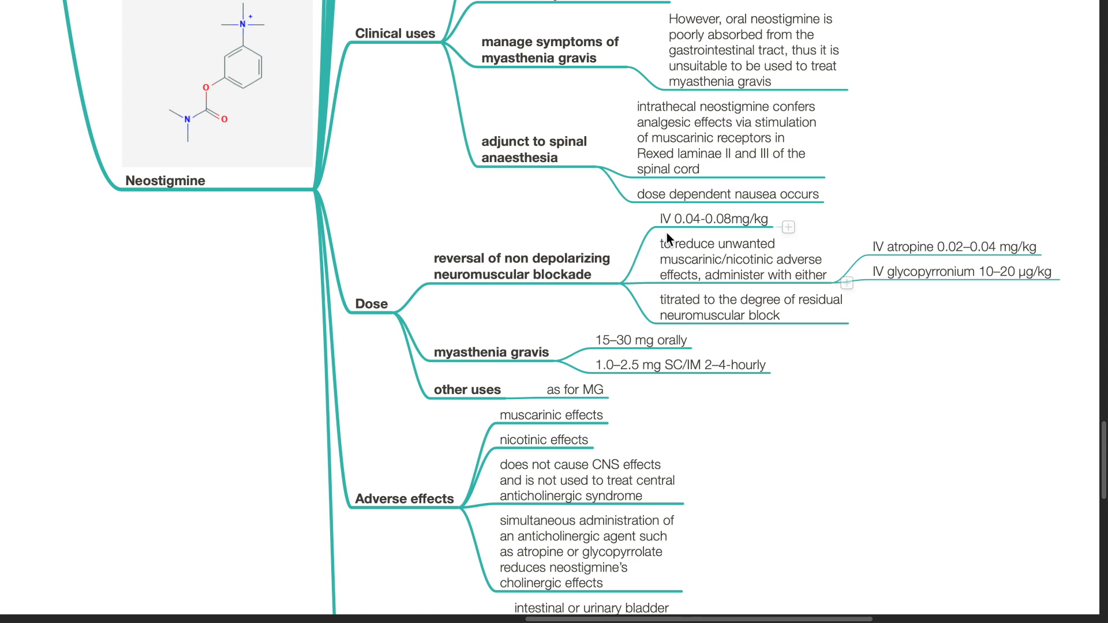
mouse_move(709, 232)
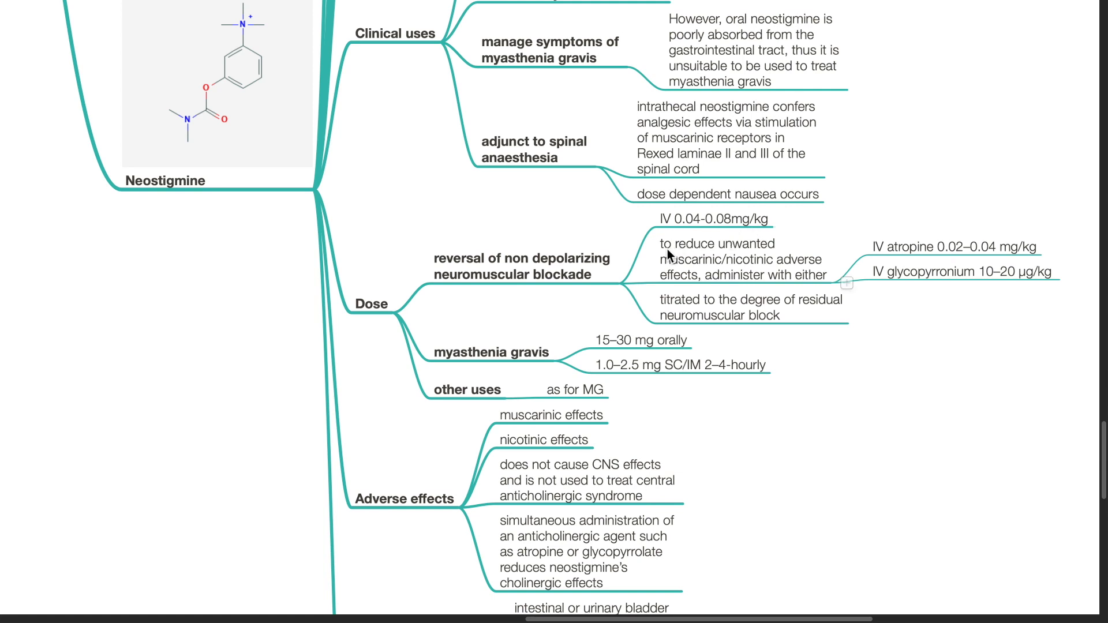
mouse_move(747, 291)
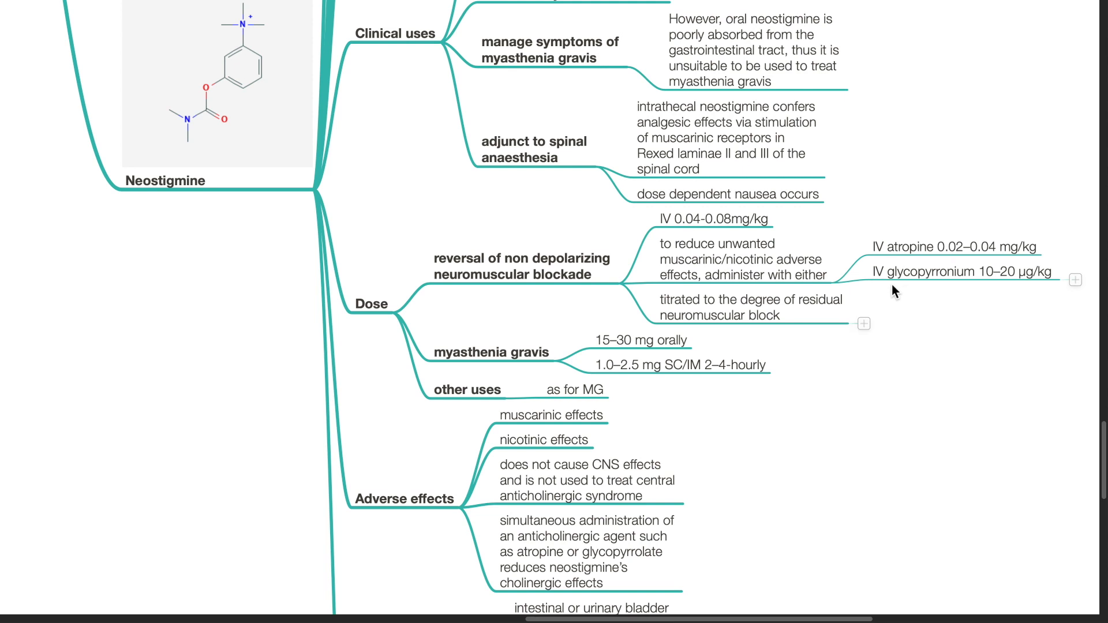
mouse_move(1016, 288)
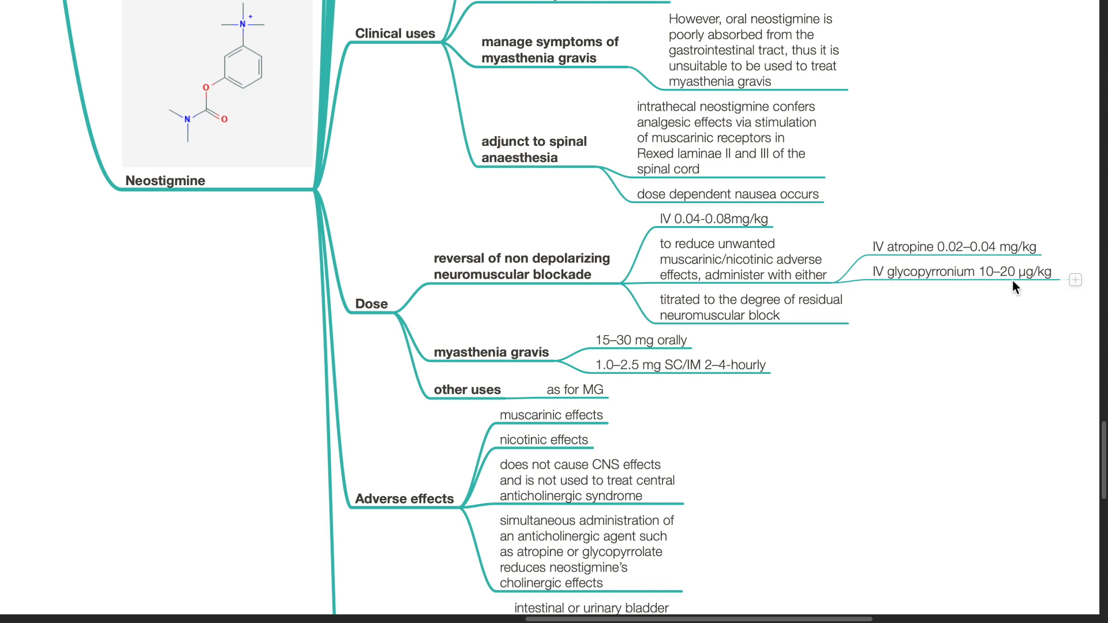
mouse_move(703, 311)
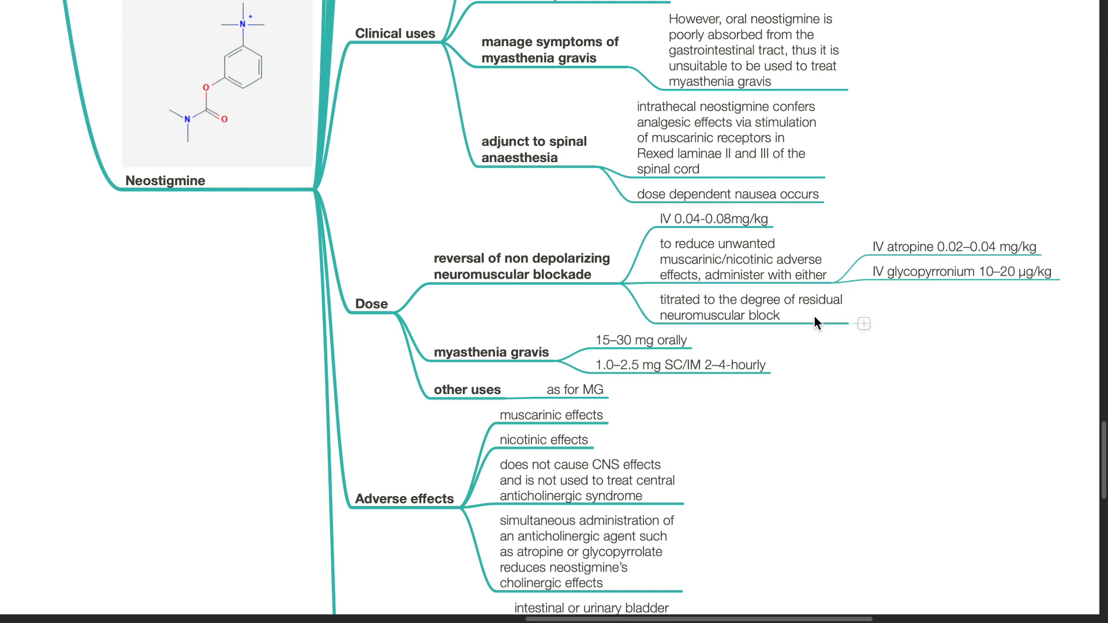
mouse_move(779, 336)
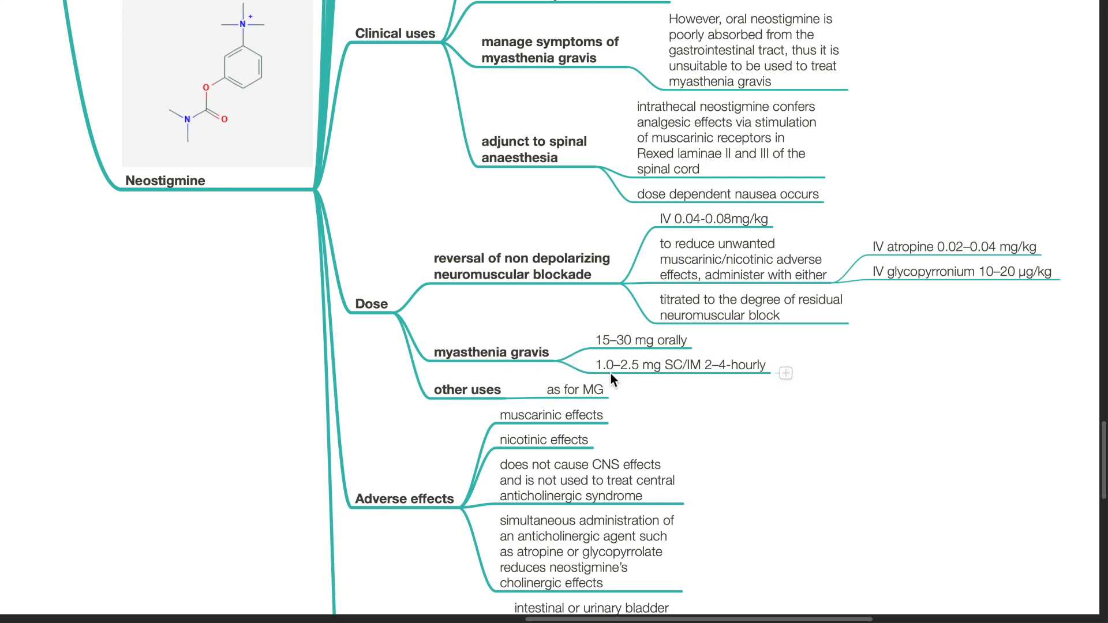
scroll("down", 3)
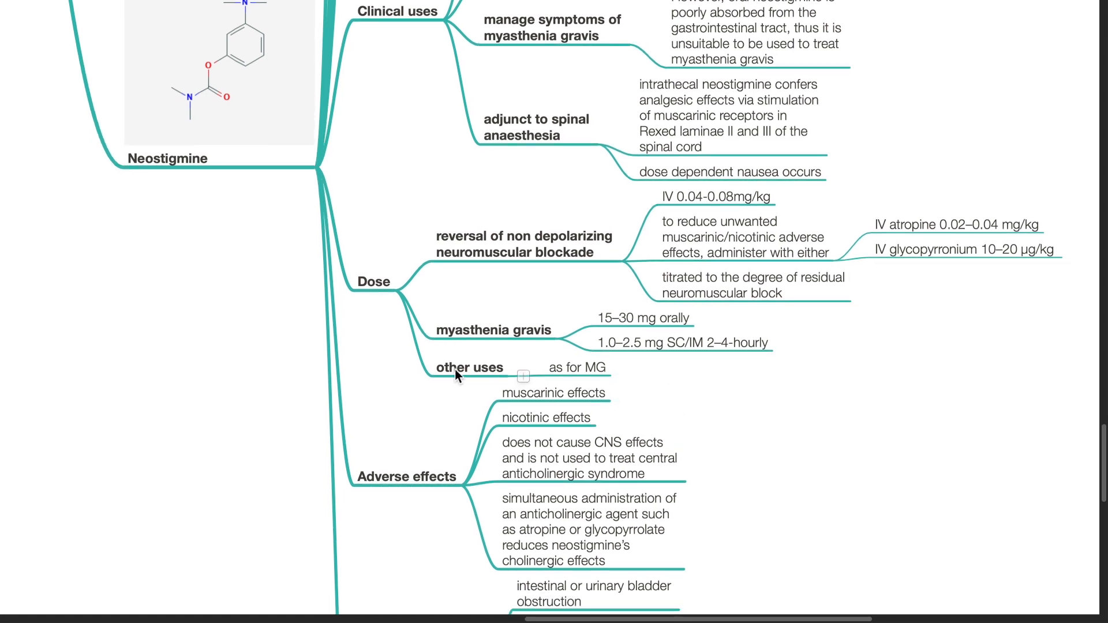
mouse_move(649, 386)
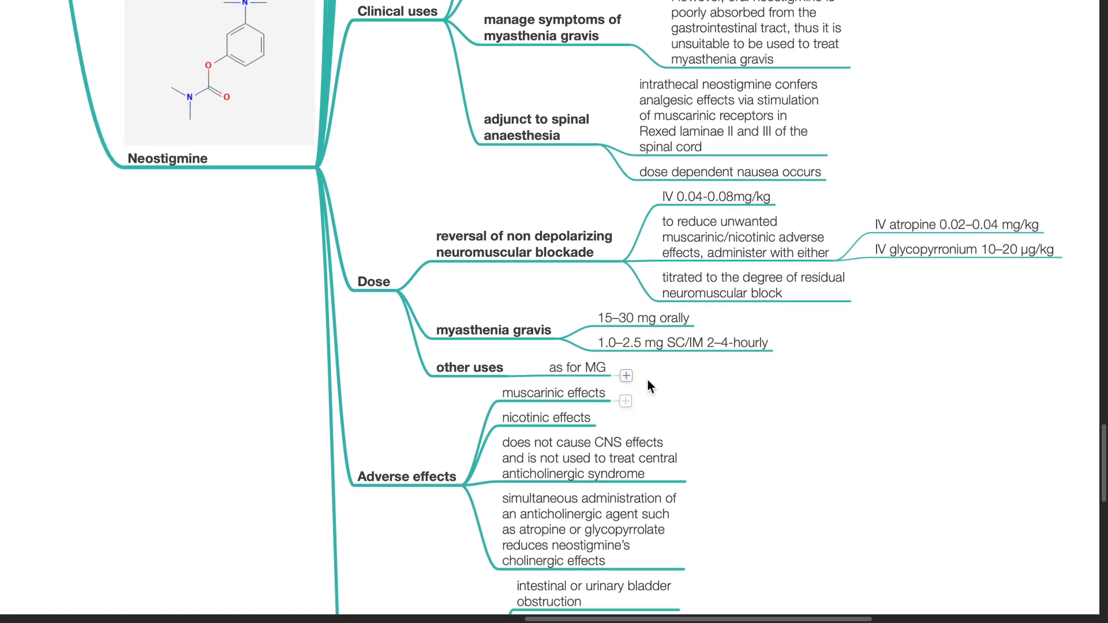
scroll("down", 3)
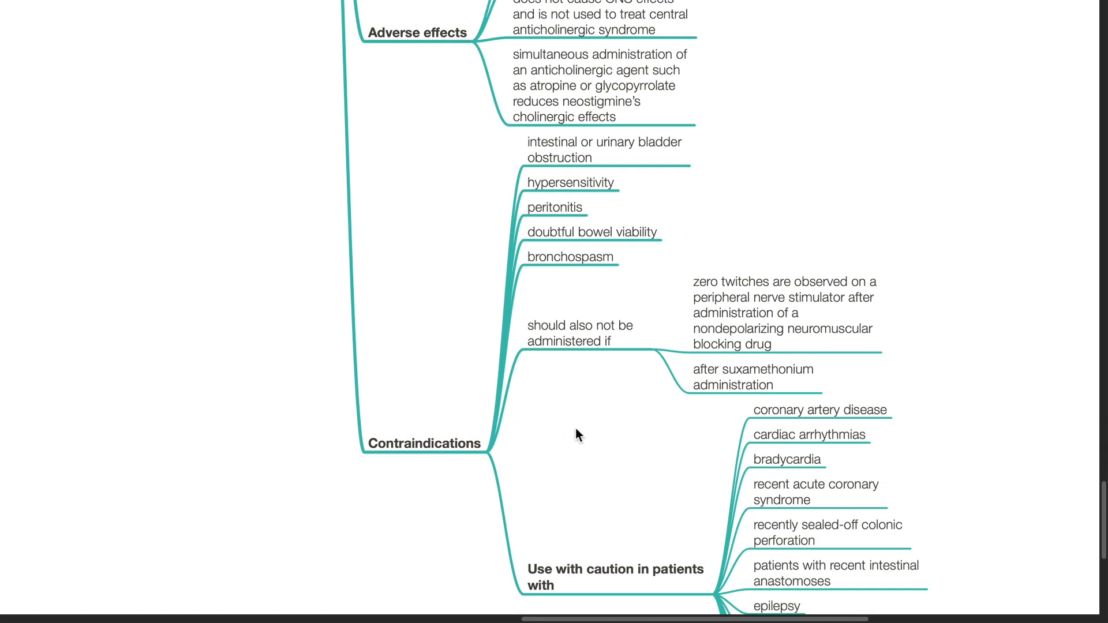
mouse_move(578, 150)
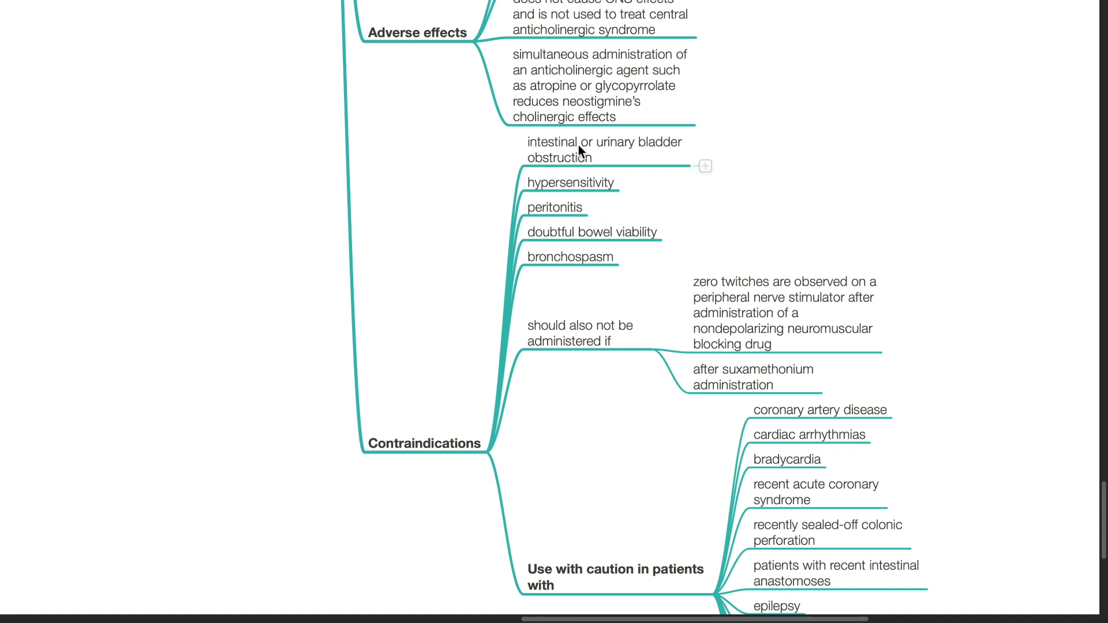
mouse_move(569, 186)
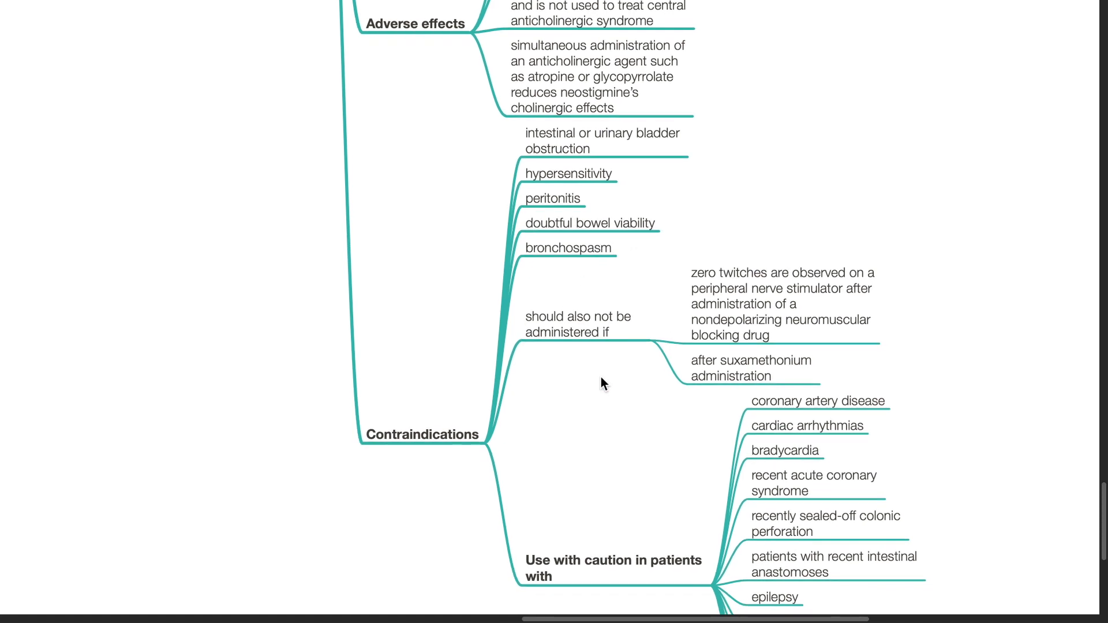
scroll("down", 3)
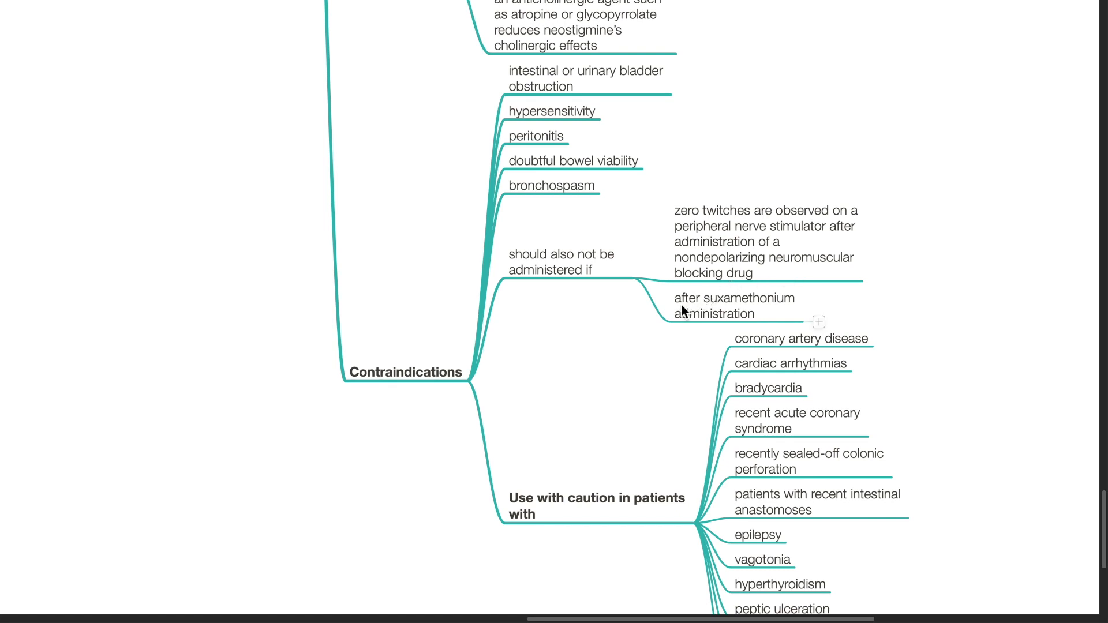
scroll("down", 3)
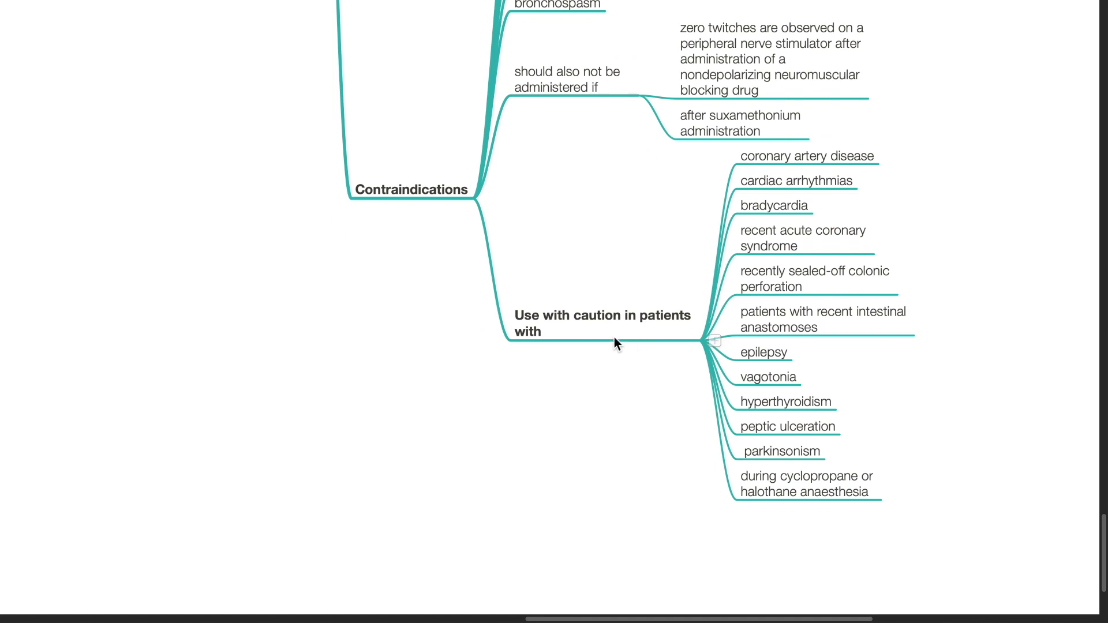
mouse_move(829, 177)
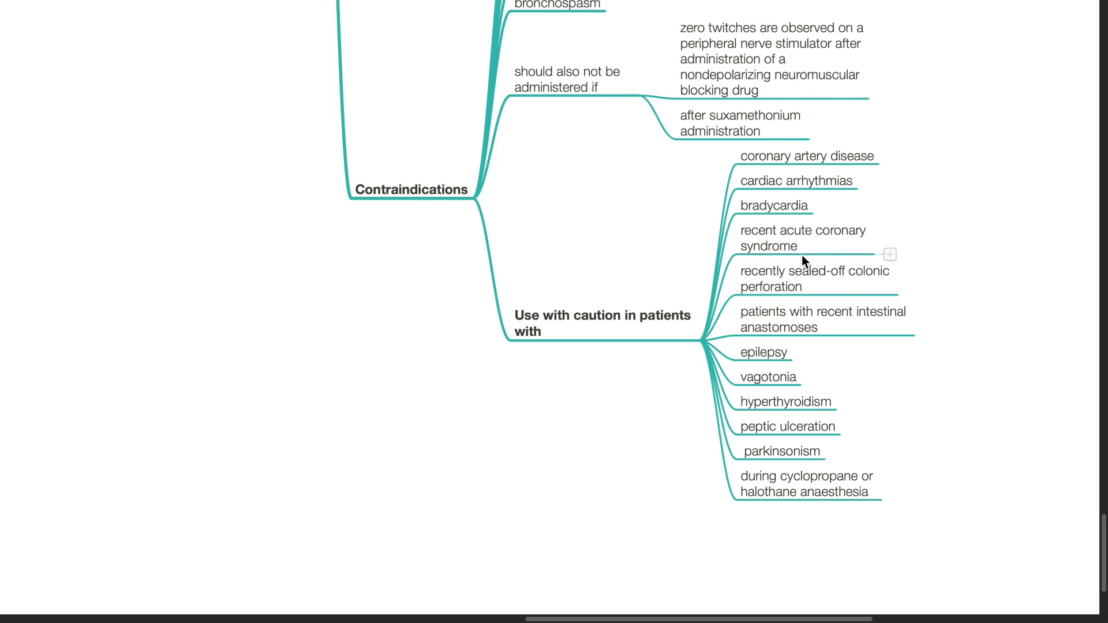
mouse_move(846, 292)
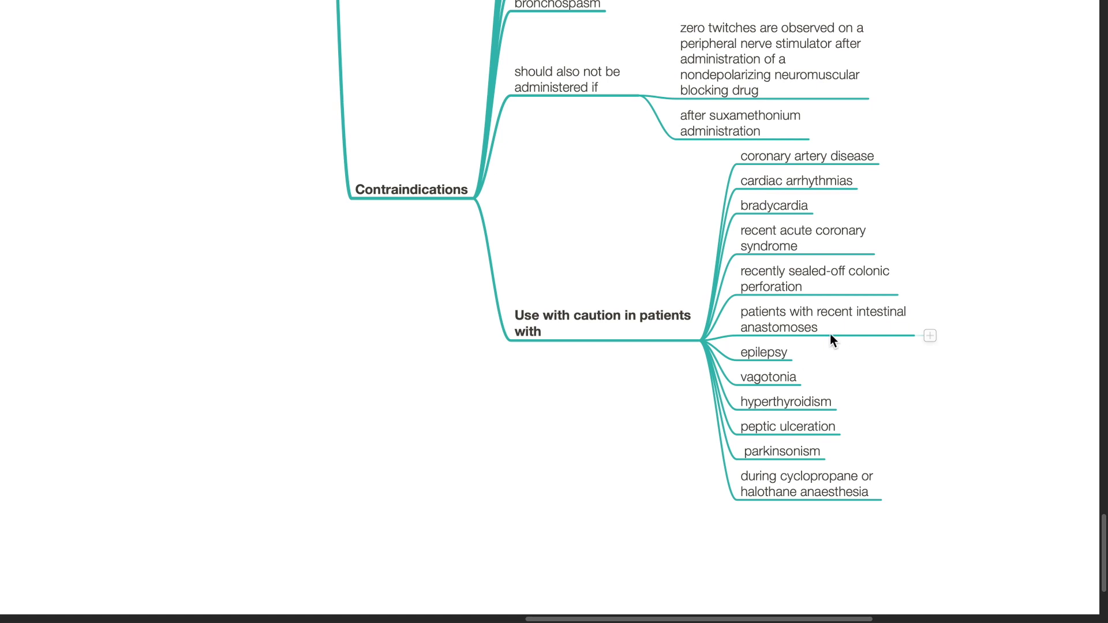
mouse_move(849, 388)
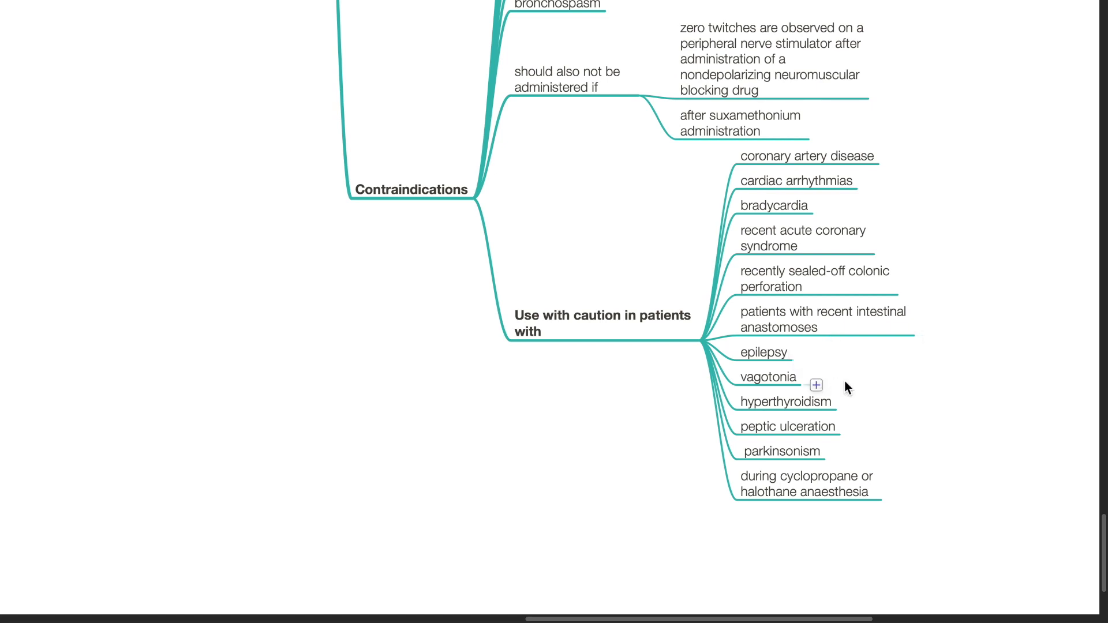
mouse_move(856, 426)
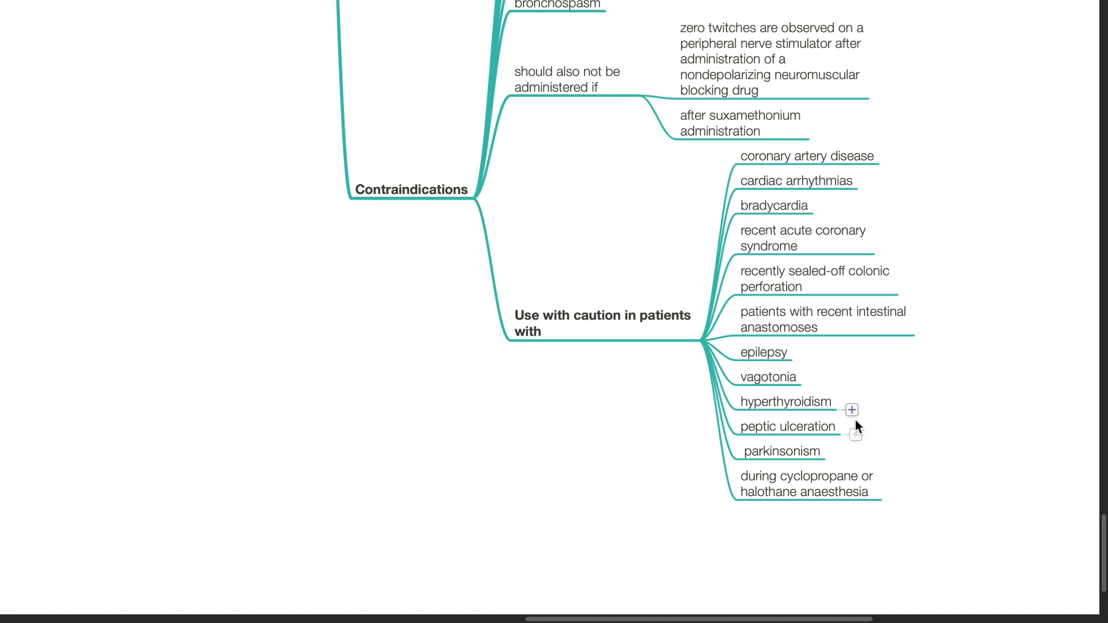
mouse_move(812, 492)
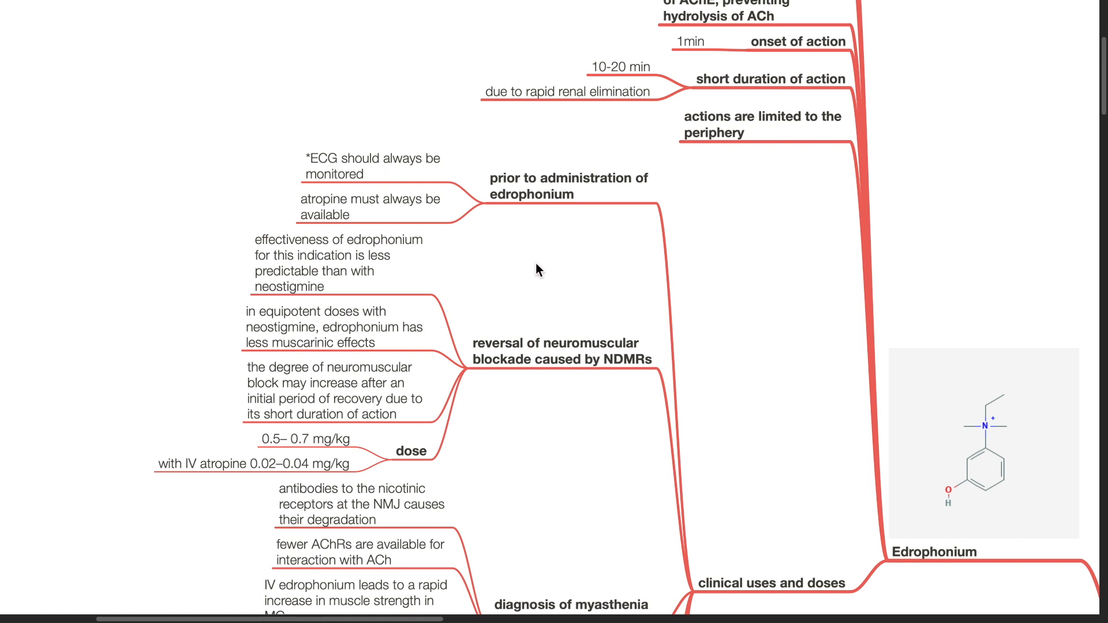
scroll("down", 3)
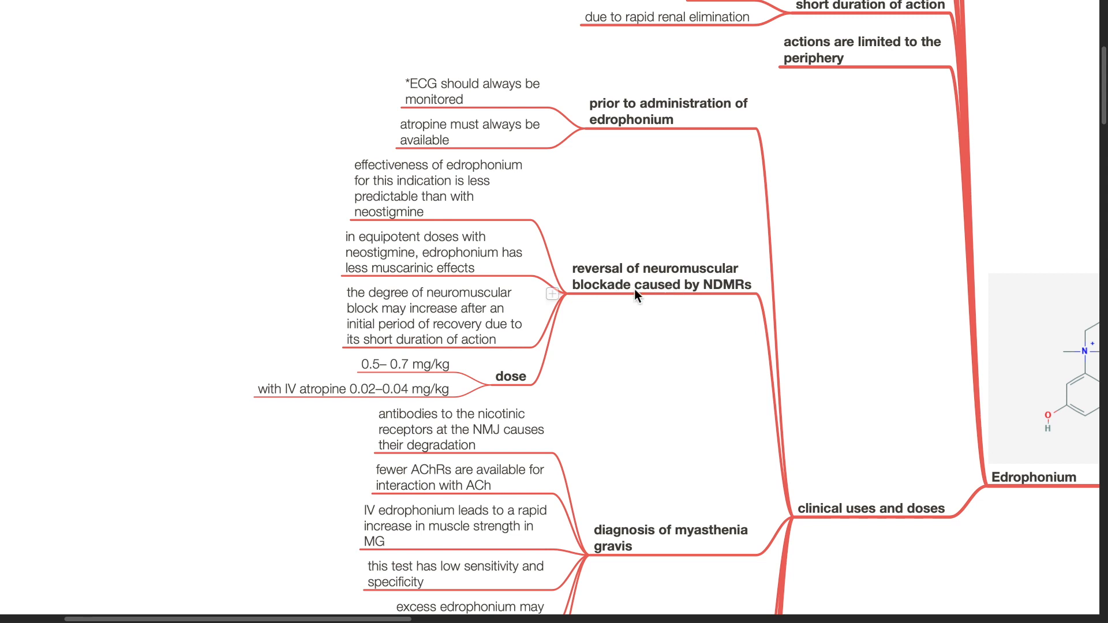
mouse_move(707, 304)
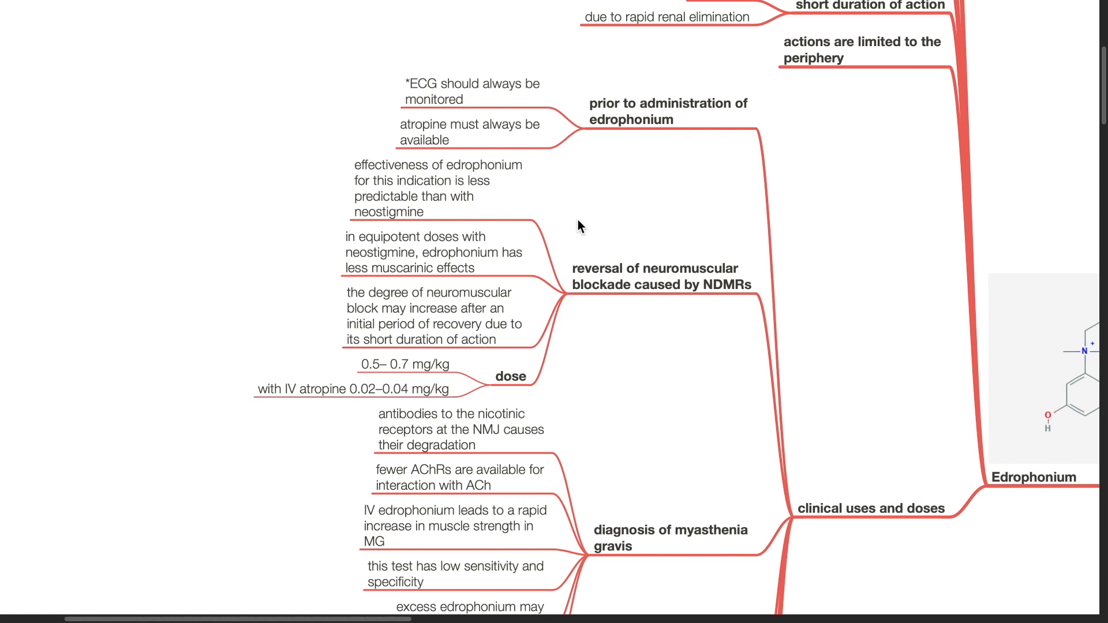
mouse_move(367, 246)
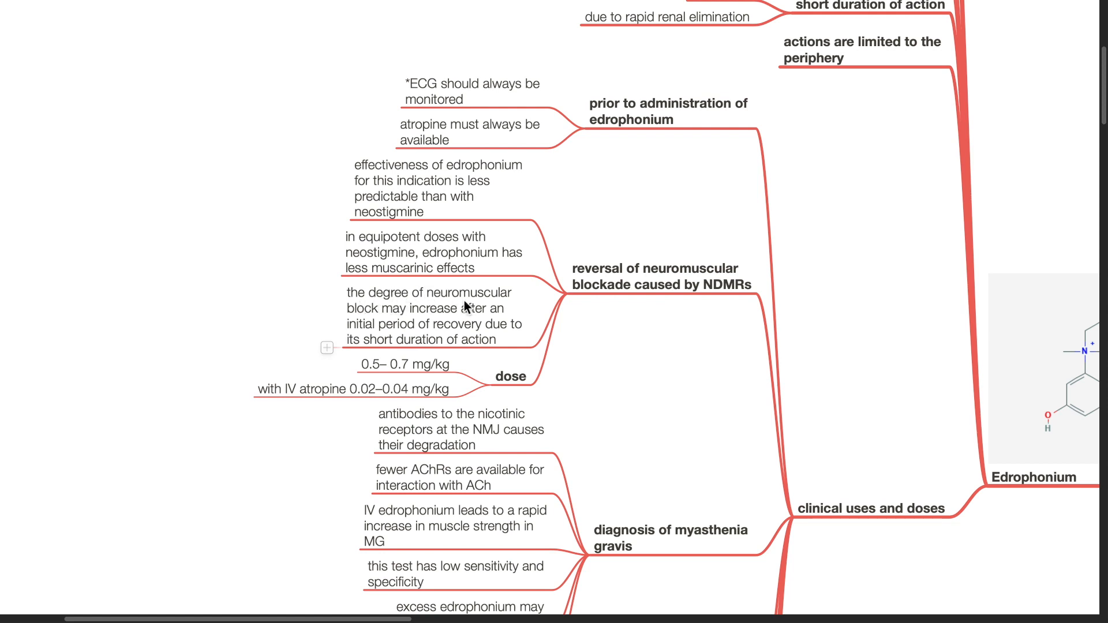
mouse_move(409, 341)
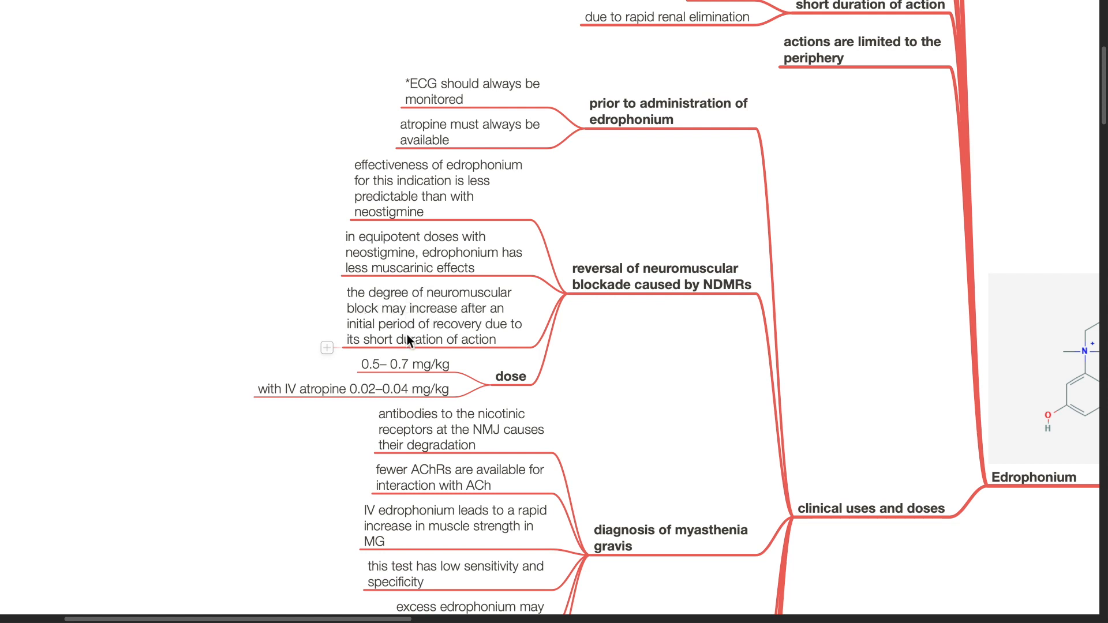
mouse_move(609, 359)
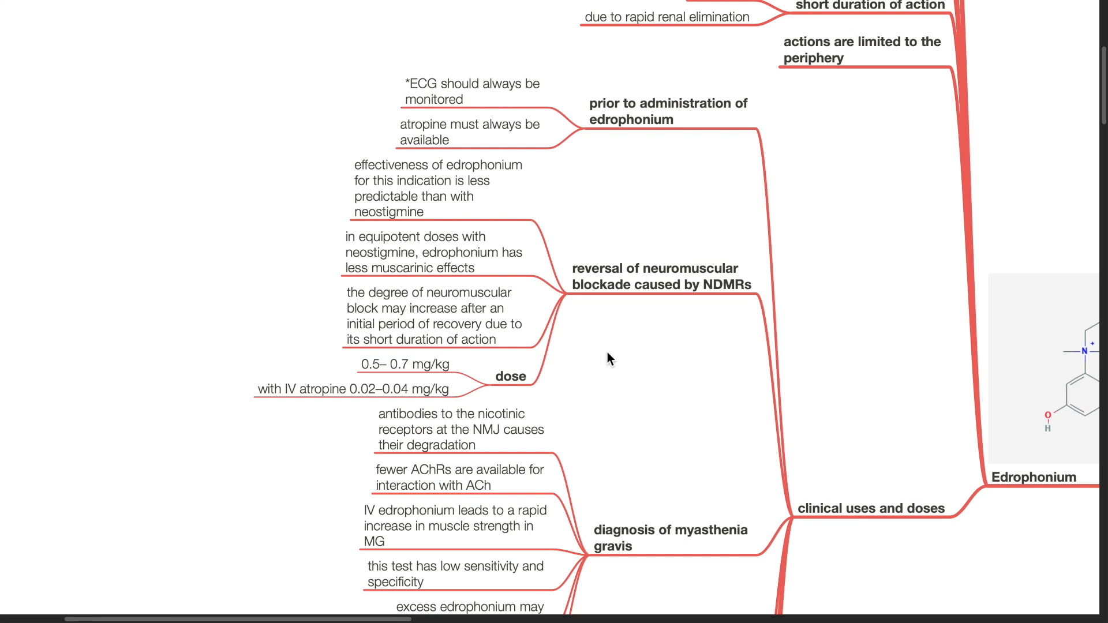
mouse_move(366, 402)
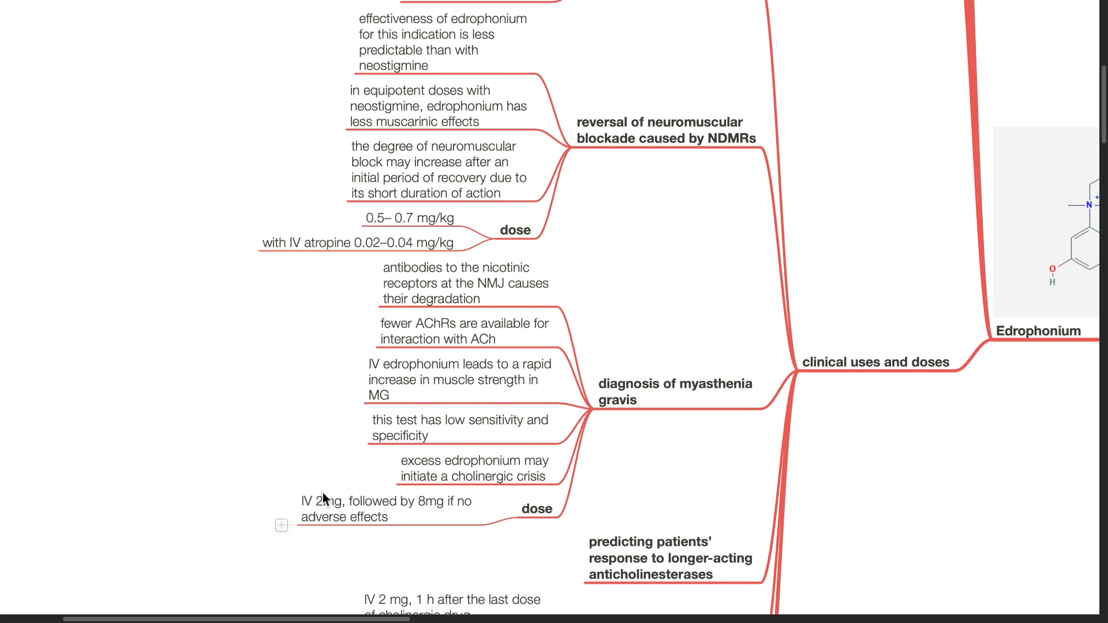
mouse_move(421, 517)
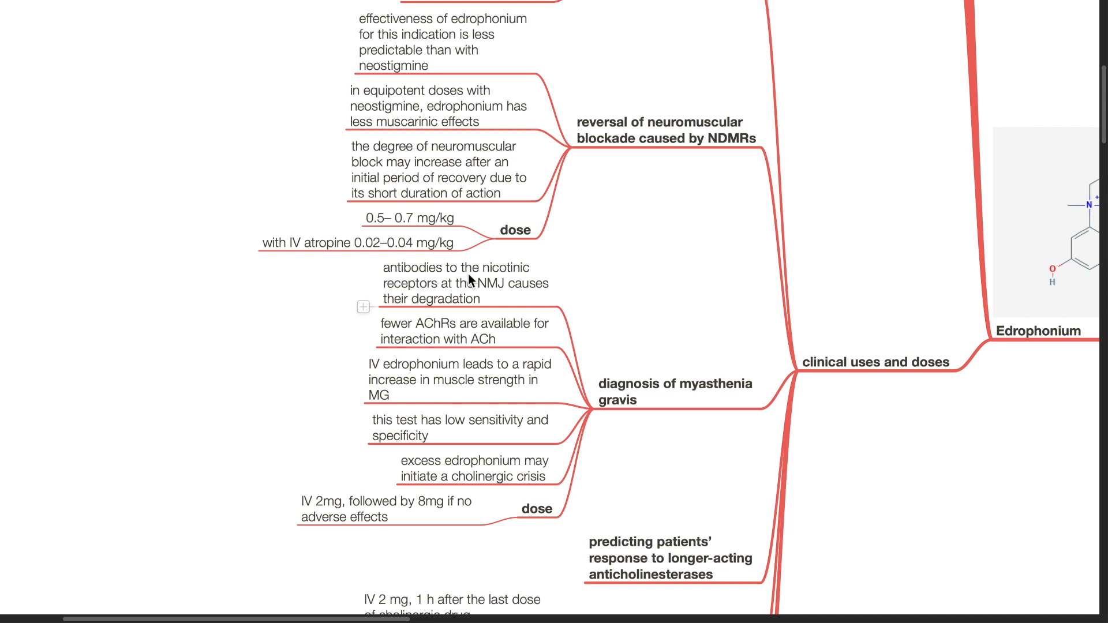
mouse_move(495, 294)
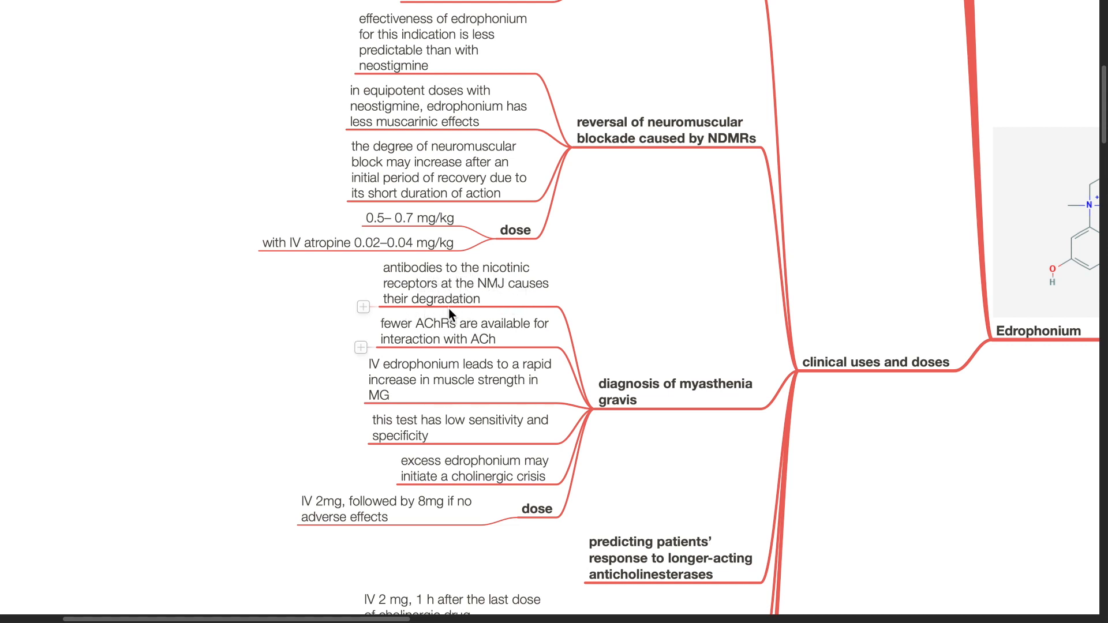
mouse_move(433, 364)
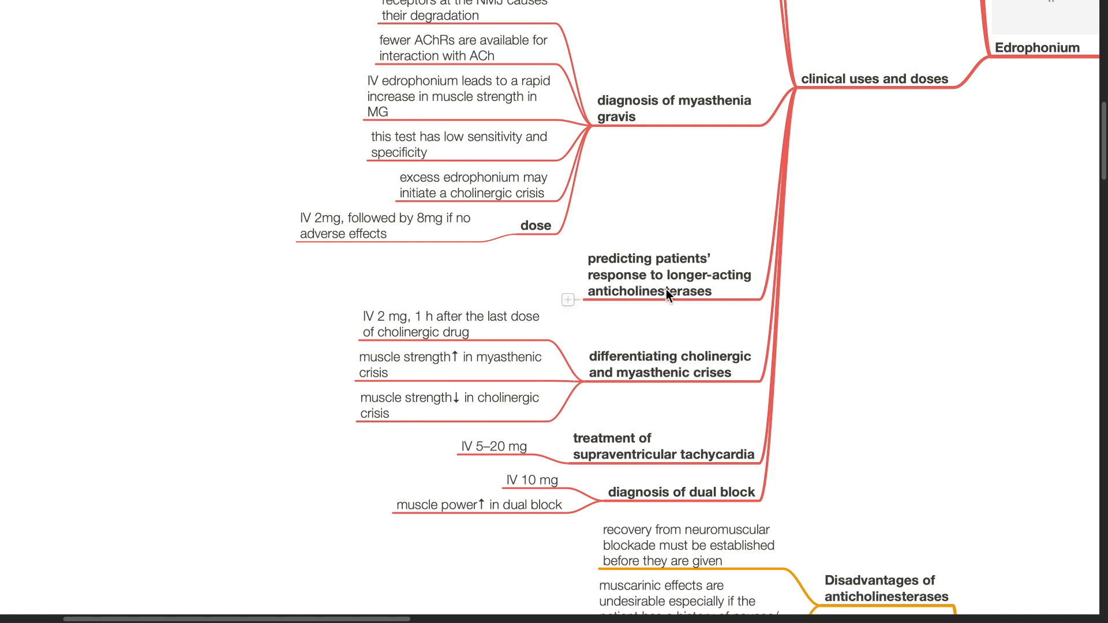
mouse_move(634, 319)
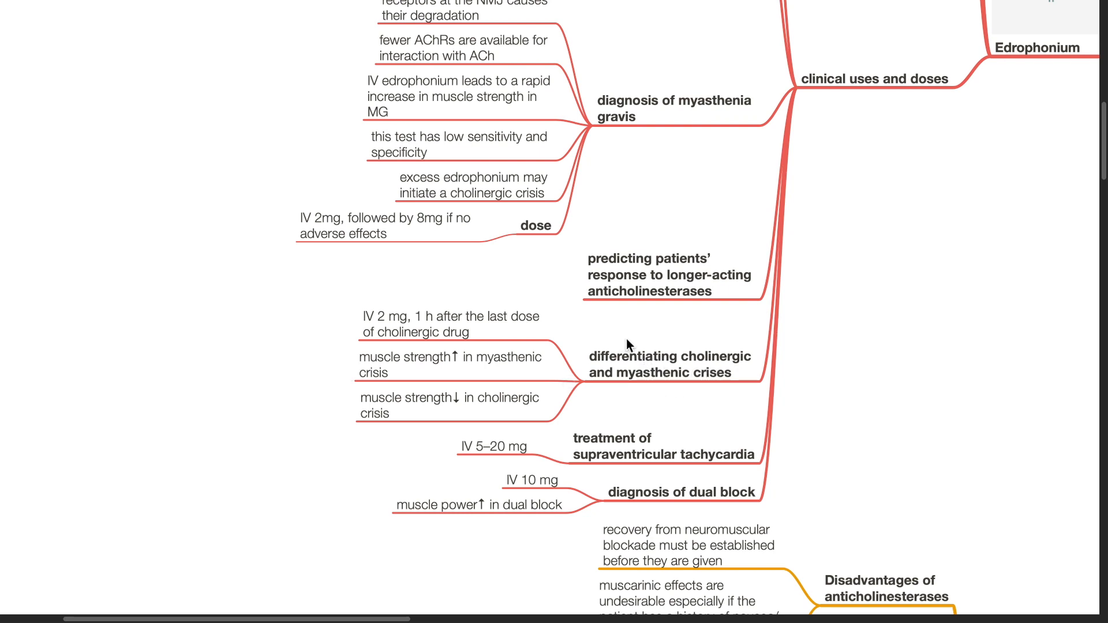
mouse_move(361, 320)
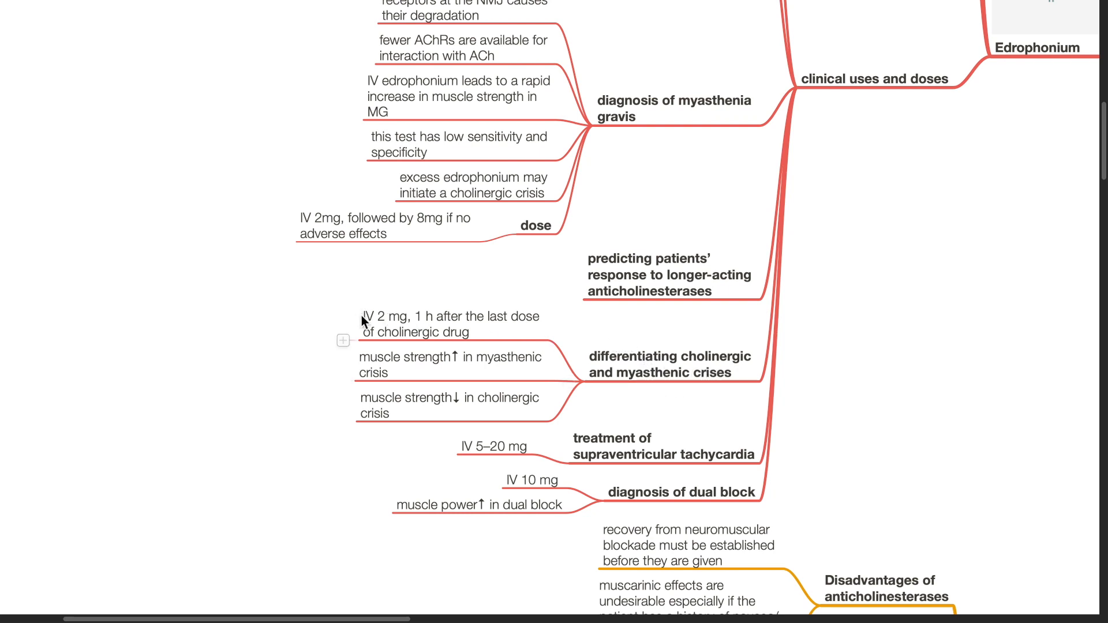
mouse_move(483, 332)
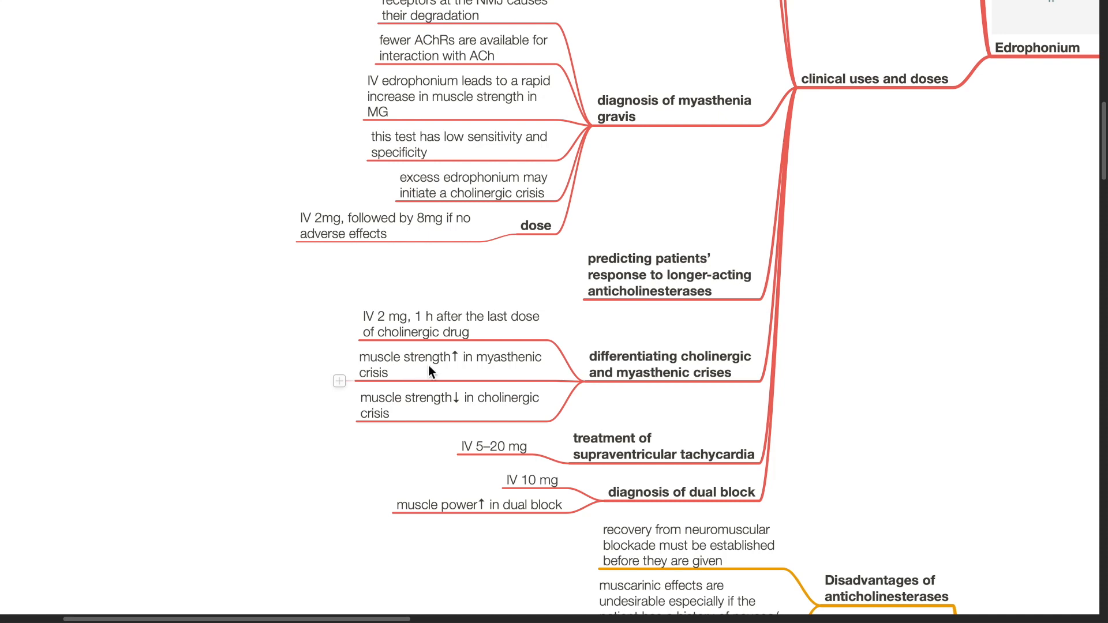
mouse_move(400, 414)
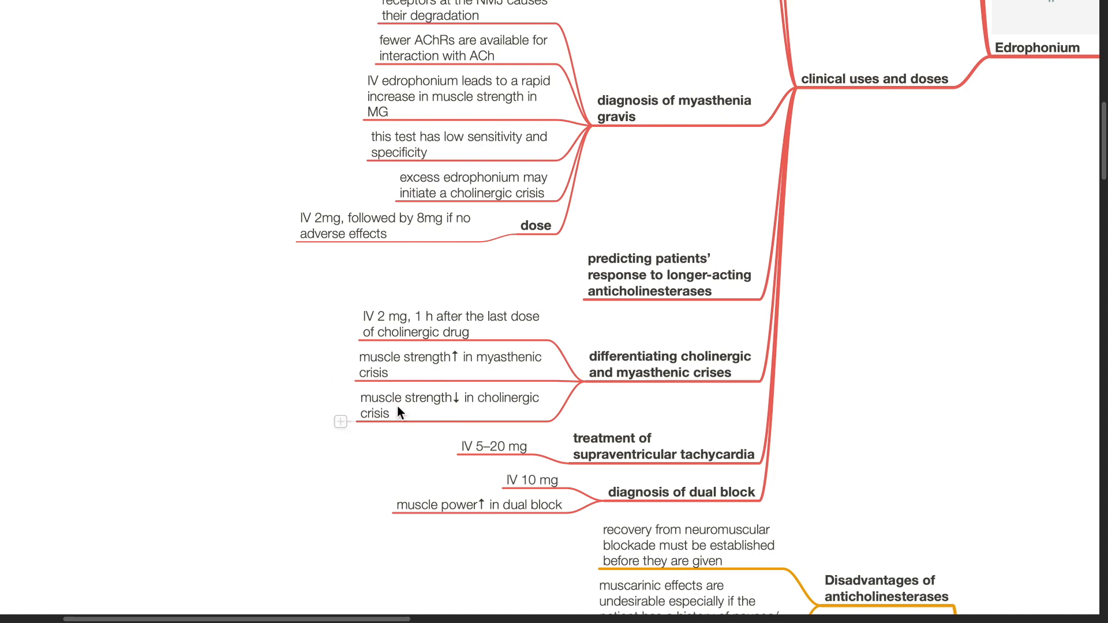
mouse_move(600, 416)
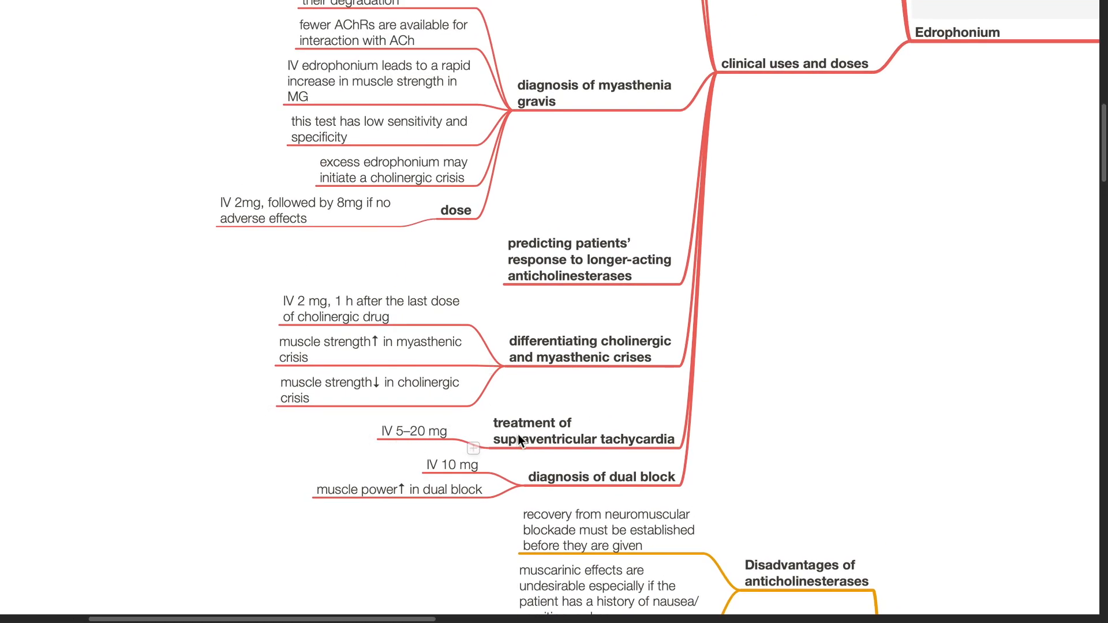
mouse_move(621, 459)
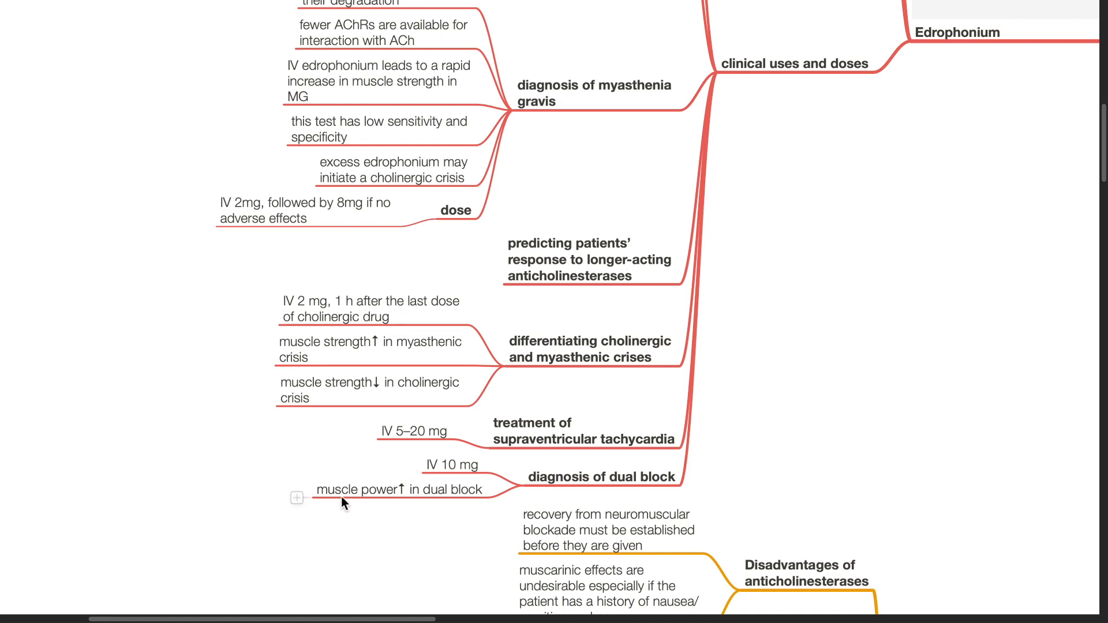
mouse_move(435, 522)
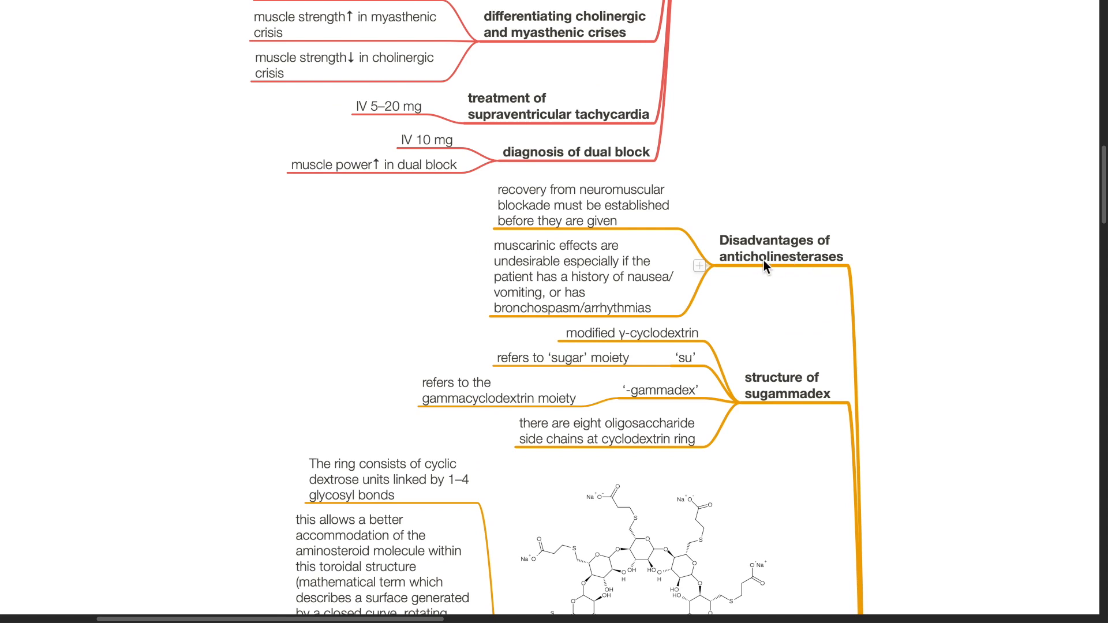
mouse_move(814, 283)
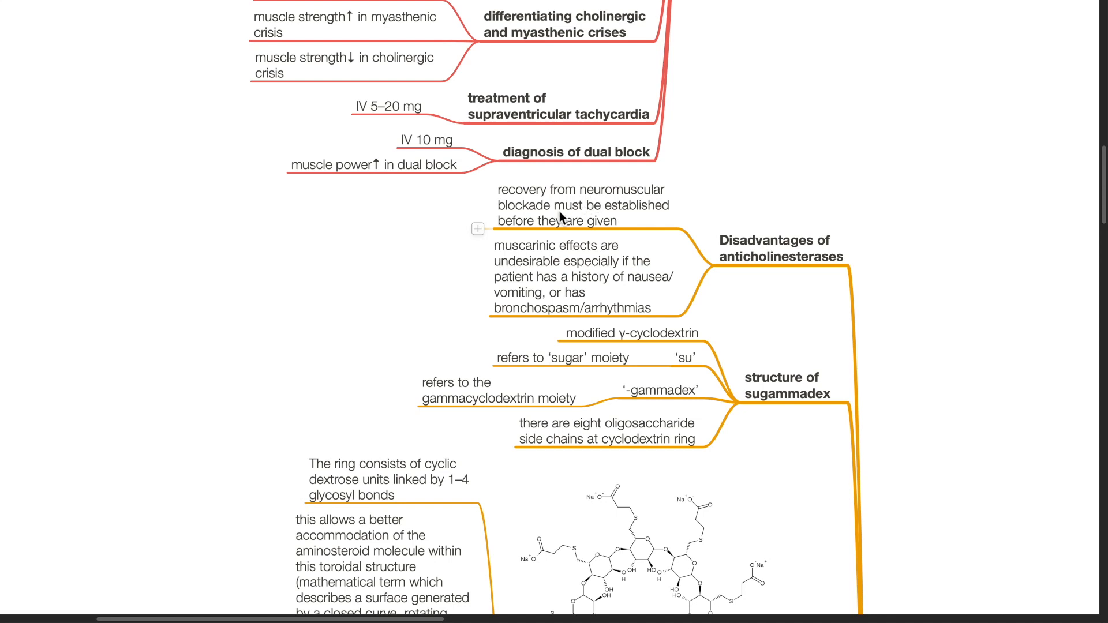
mouse_move(621, 225)
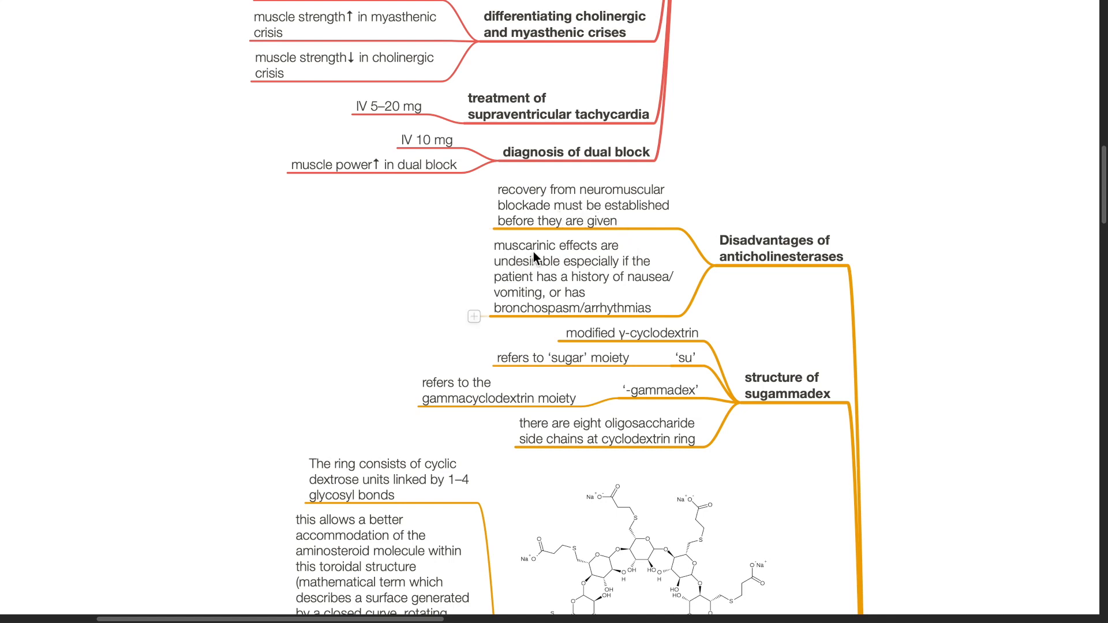
mouse_move(612, 276)
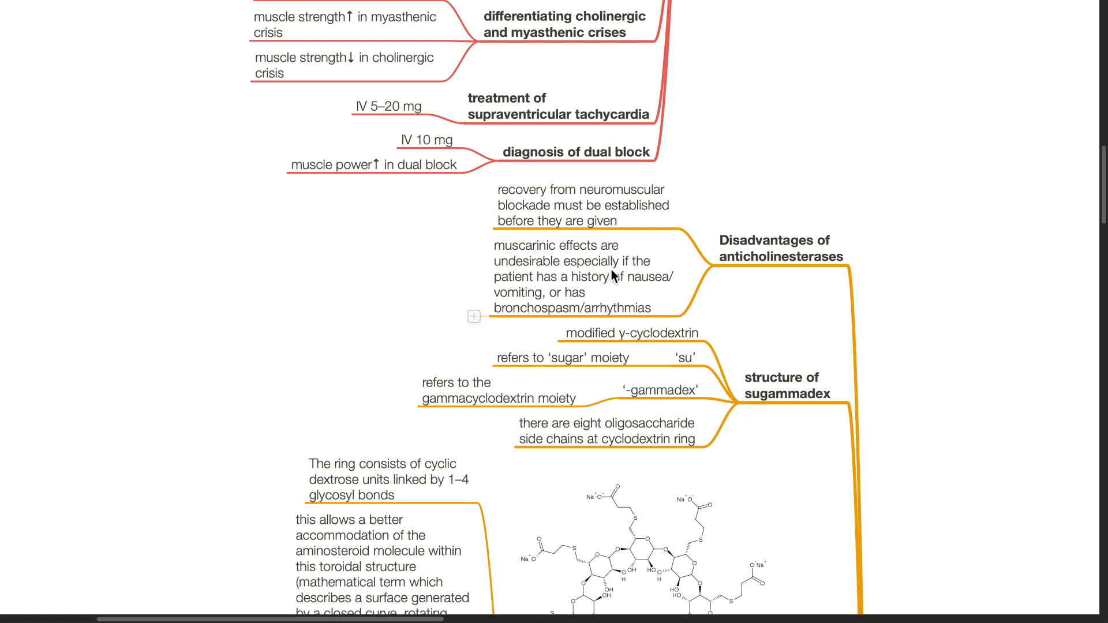
mouse_move(604, 293)
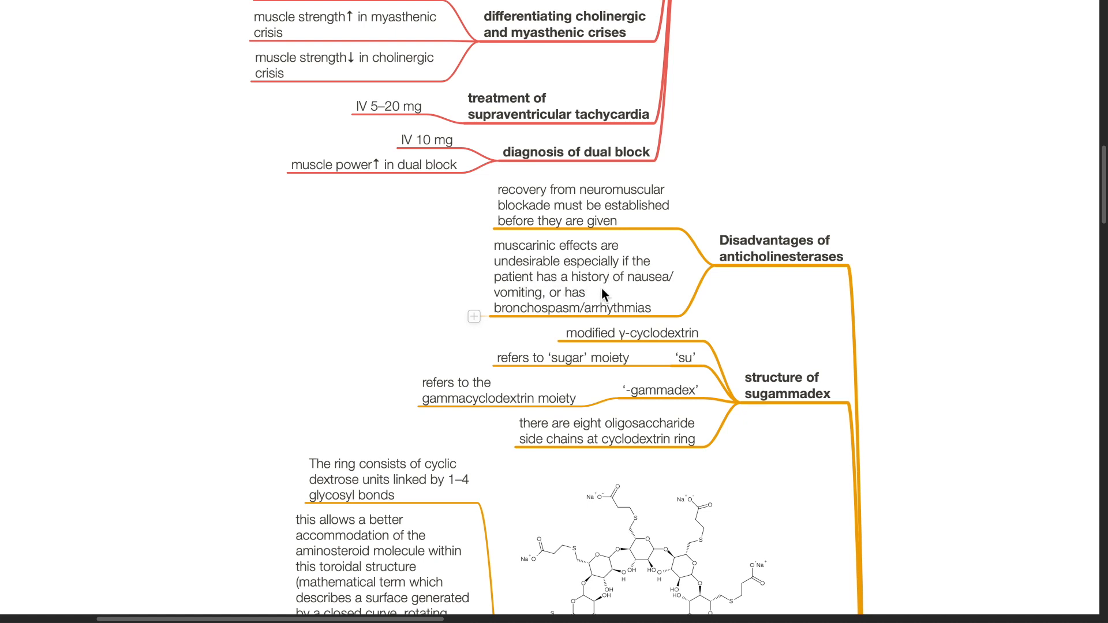
mouse_move(634, 293)
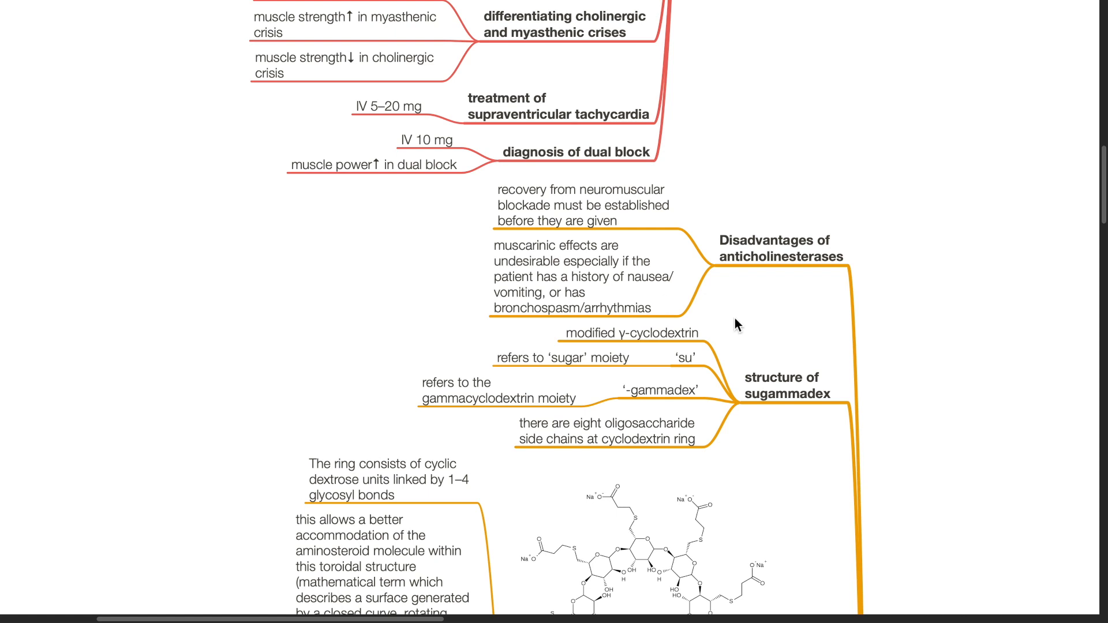
scroll("down", 3)
type("the ")
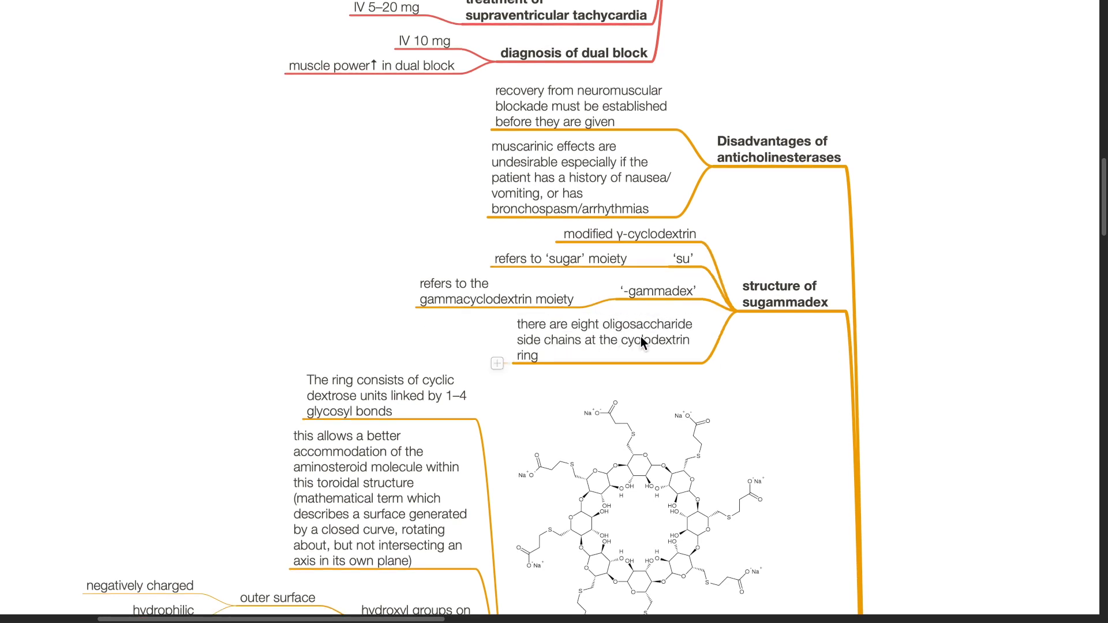
scroll("down", 3)
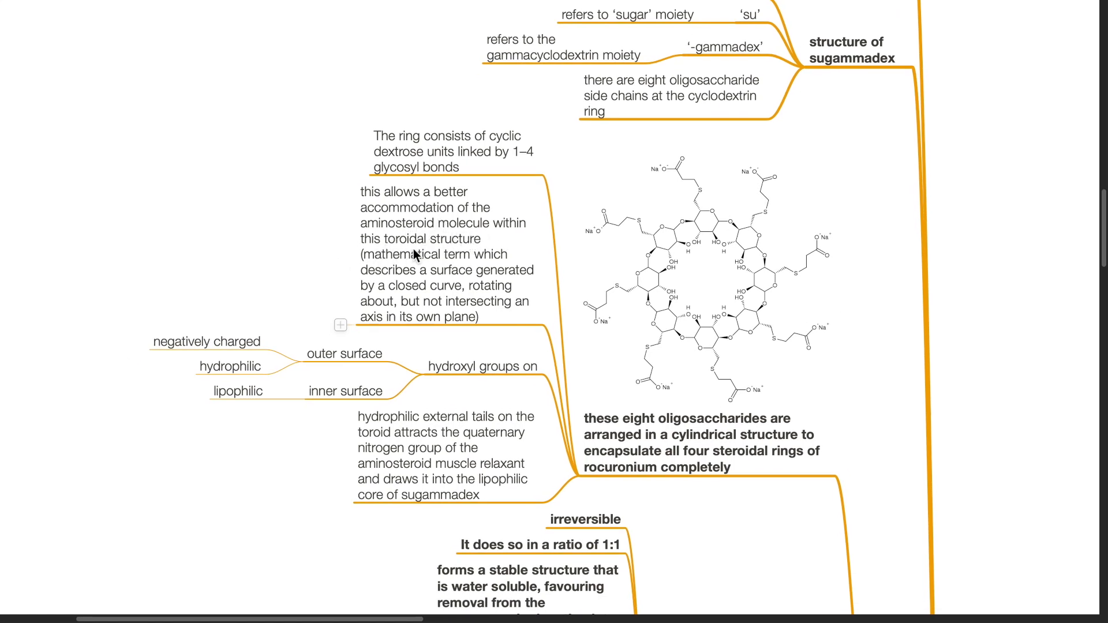
mouse_move(400, 254)
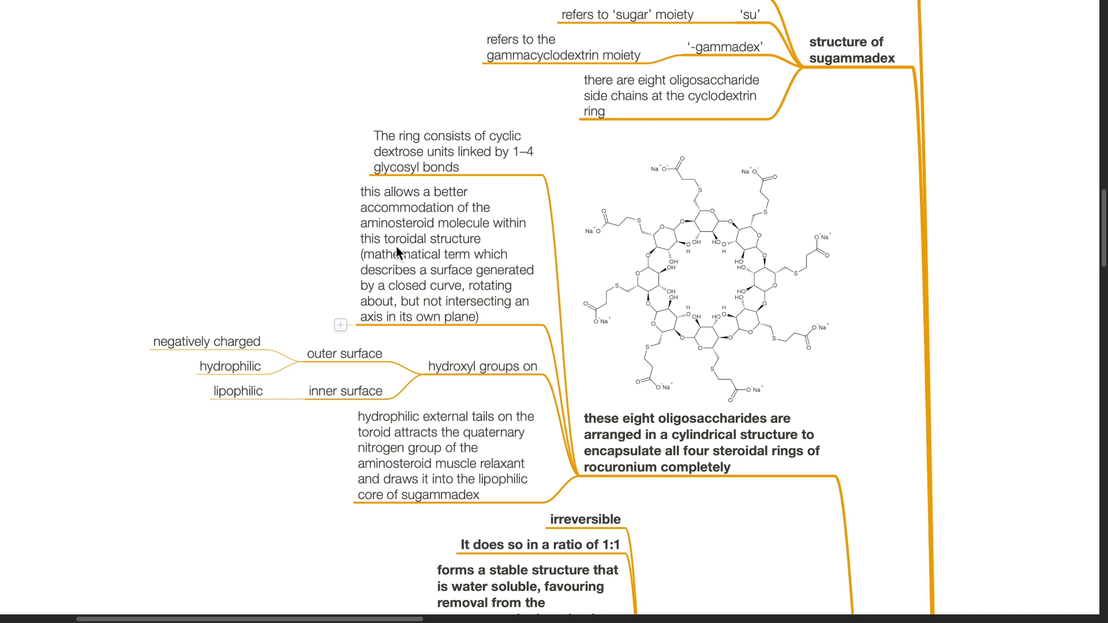
mouse_move(470, 267)
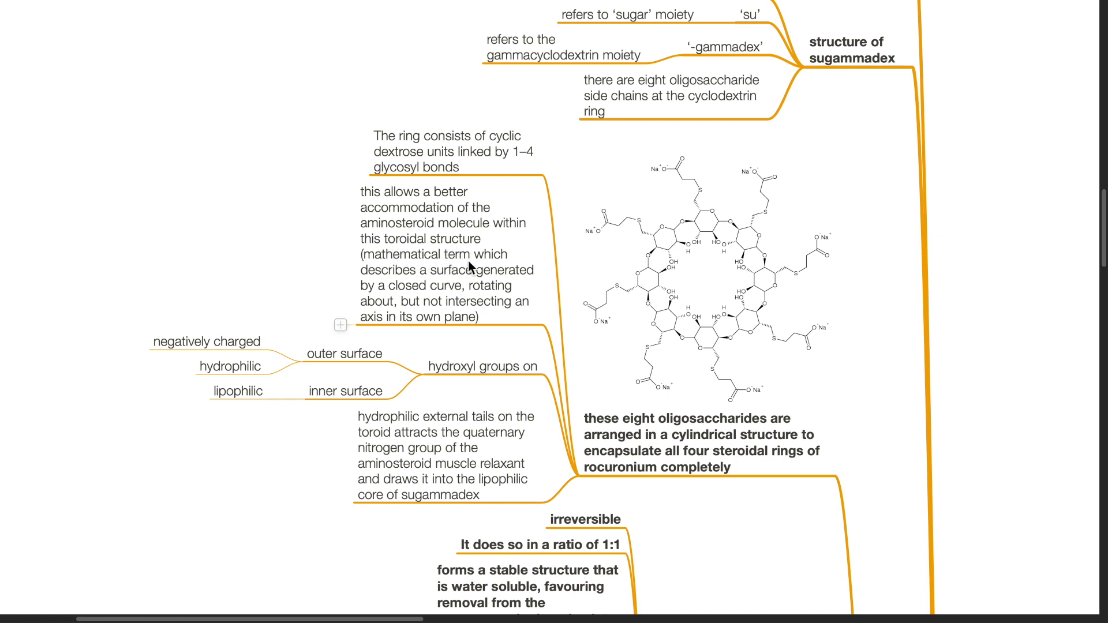
mouse_move(492, 281)
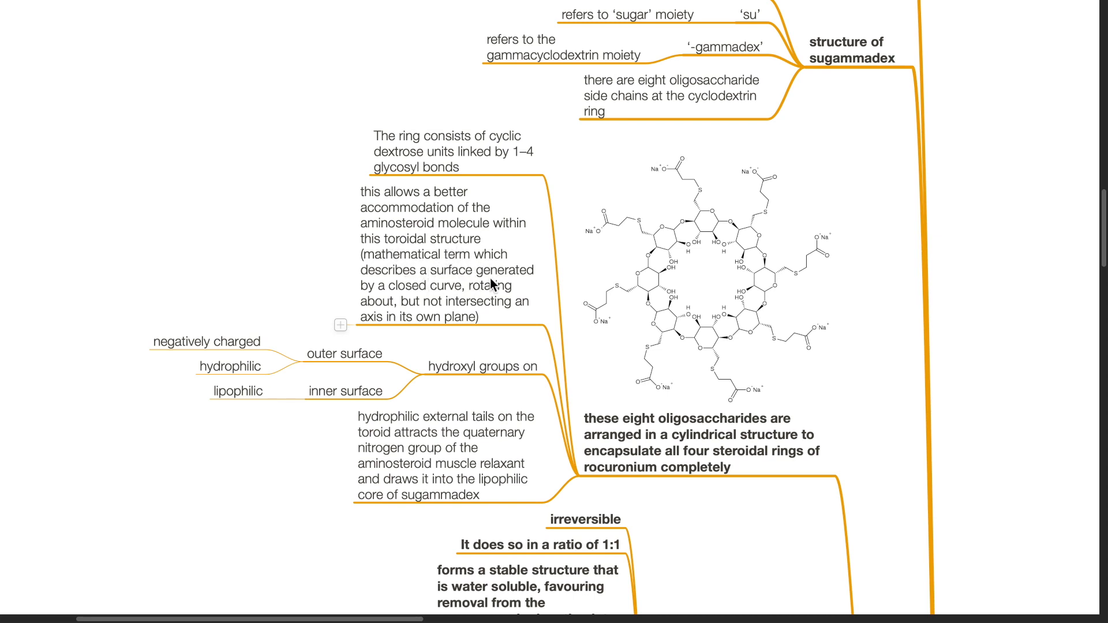
mouse_move(467, 300)
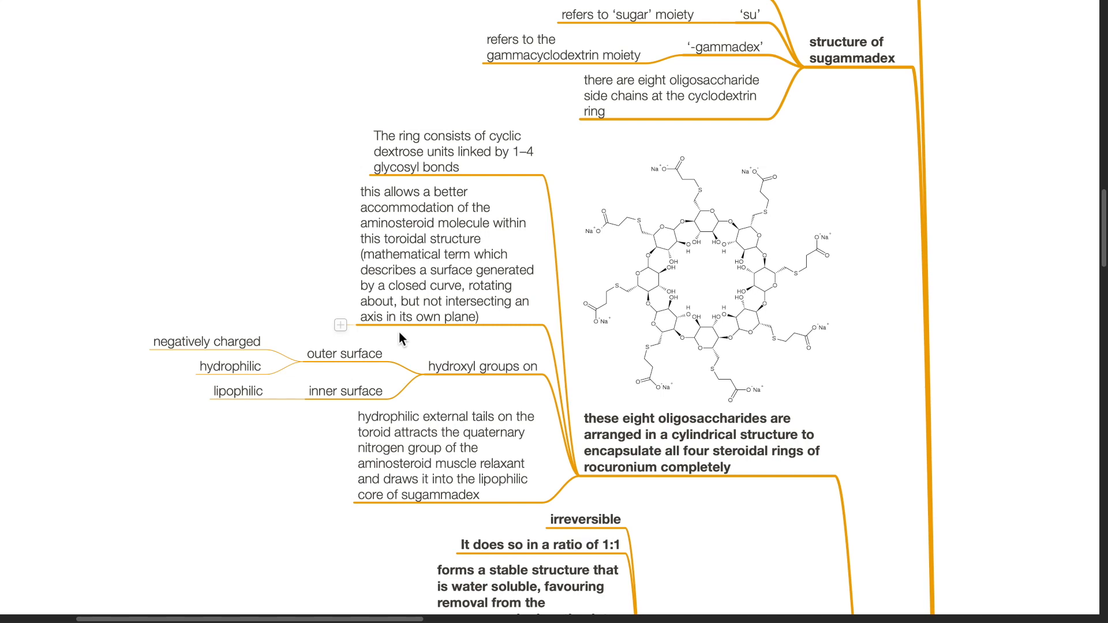
mouse_move(495, 385)
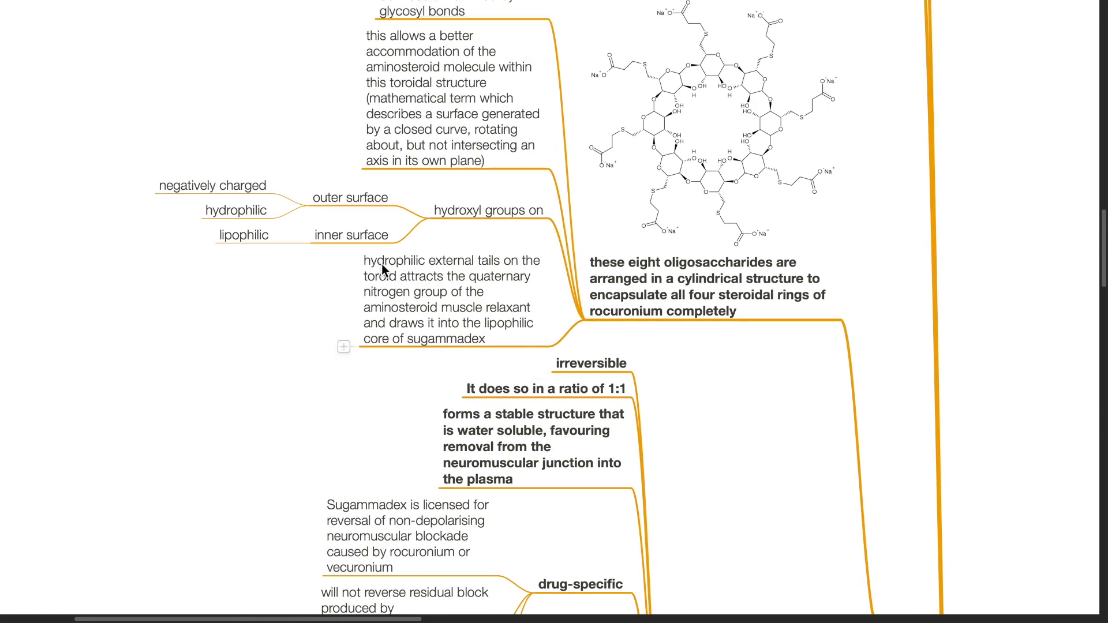
scroll("down", 3)
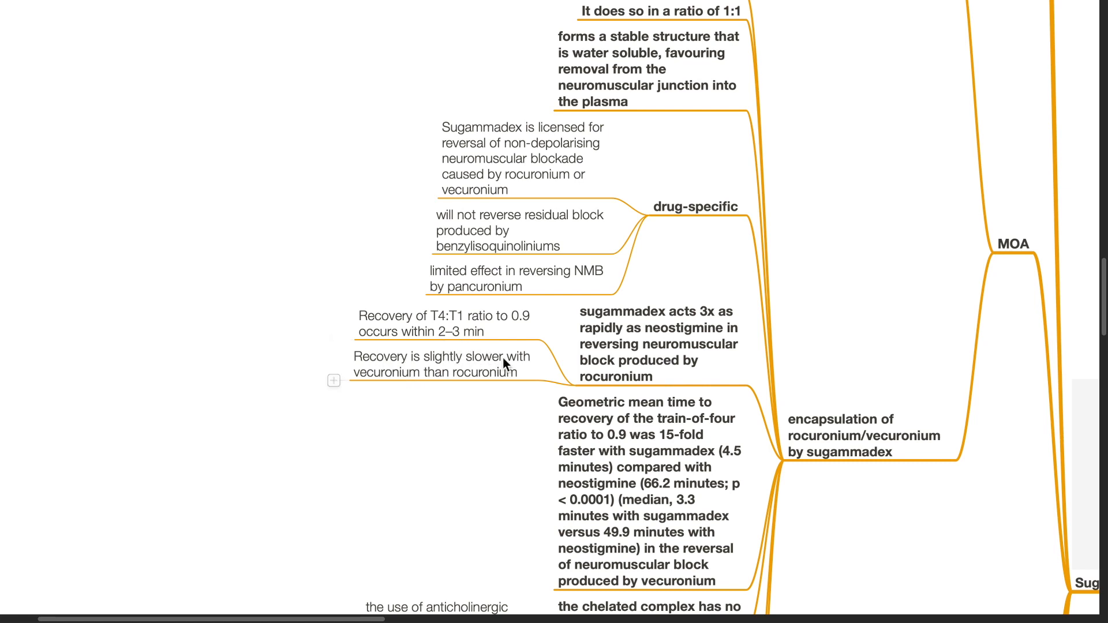
scroll("down", 3)
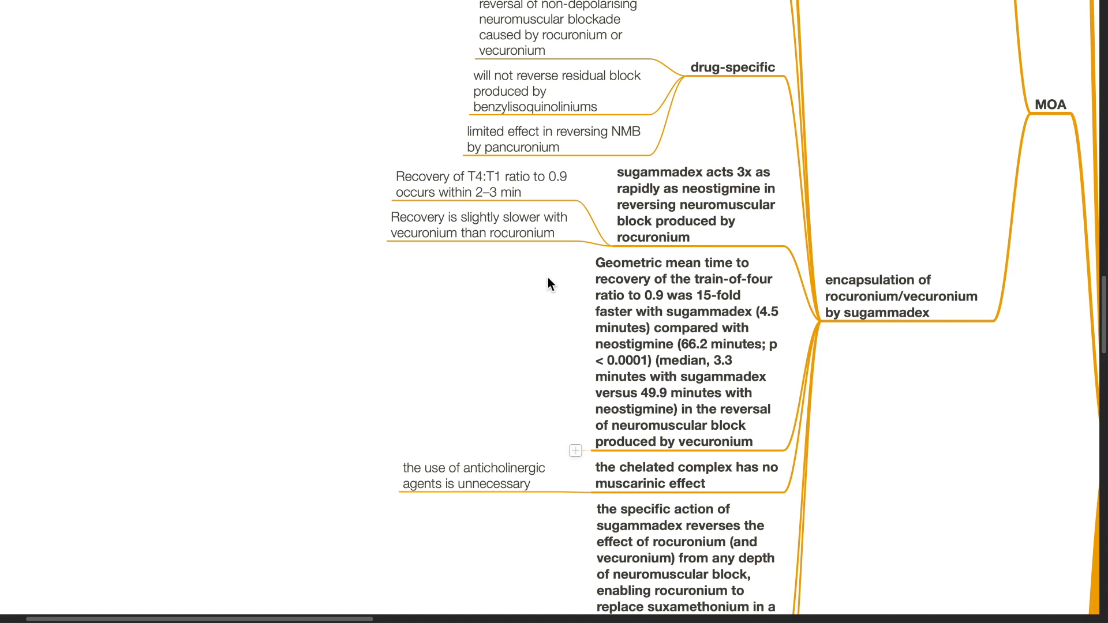
mouse_move(556, 279)
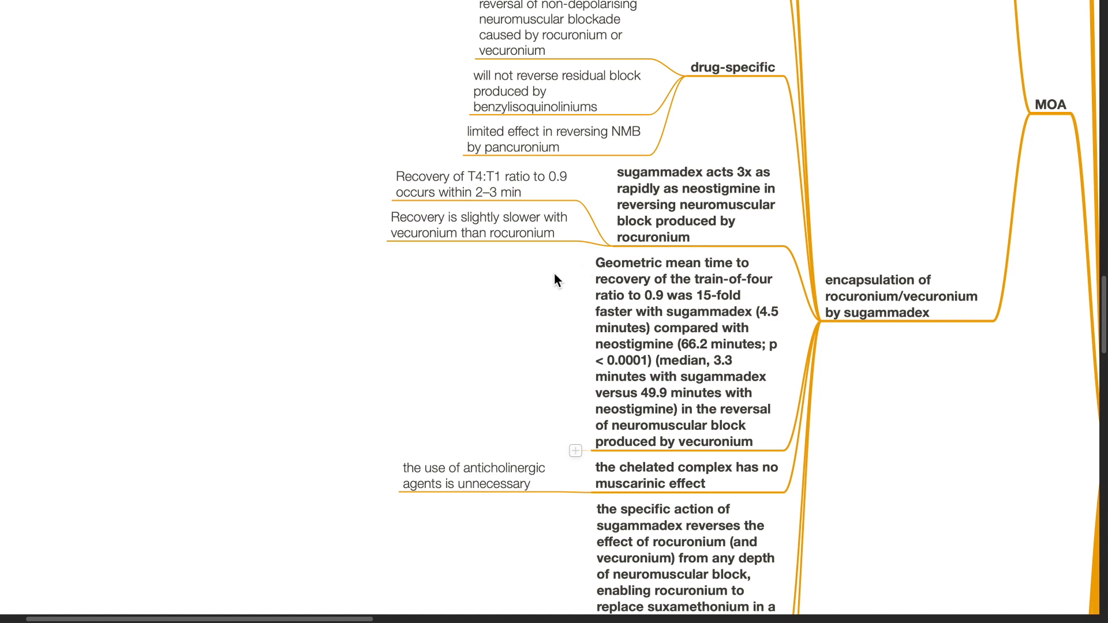
mouse_move(668, 297)
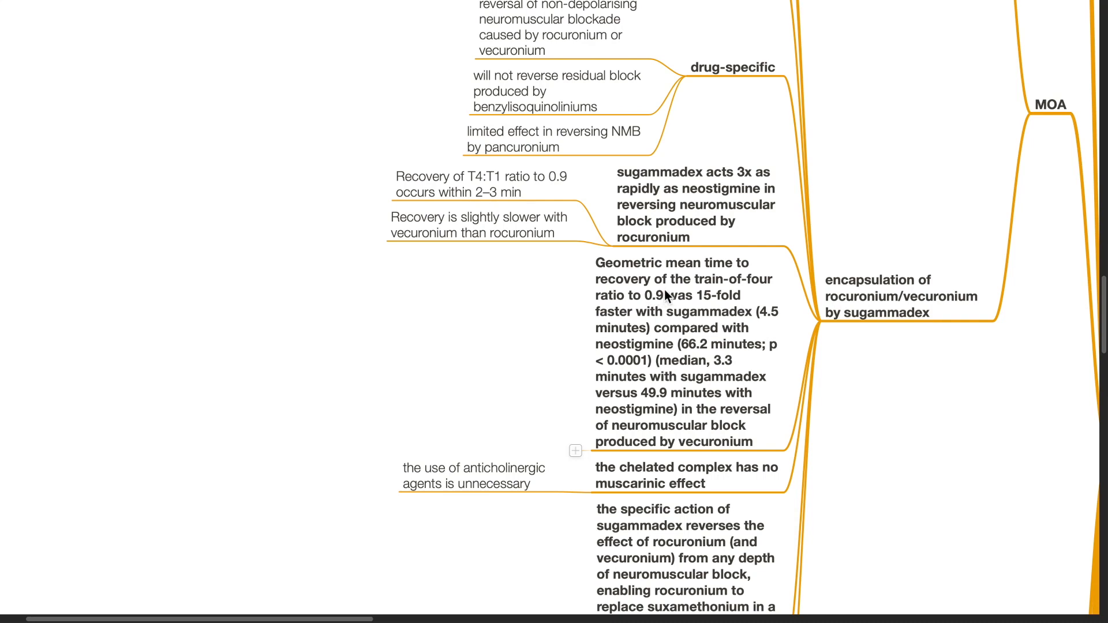
mouse_move(661, 310)
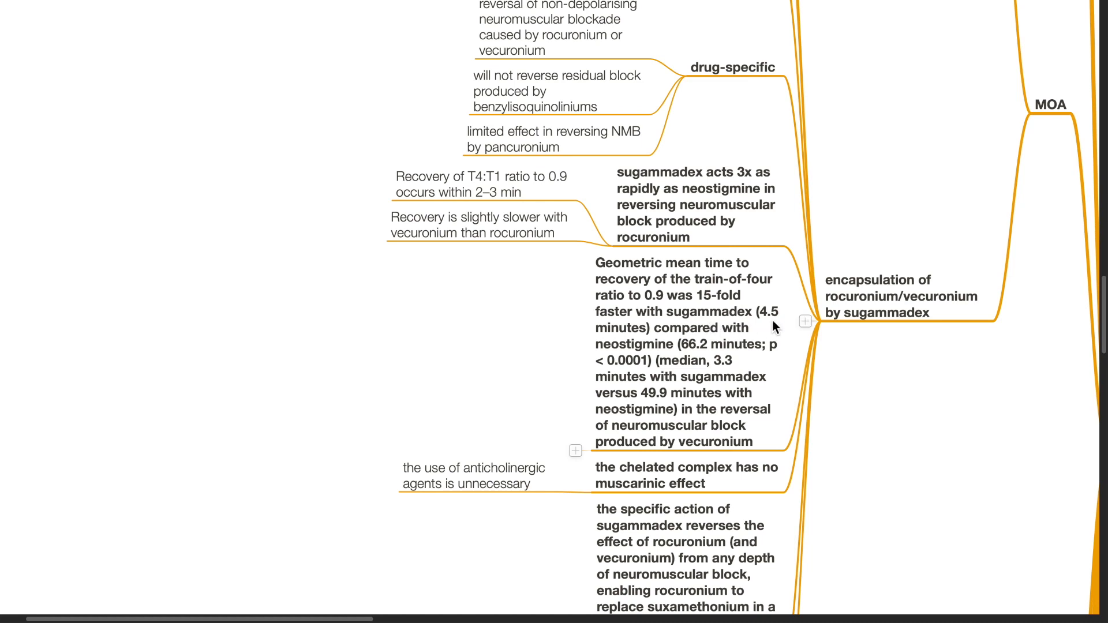
mouse_move(673, 355)
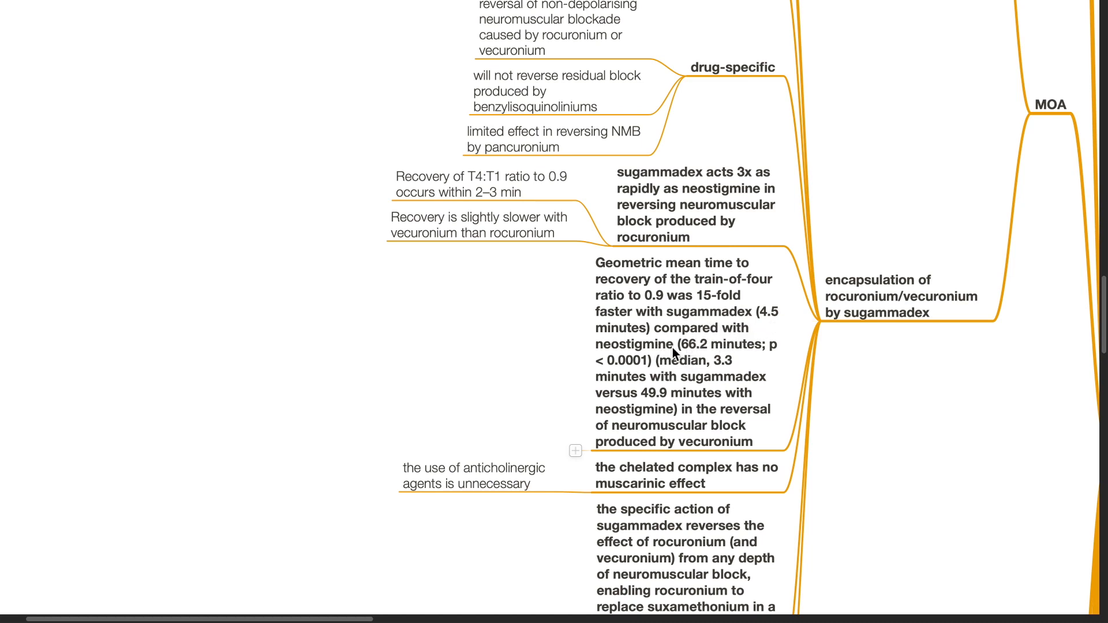
mouse_move(701, 355)
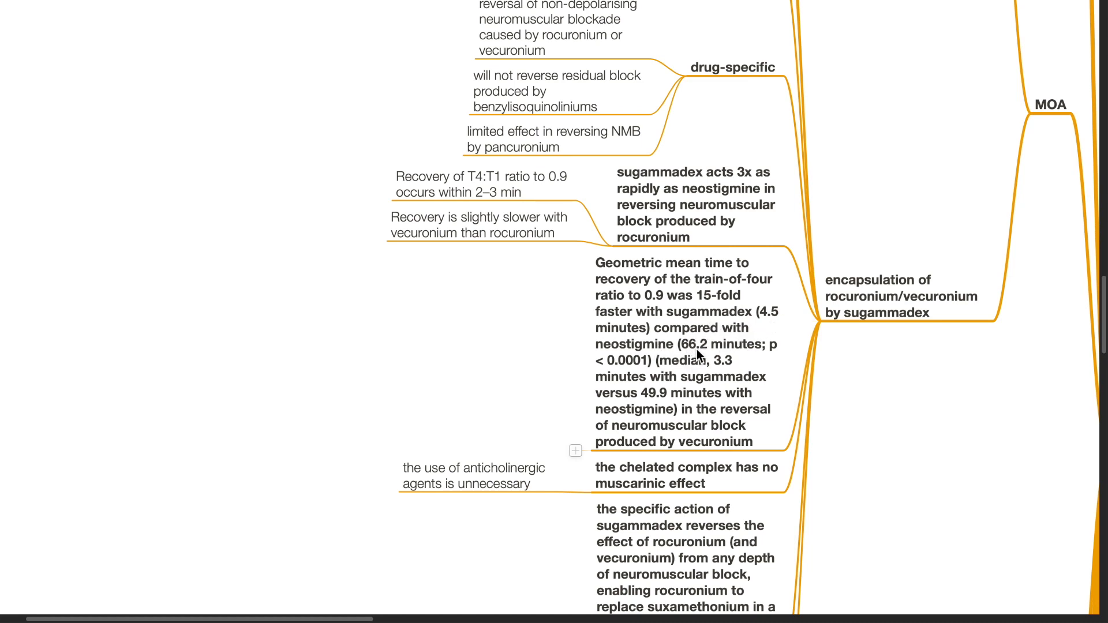
scroll("down", 3)
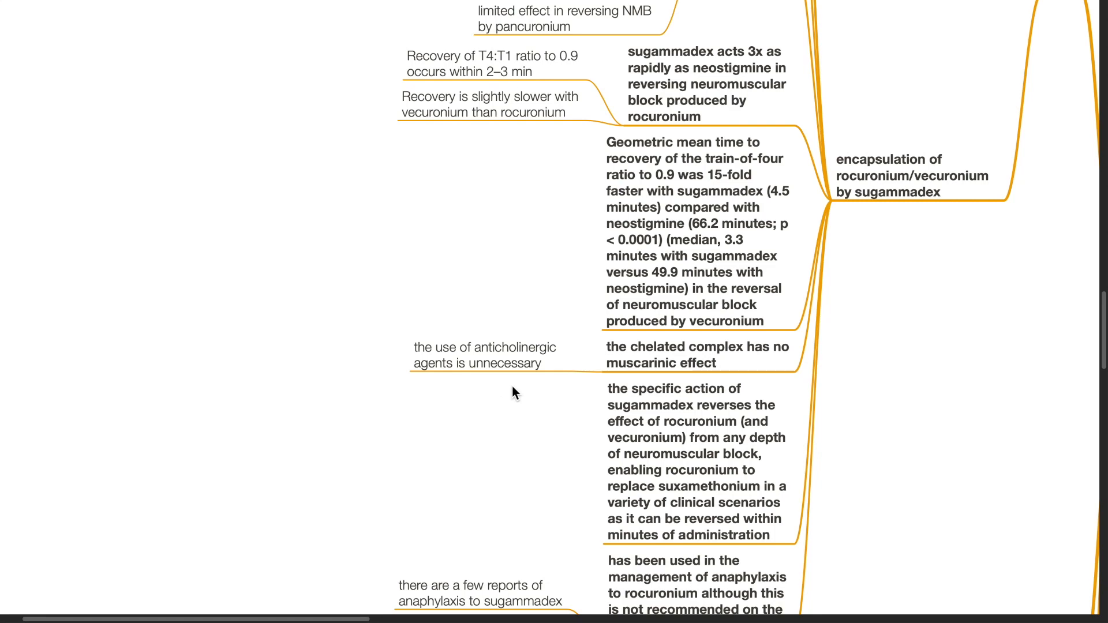
scroll("down", 3)
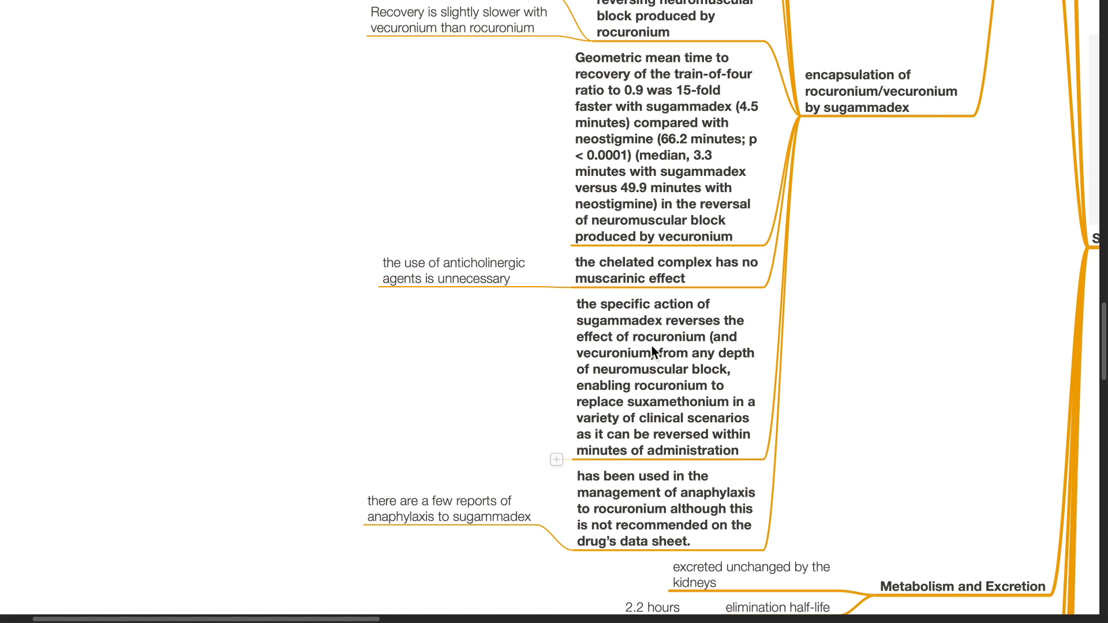
mouse_move(704, 361)
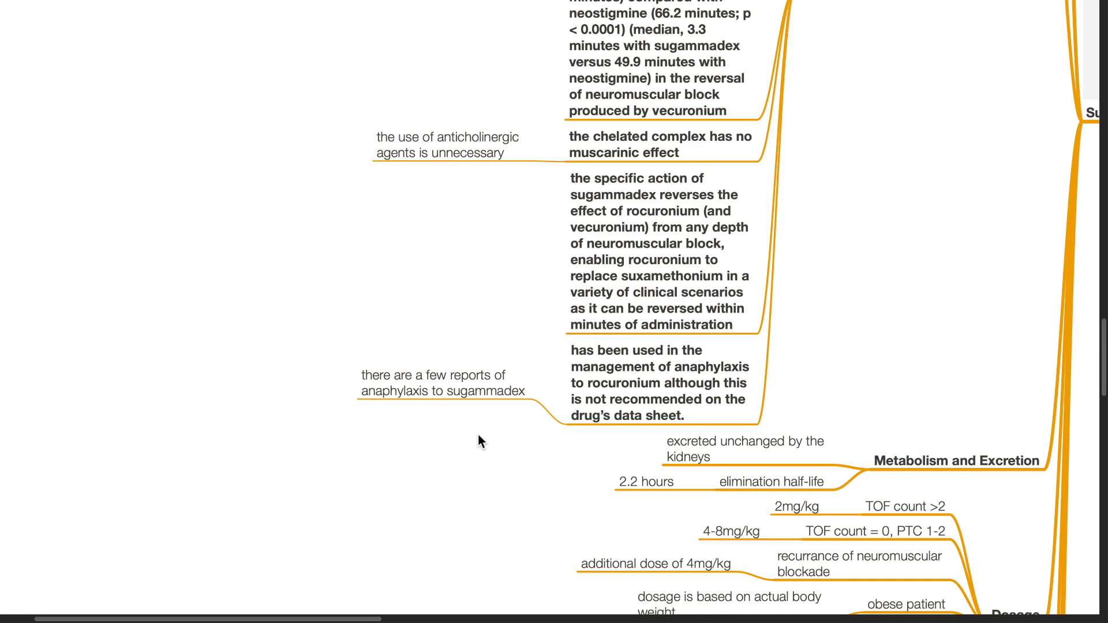
scroll("down", 3)
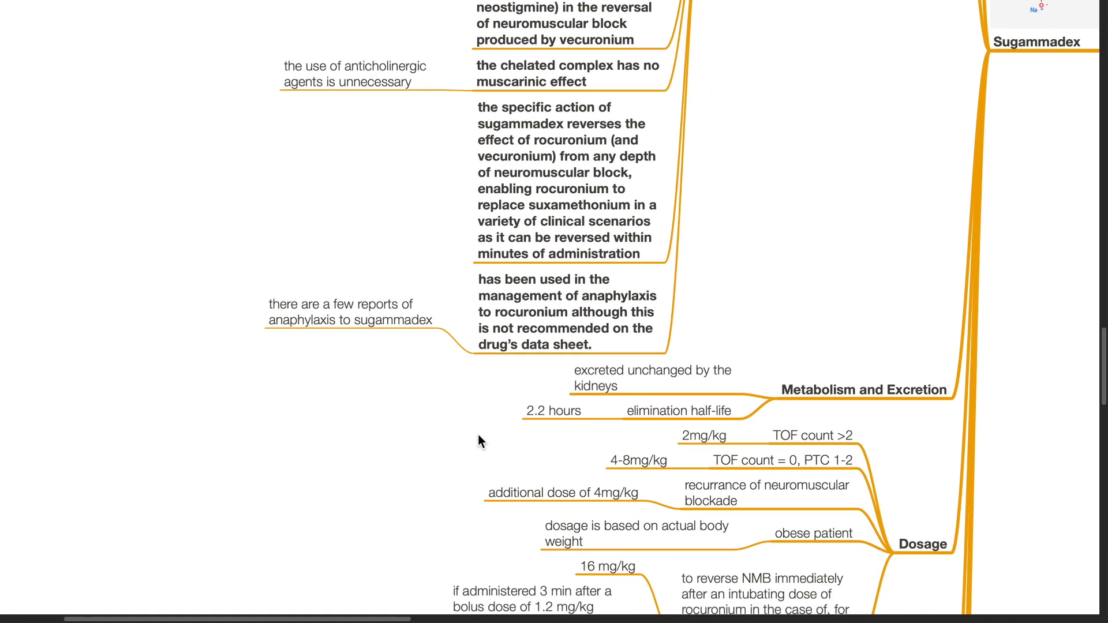
scroll("down", 3)
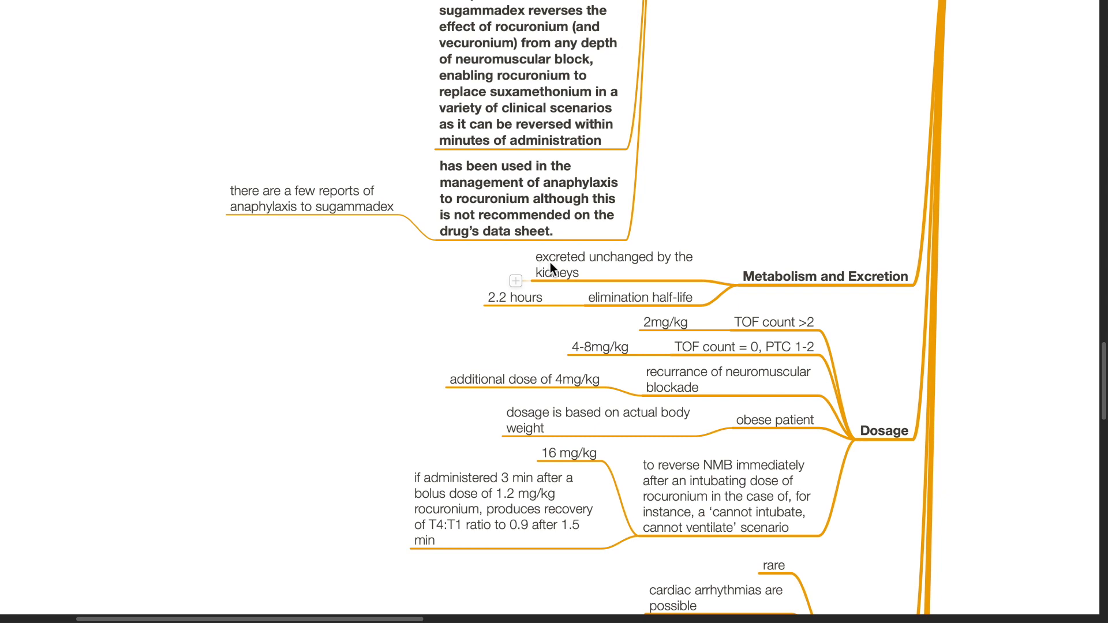
mouse_move(599, 288)
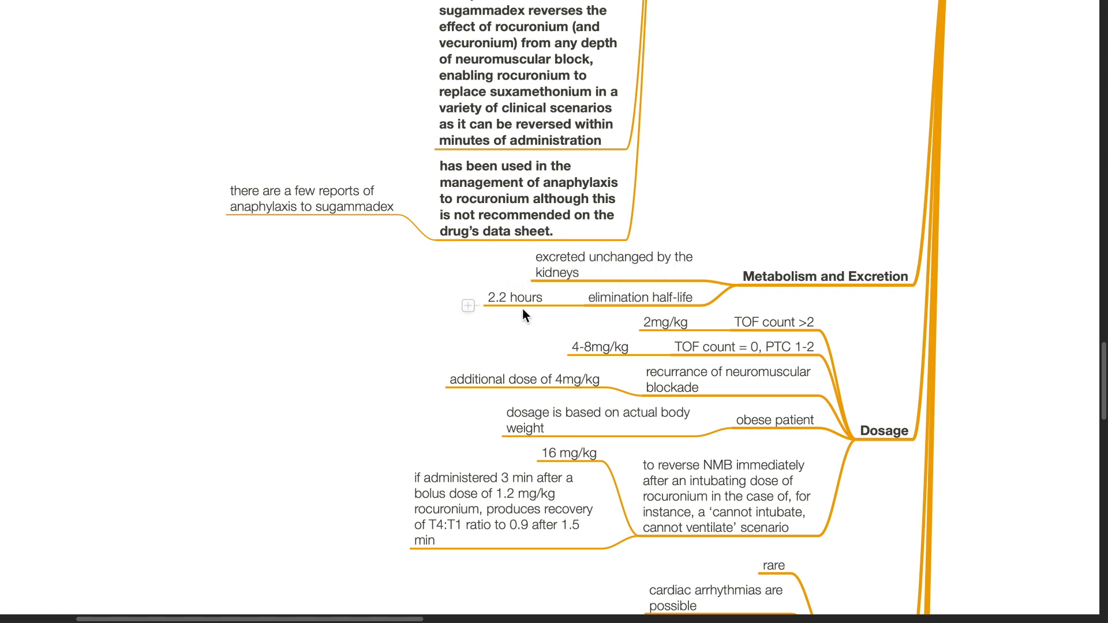
scroll("down", 3)
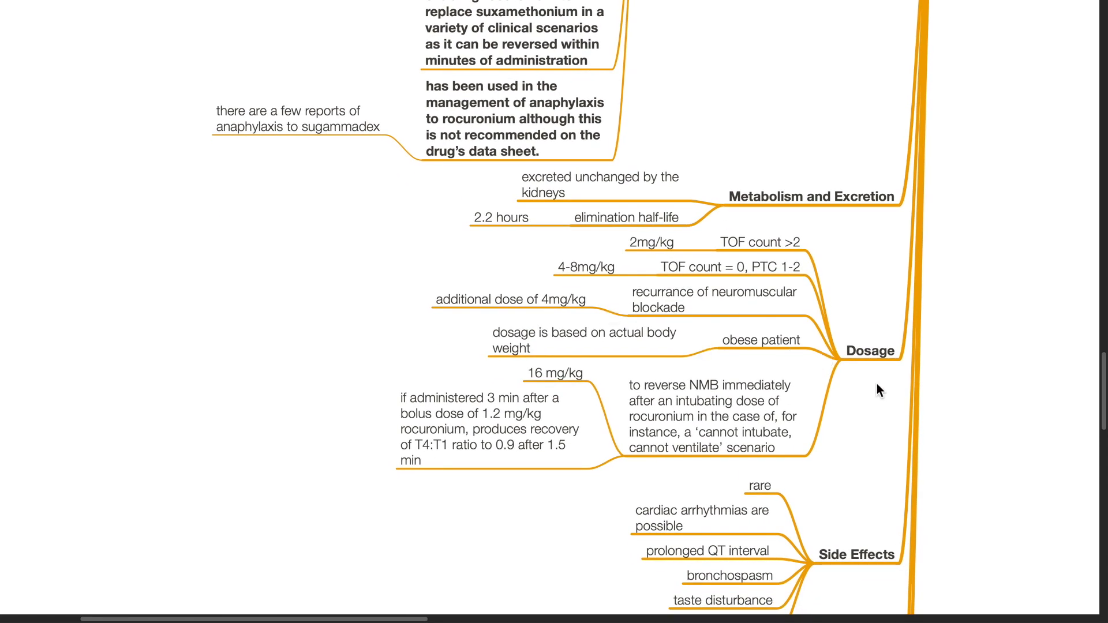
mouse_move(777, 250)
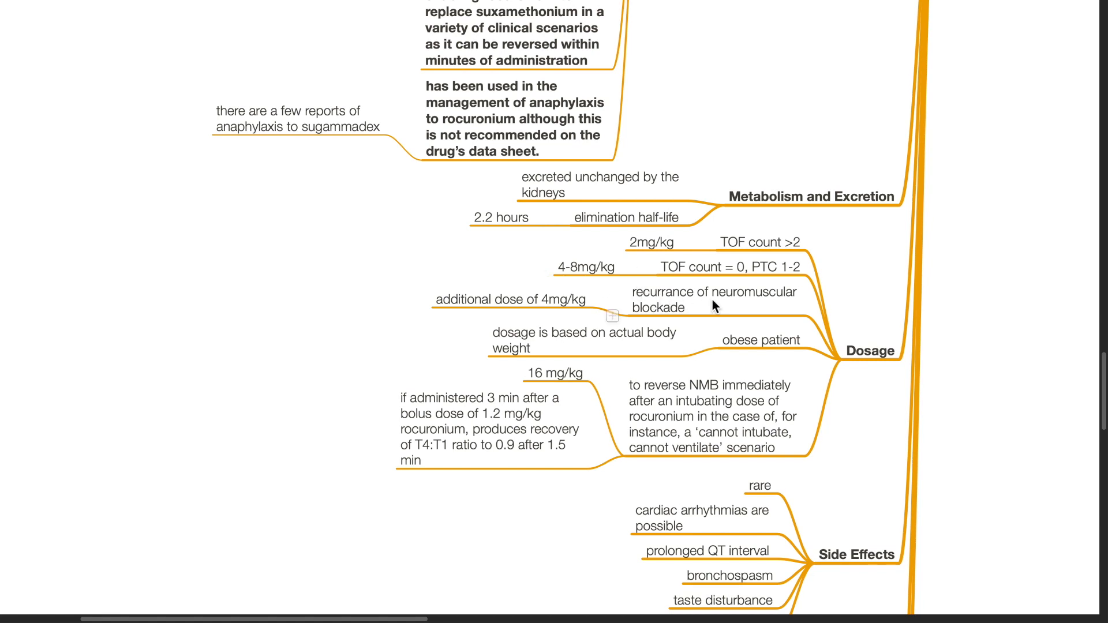
mouse_move(519, 314)
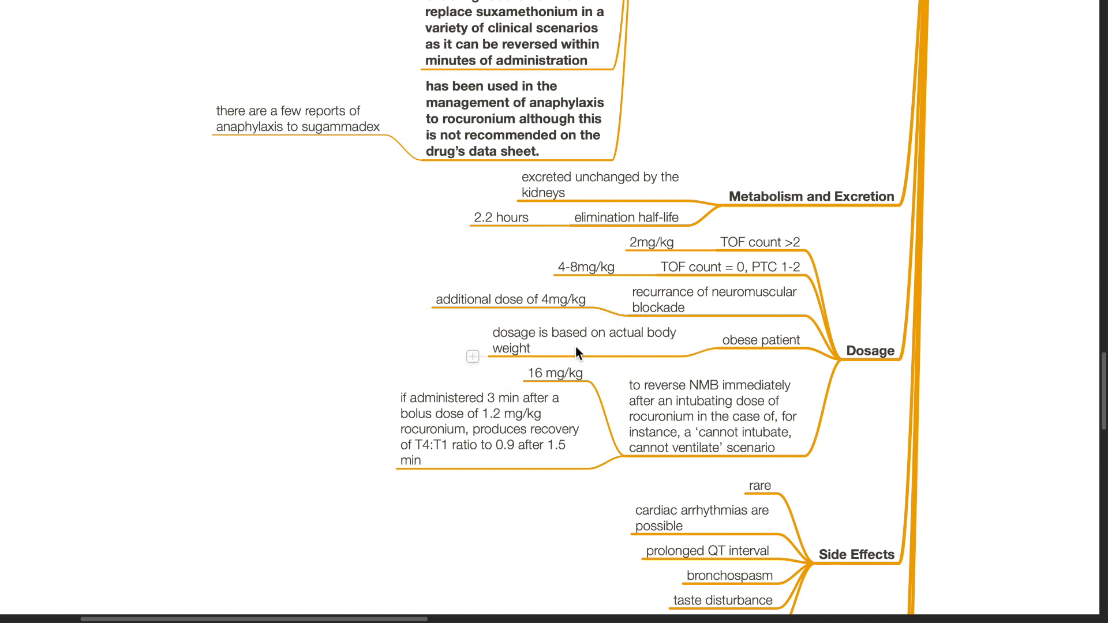
scroll("down", 3)
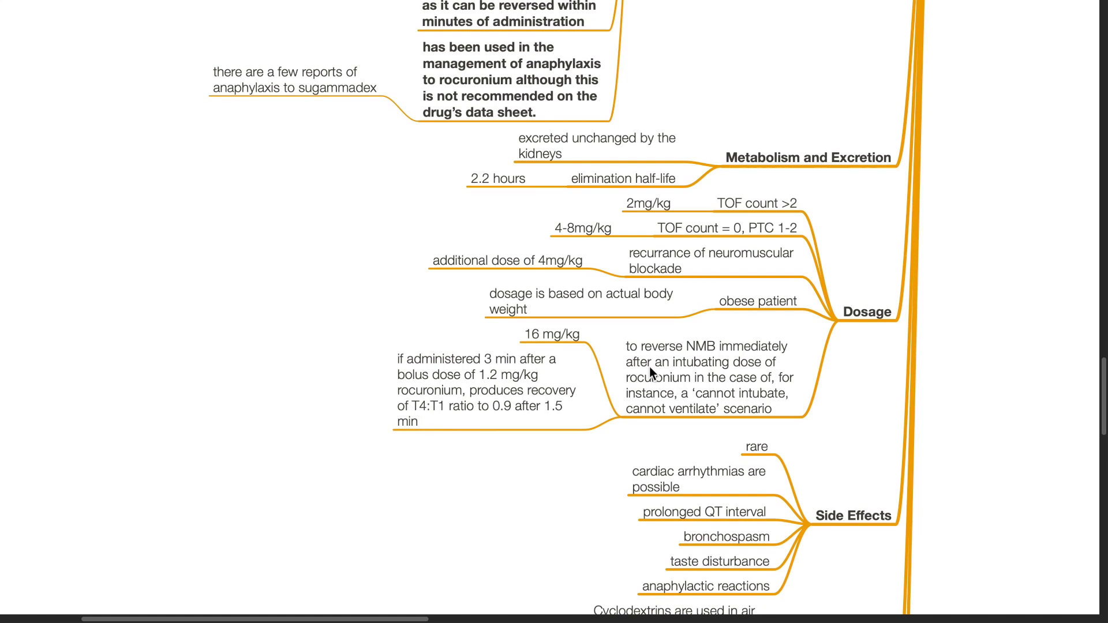
scroll("down", 3)
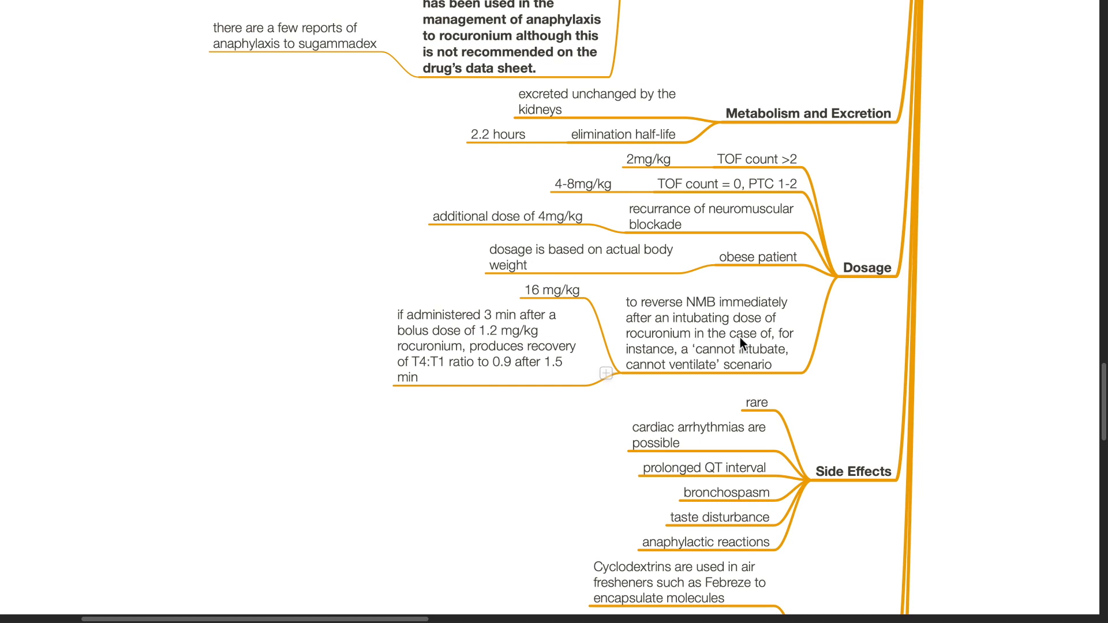
mouse_move(650, 396)
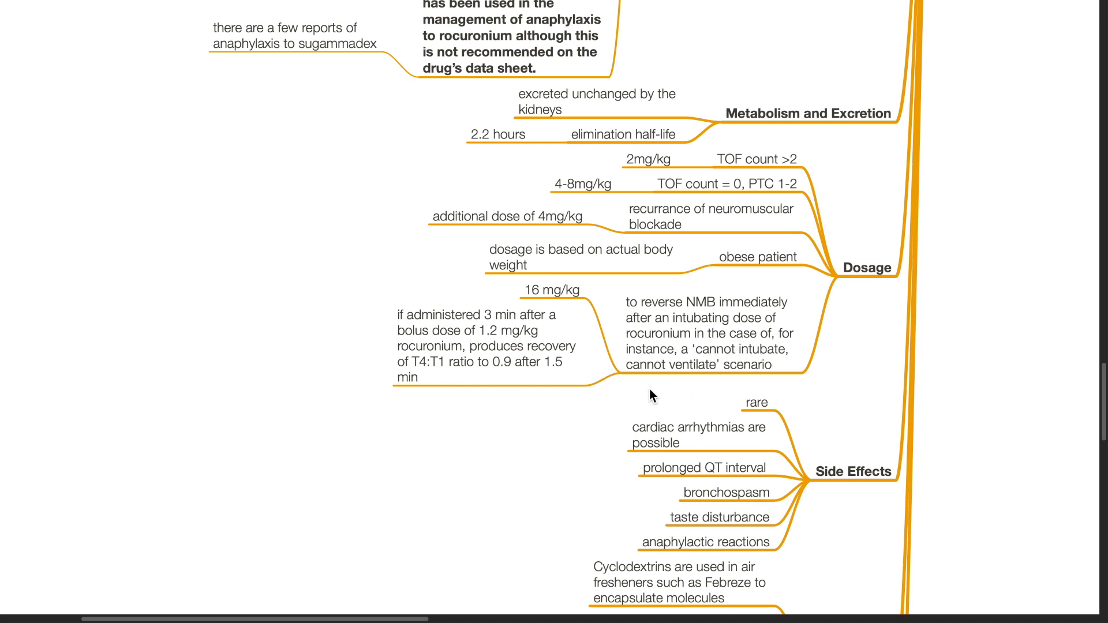
mouse_move(550, 300)
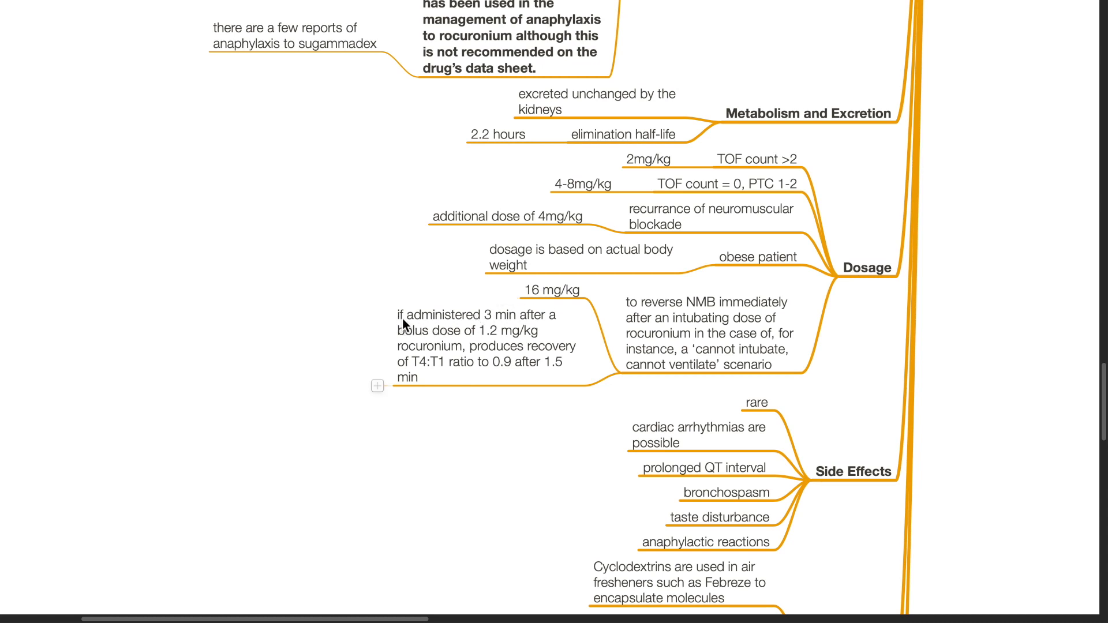
mouse_move(459, 350)
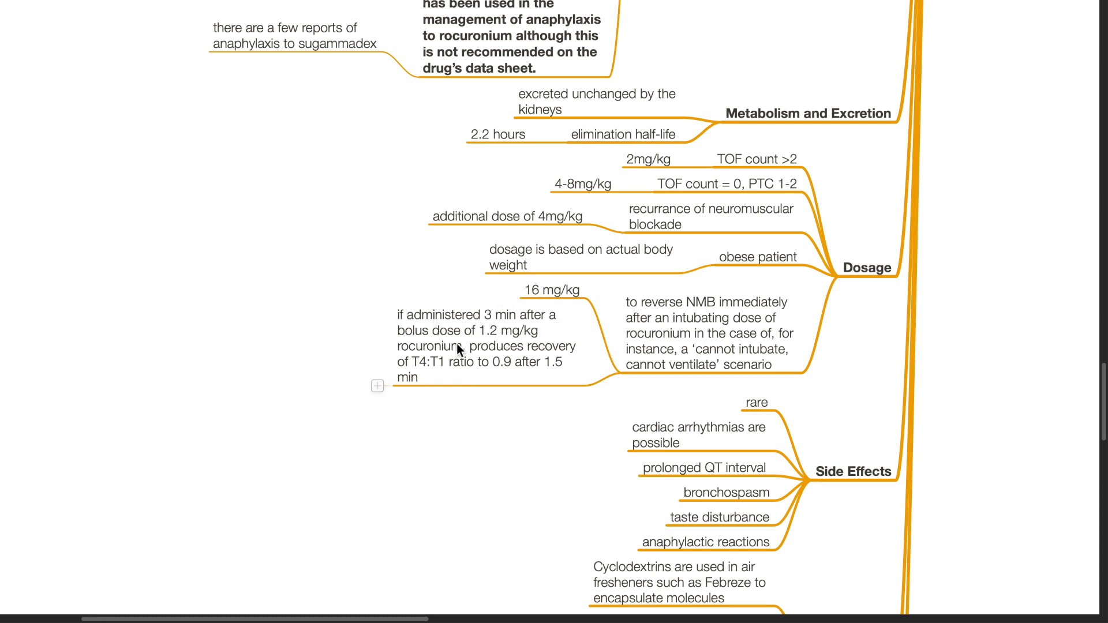
mouse_move(508, 371)
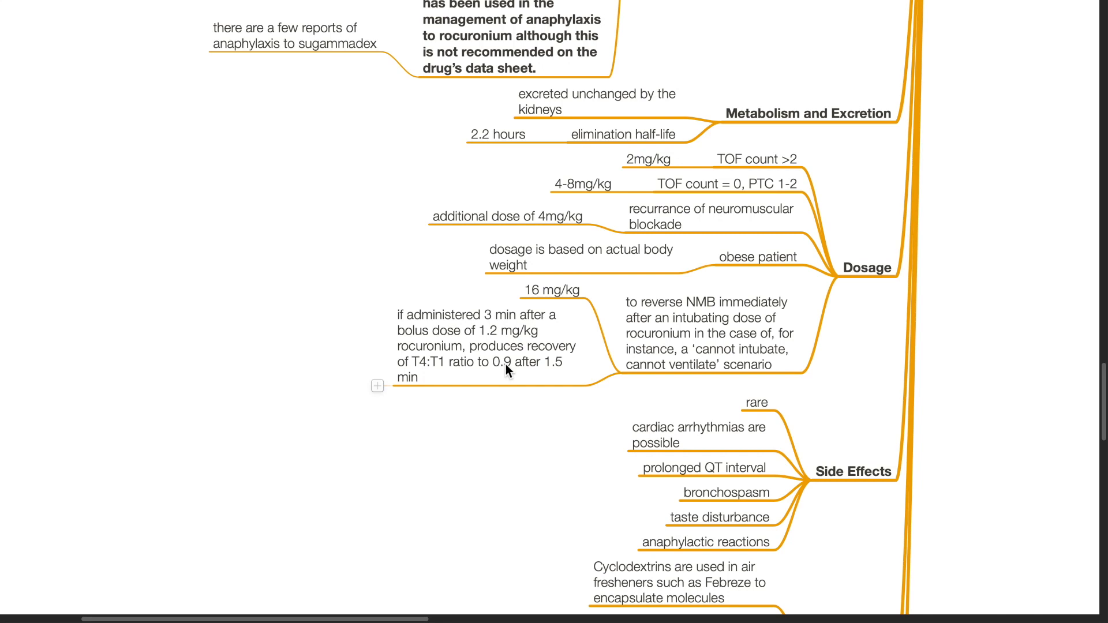
mouse_move(512, 368)
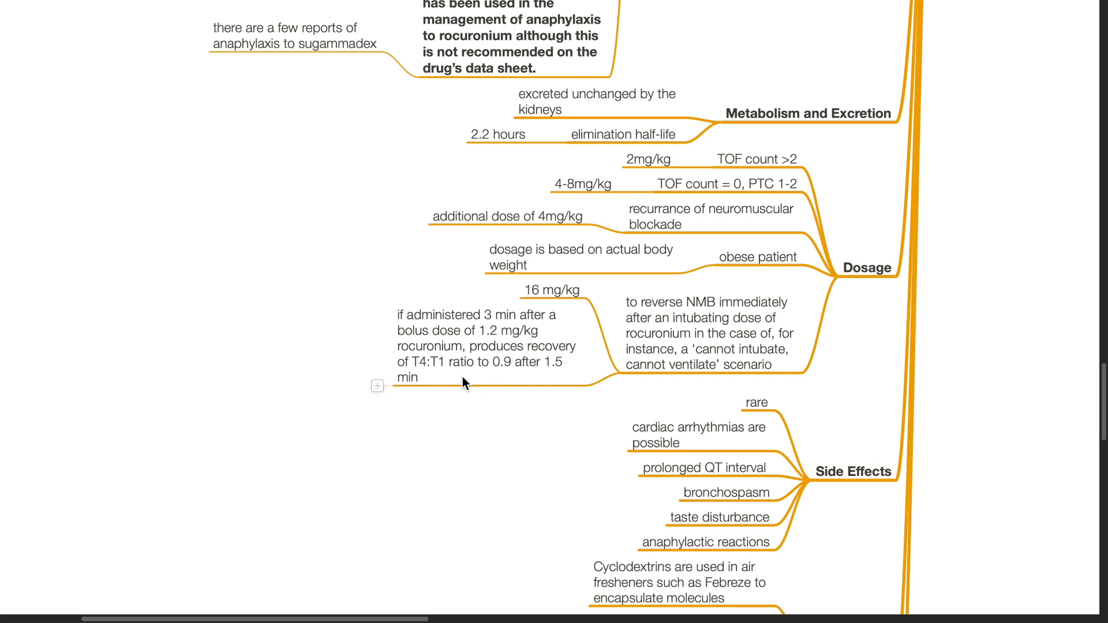
mouse_move(571, 408)
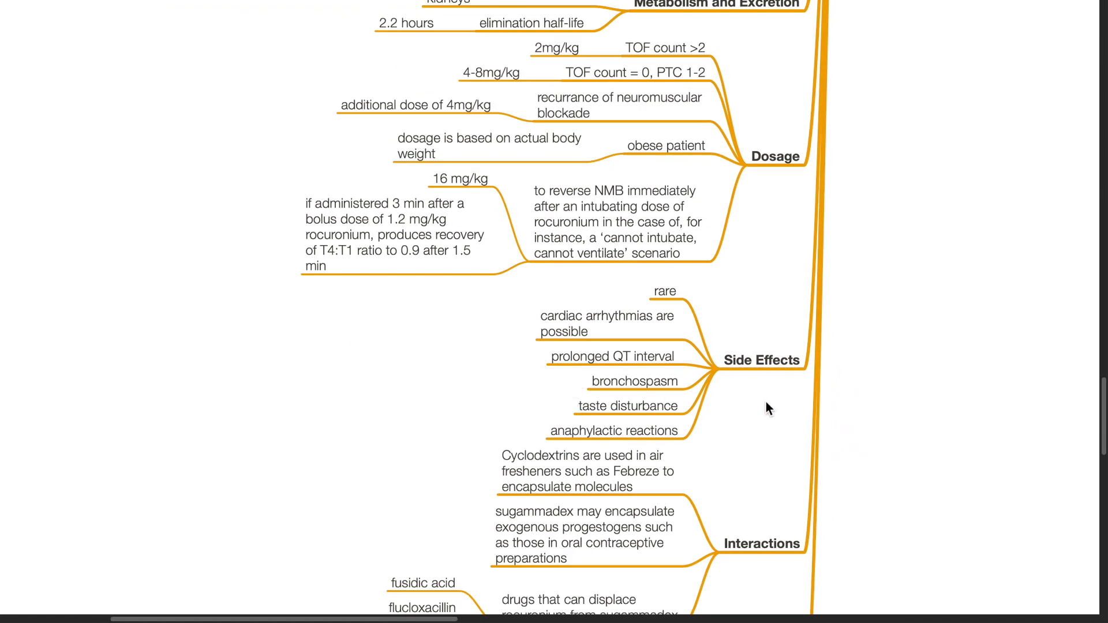
scroll("down", 3)
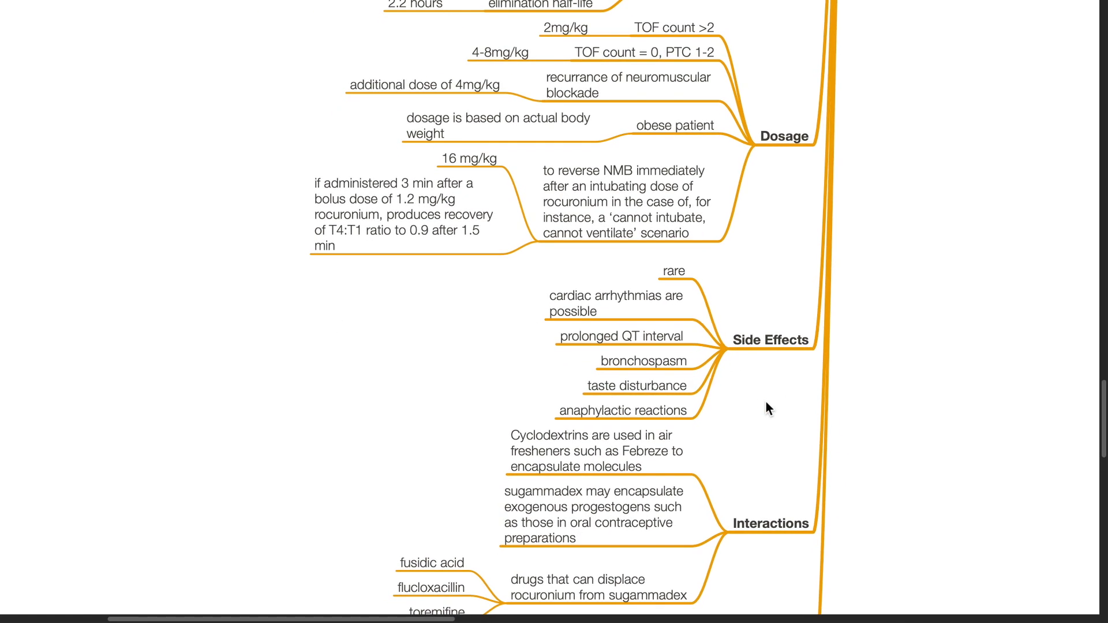
mouse_move(636, 316)
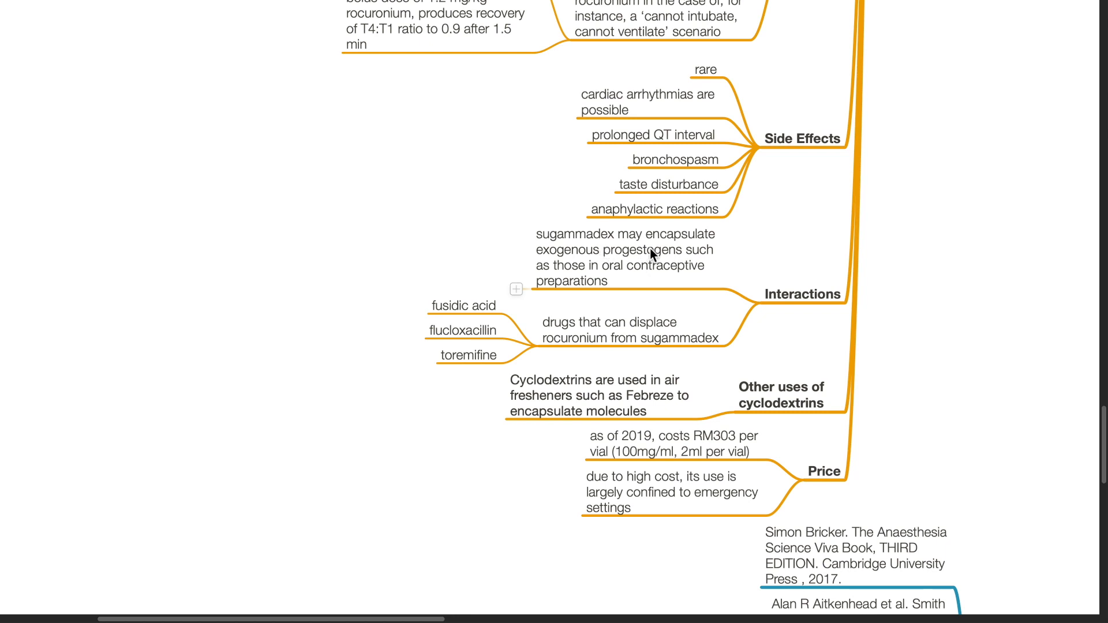
mouse_move(681, 263)
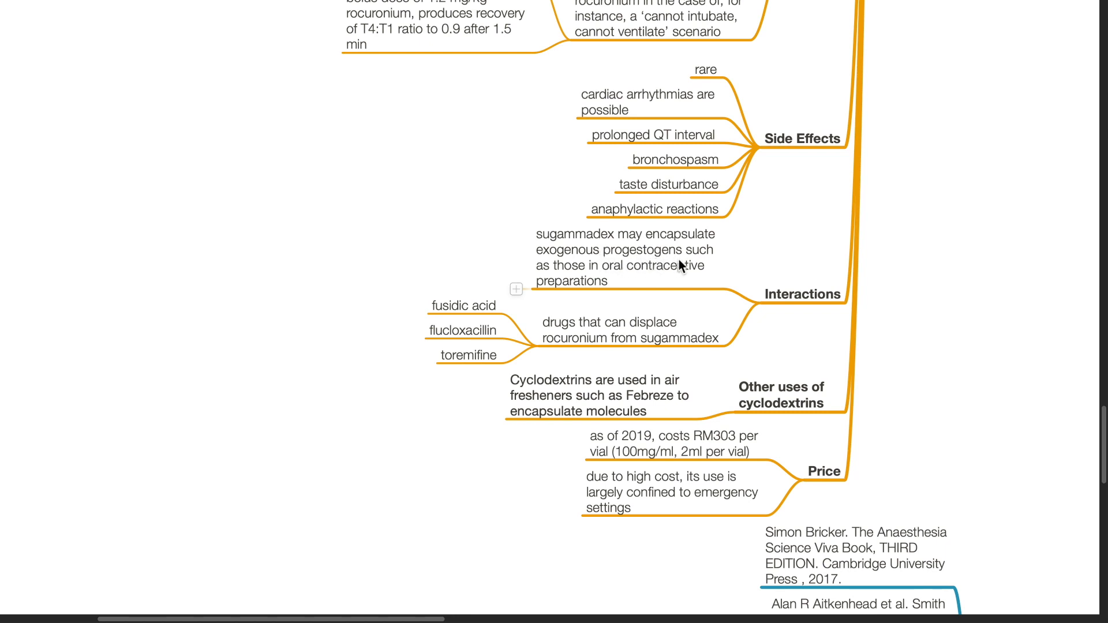
mouse_move(638, 283)
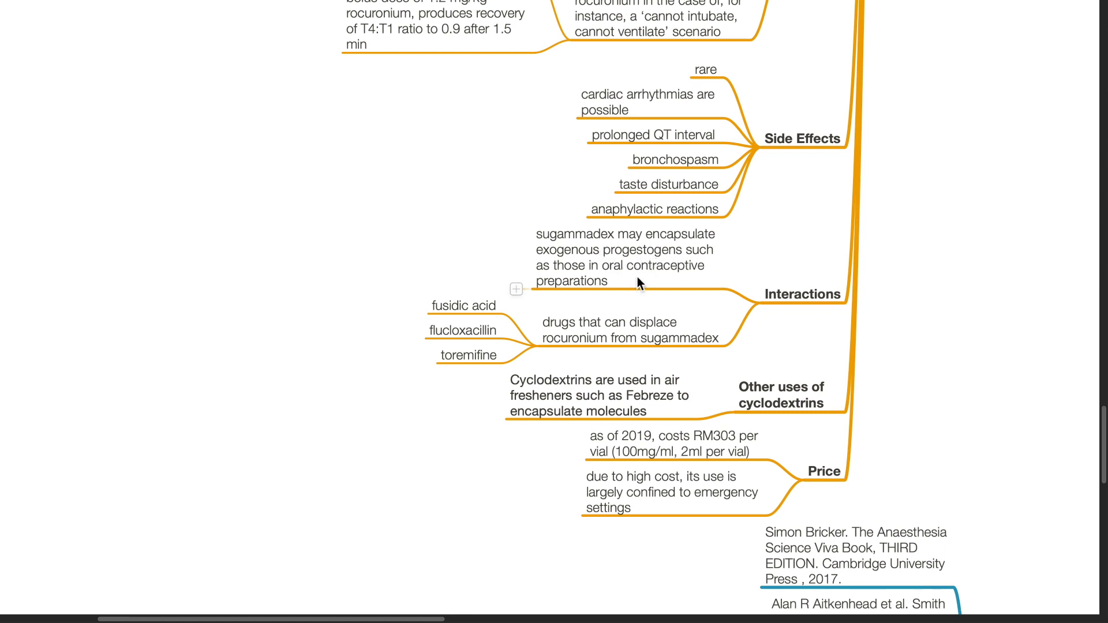
mouse_move(621, 307)
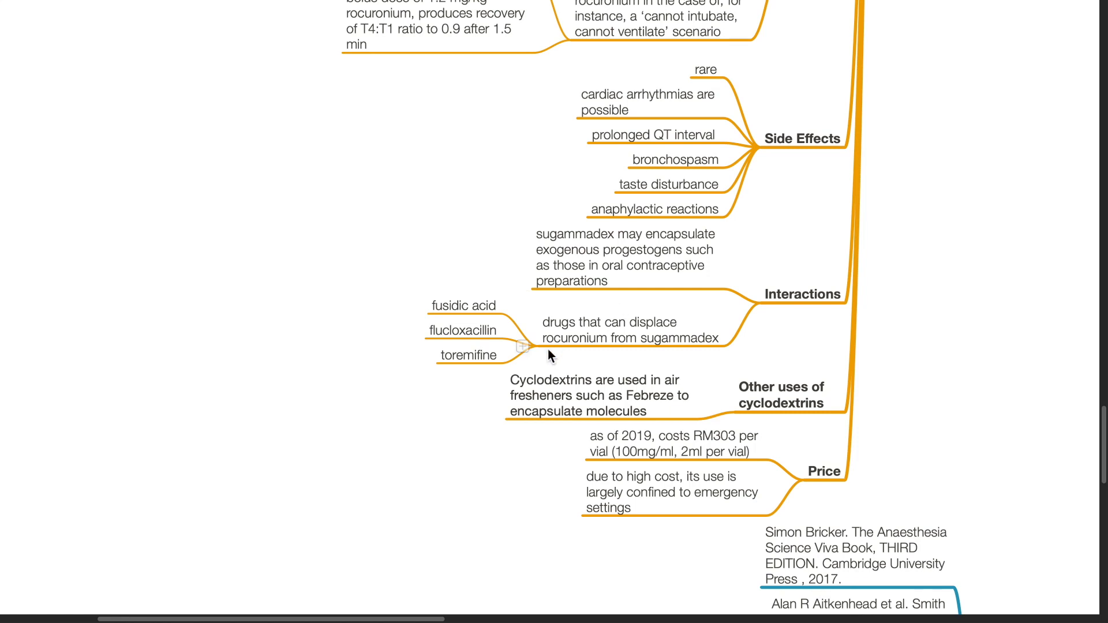
mouse_move(769, 353)
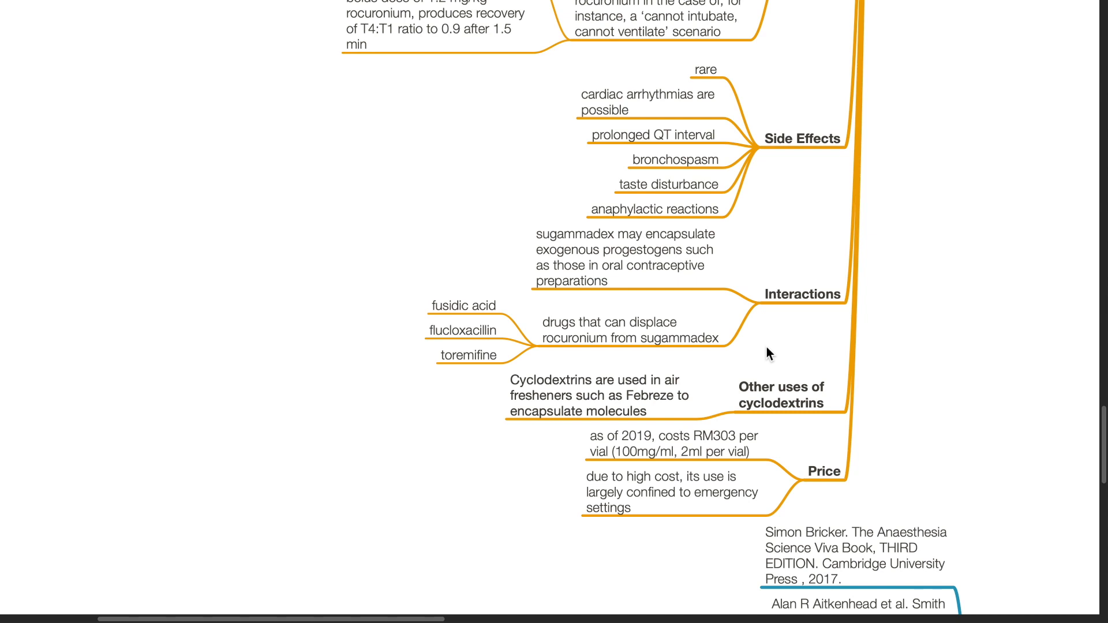
scroll("down", 3)
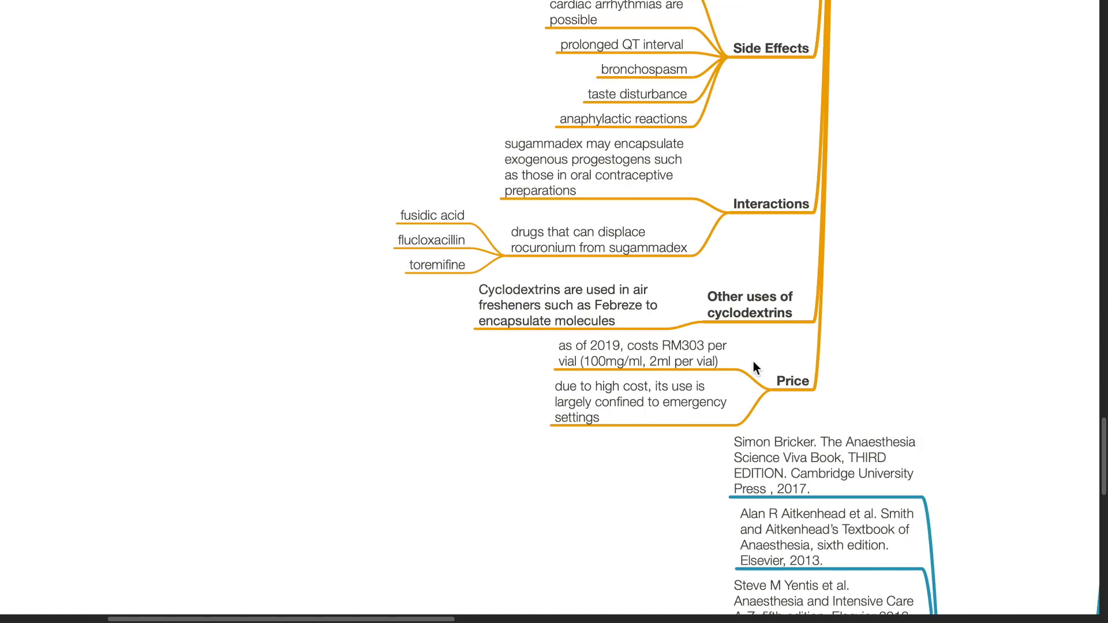
mouse_move(829, 416)
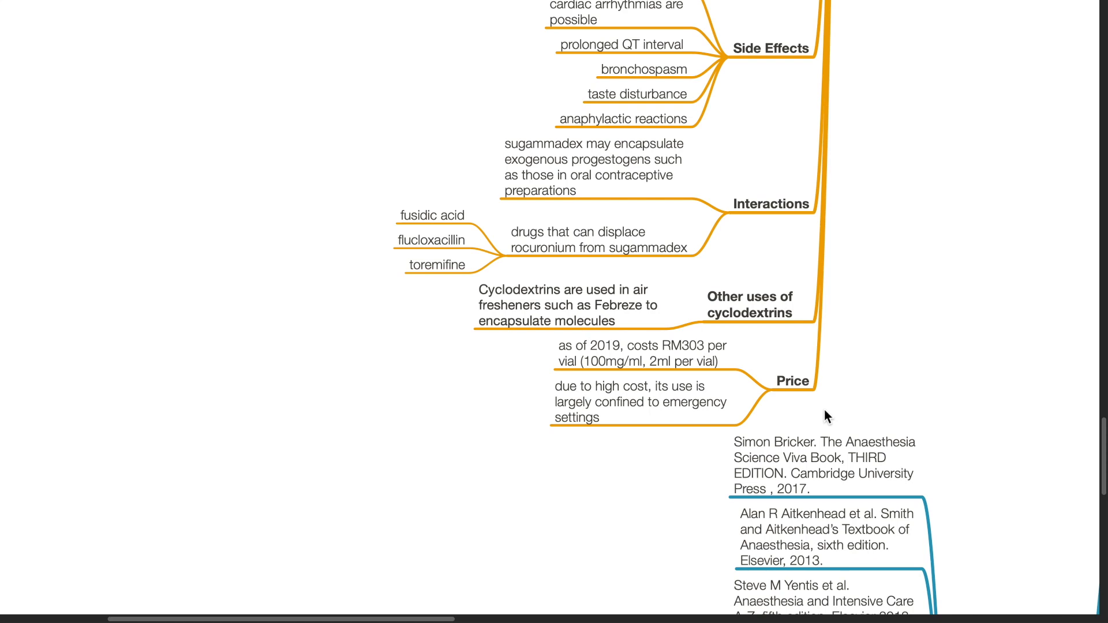
mouse_move(761, 356)
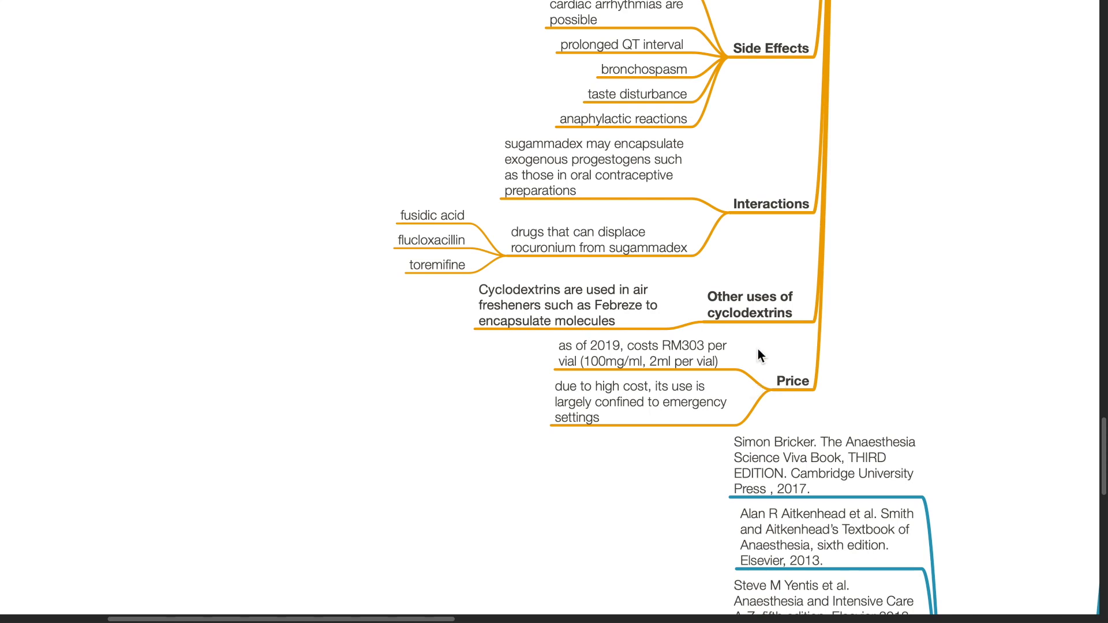
mouse_move(762, 347)
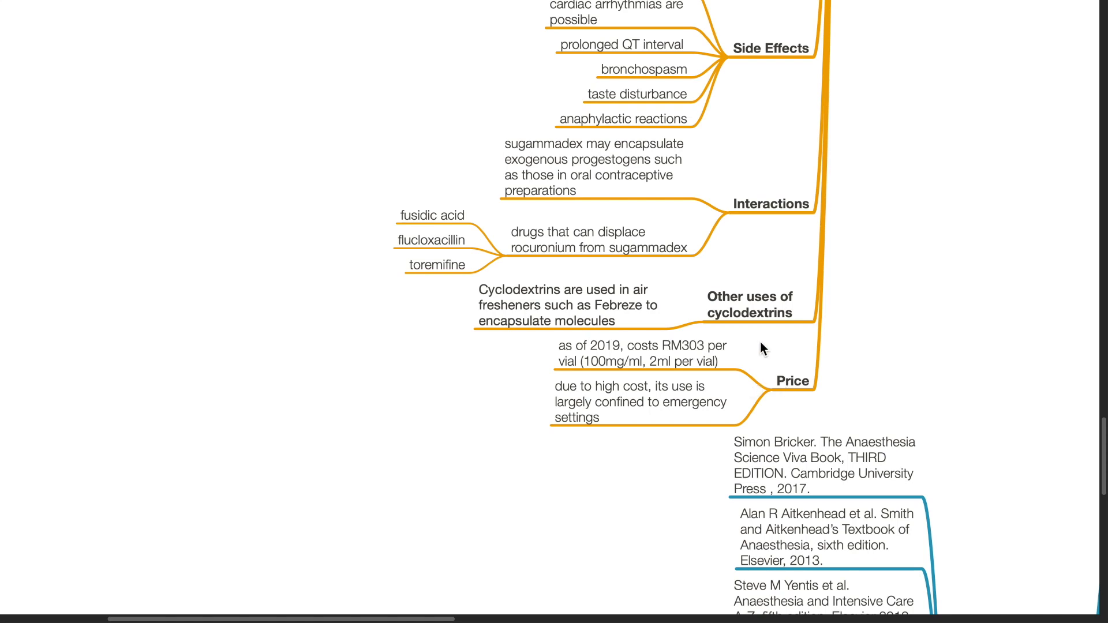
mouse_move(644, 460)
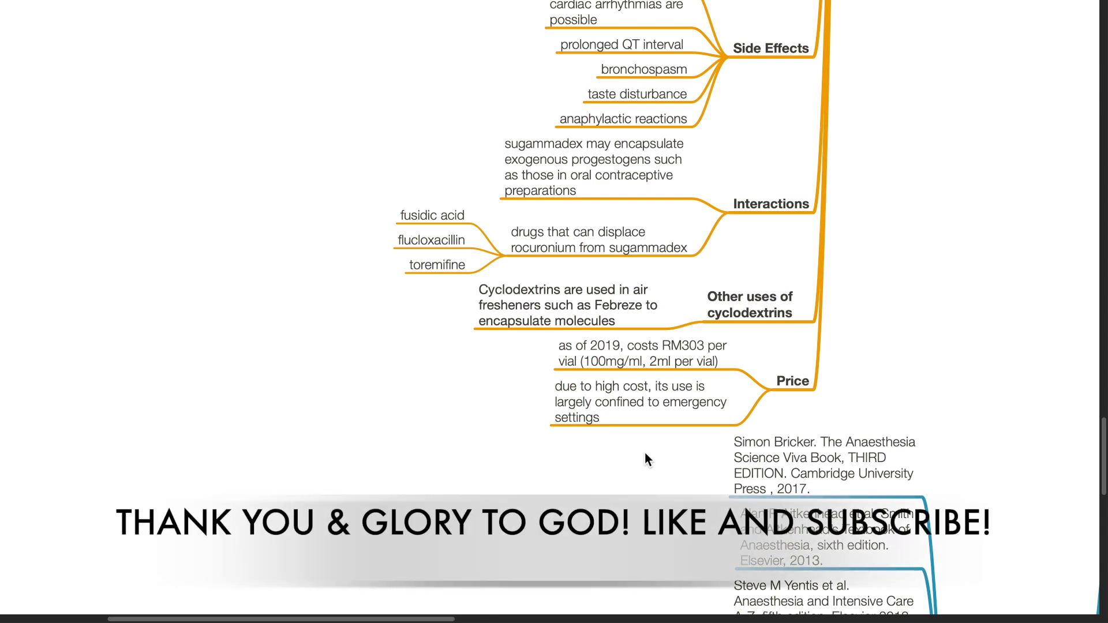
scroll("down", 3)
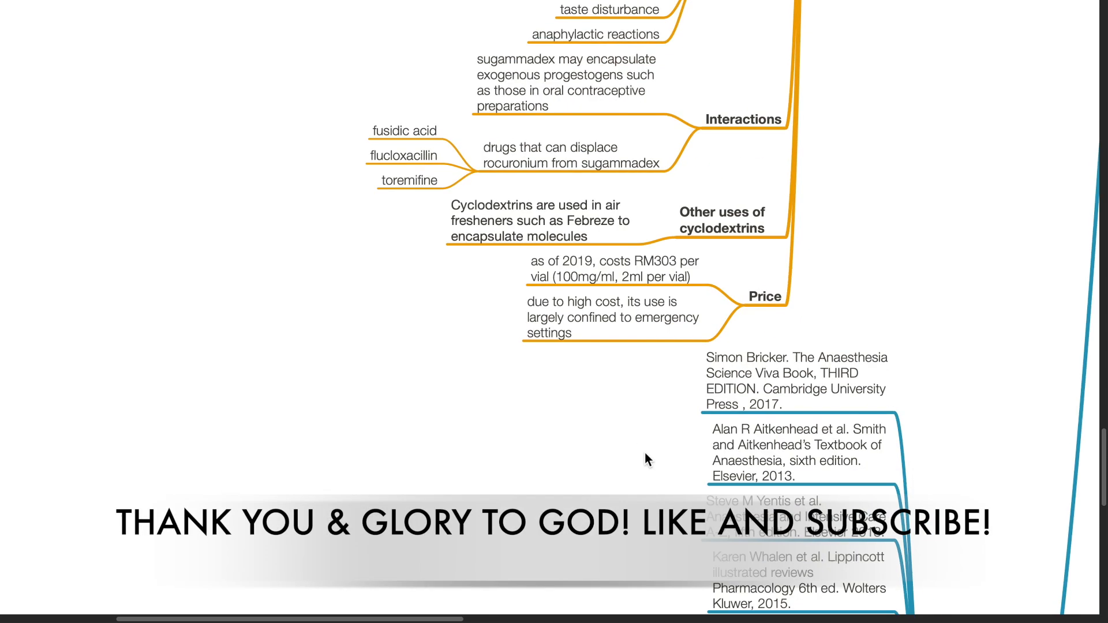
scroll("down", 3)
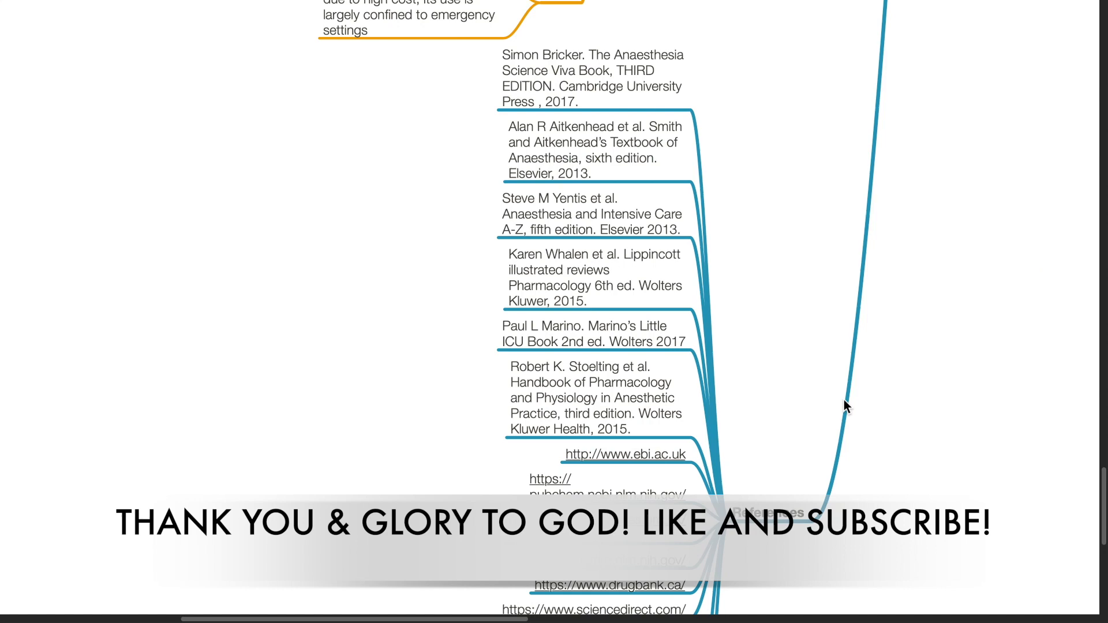